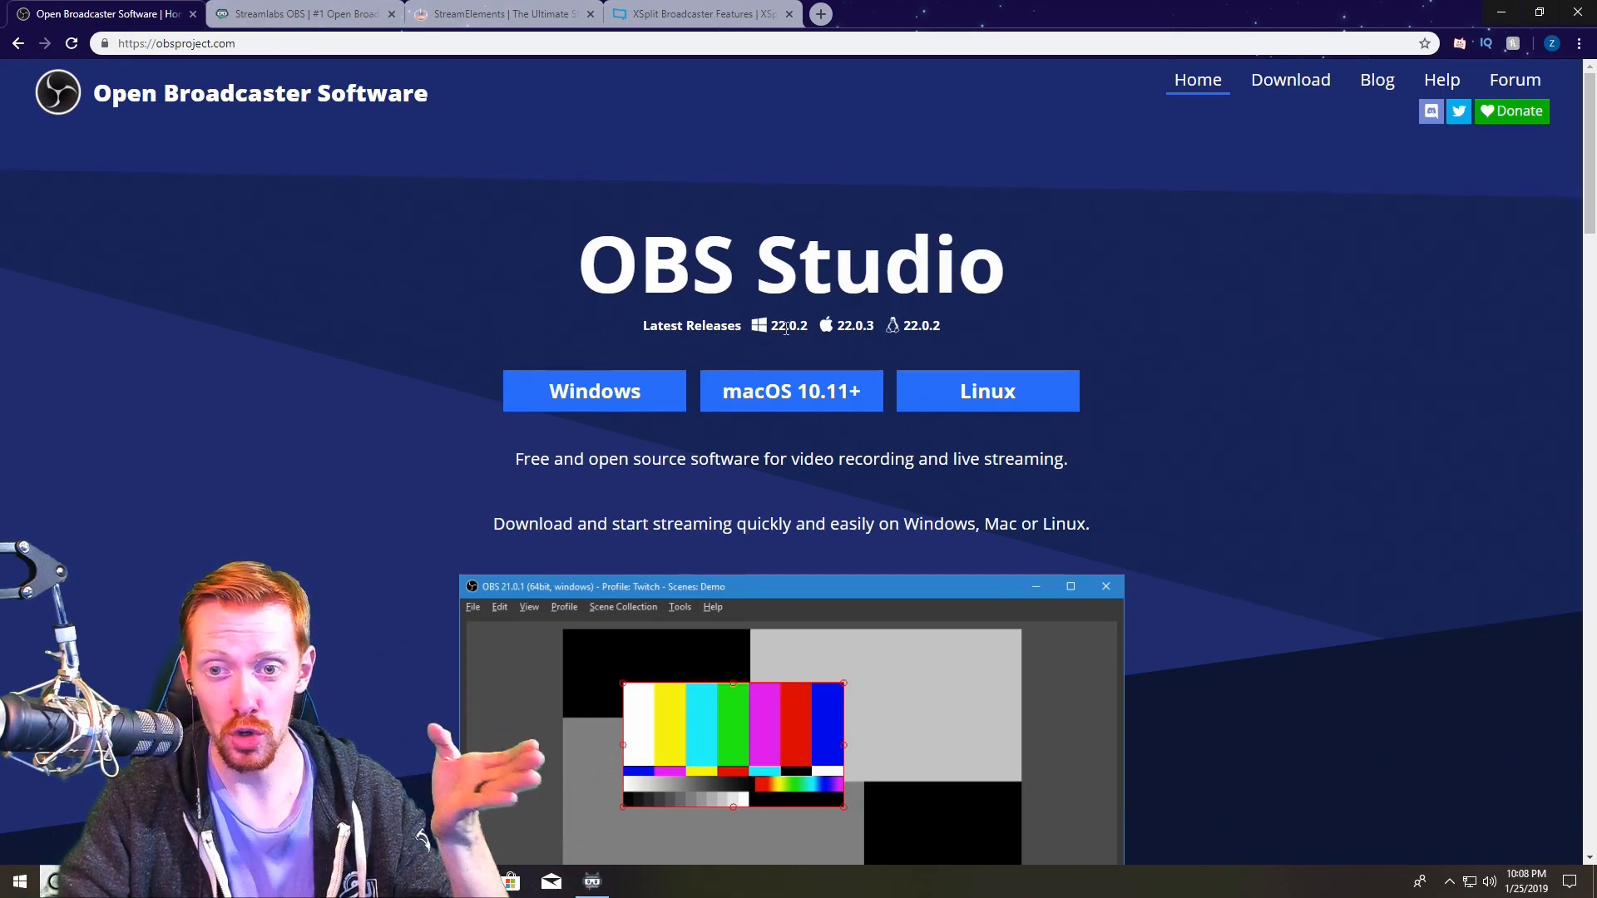
{"action": "mouse_move", "coordinate": [1332, 346]}
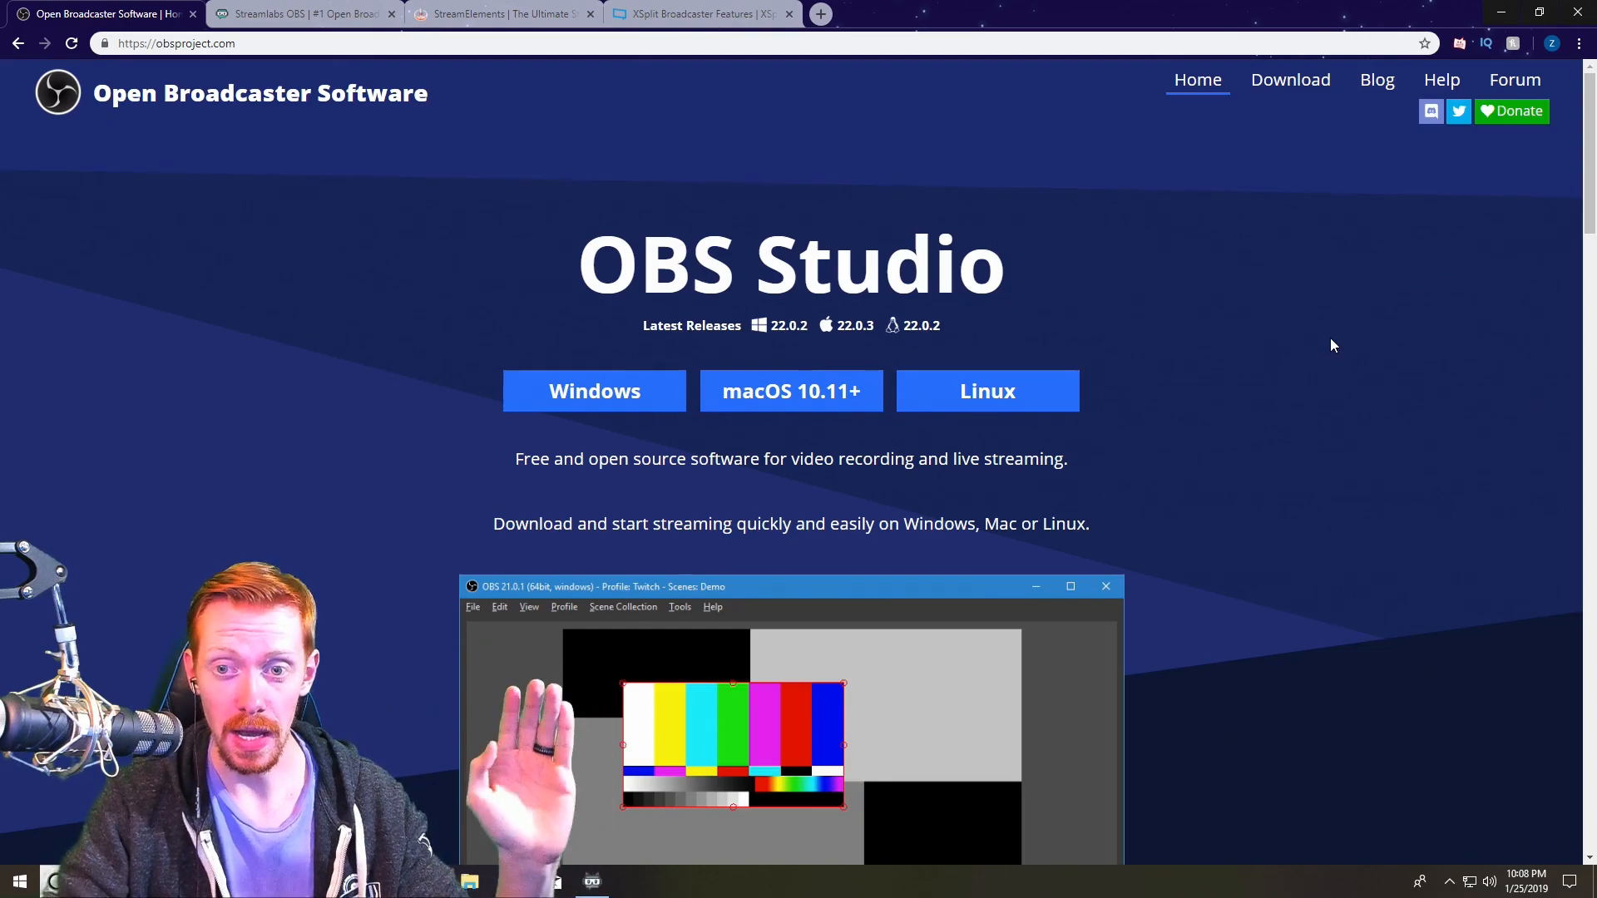
Scroll through the OBS Studio page, reading down its features and back up.
{"action": "scroll", "scroll_direction": "down", "scroll_amount": 3}
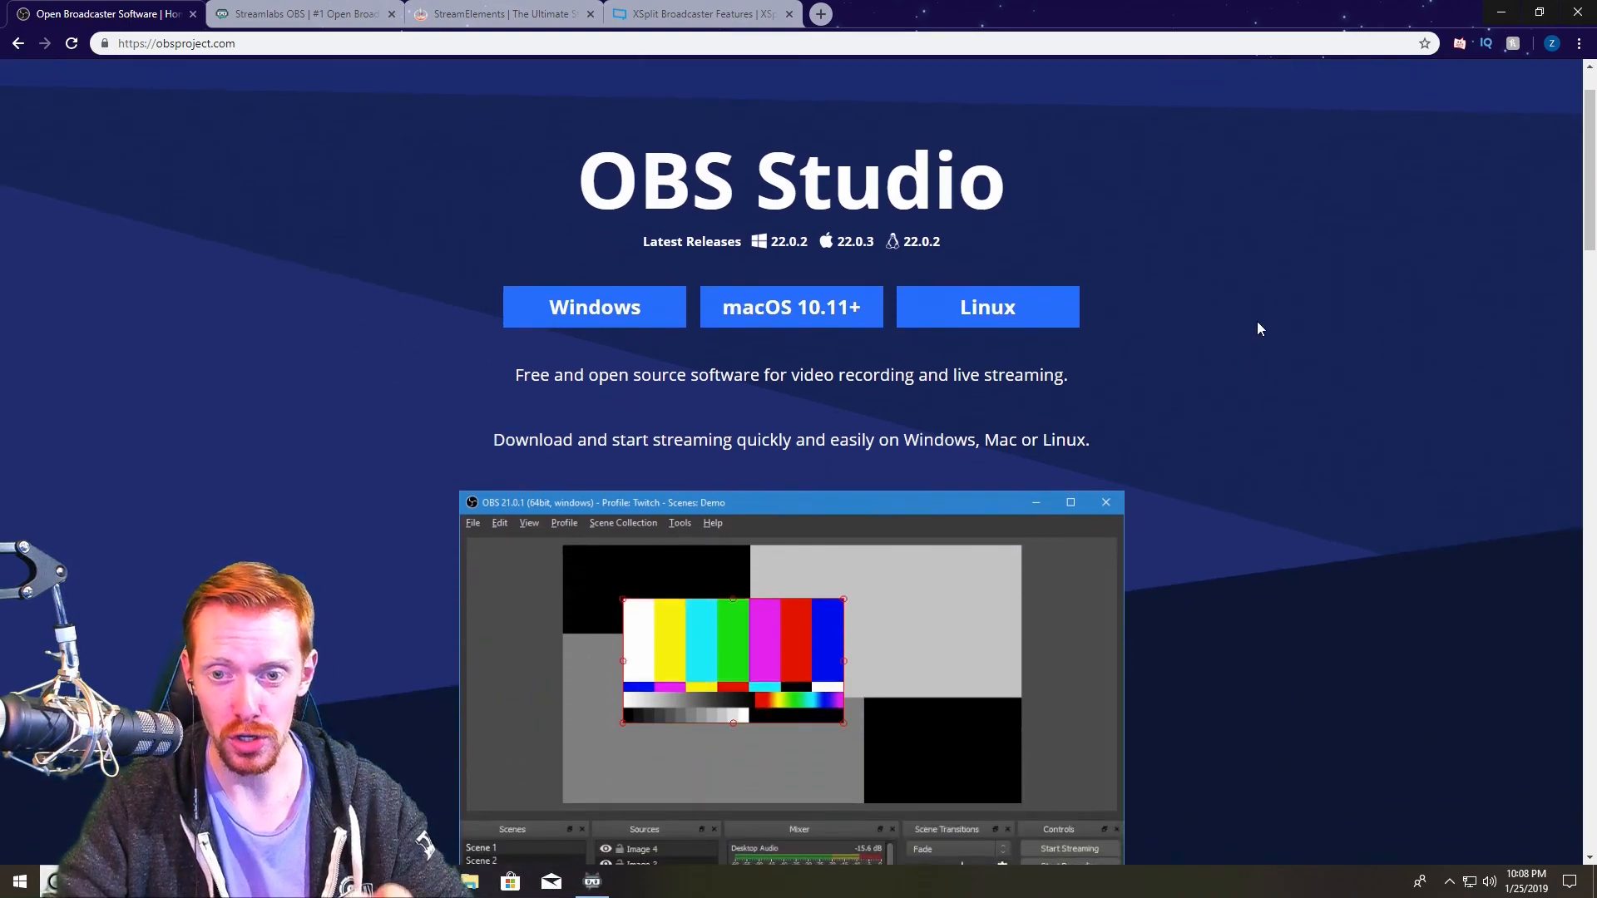
{"action": "scroll", "scroll_direction": "down", "scroll_amount": 3}
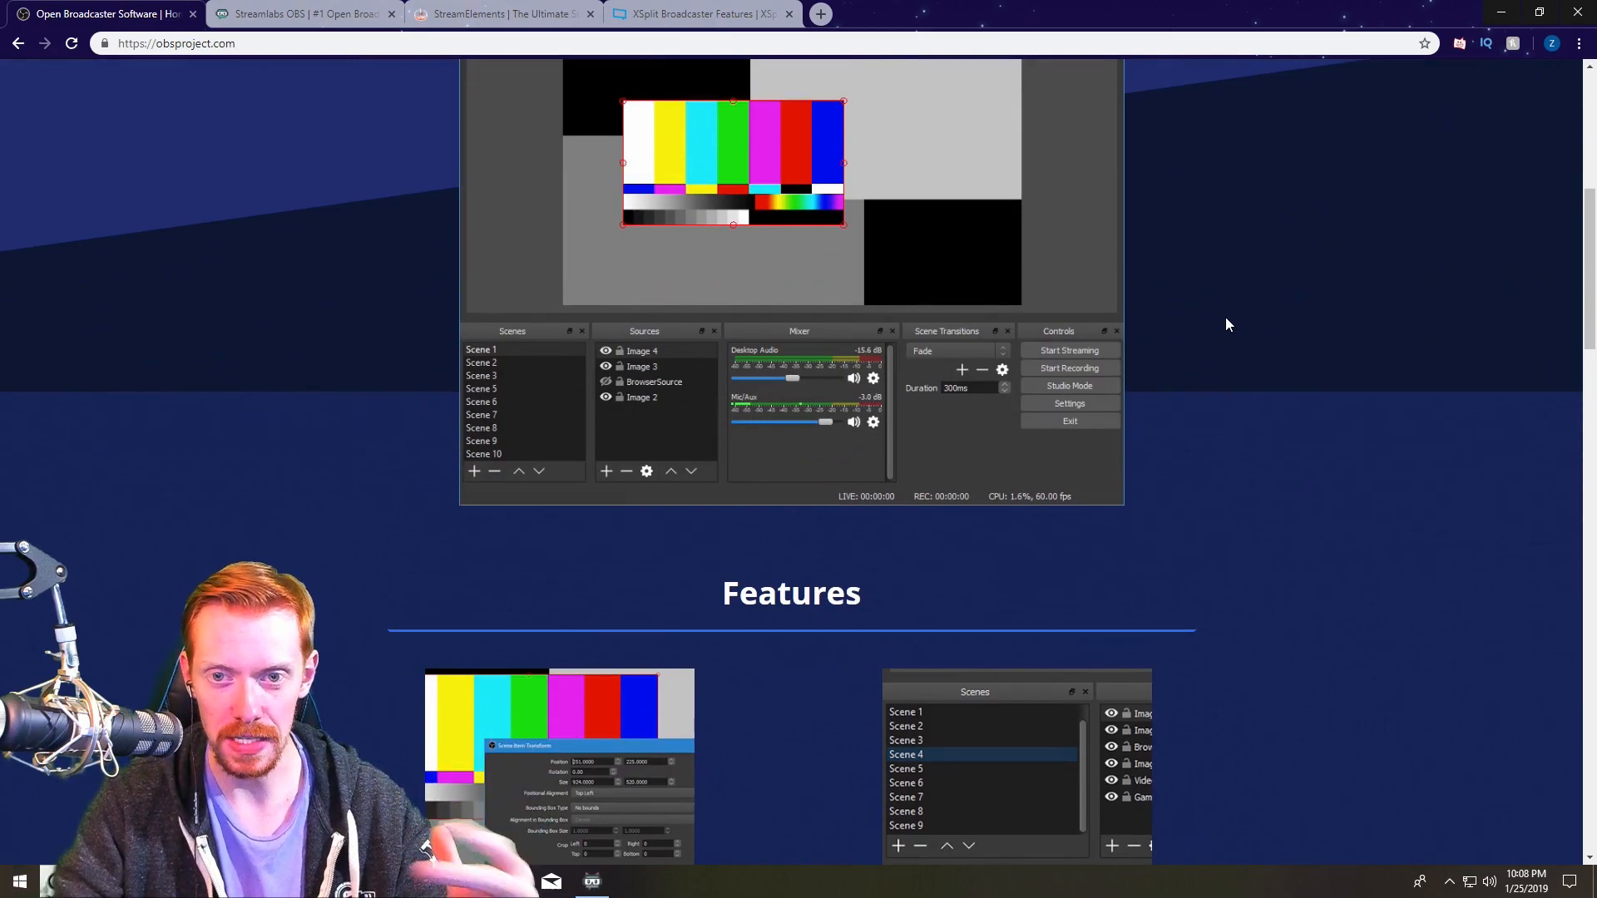
{"action": "scroll", "scroll_direction": "up", "scroll_amount": 3}
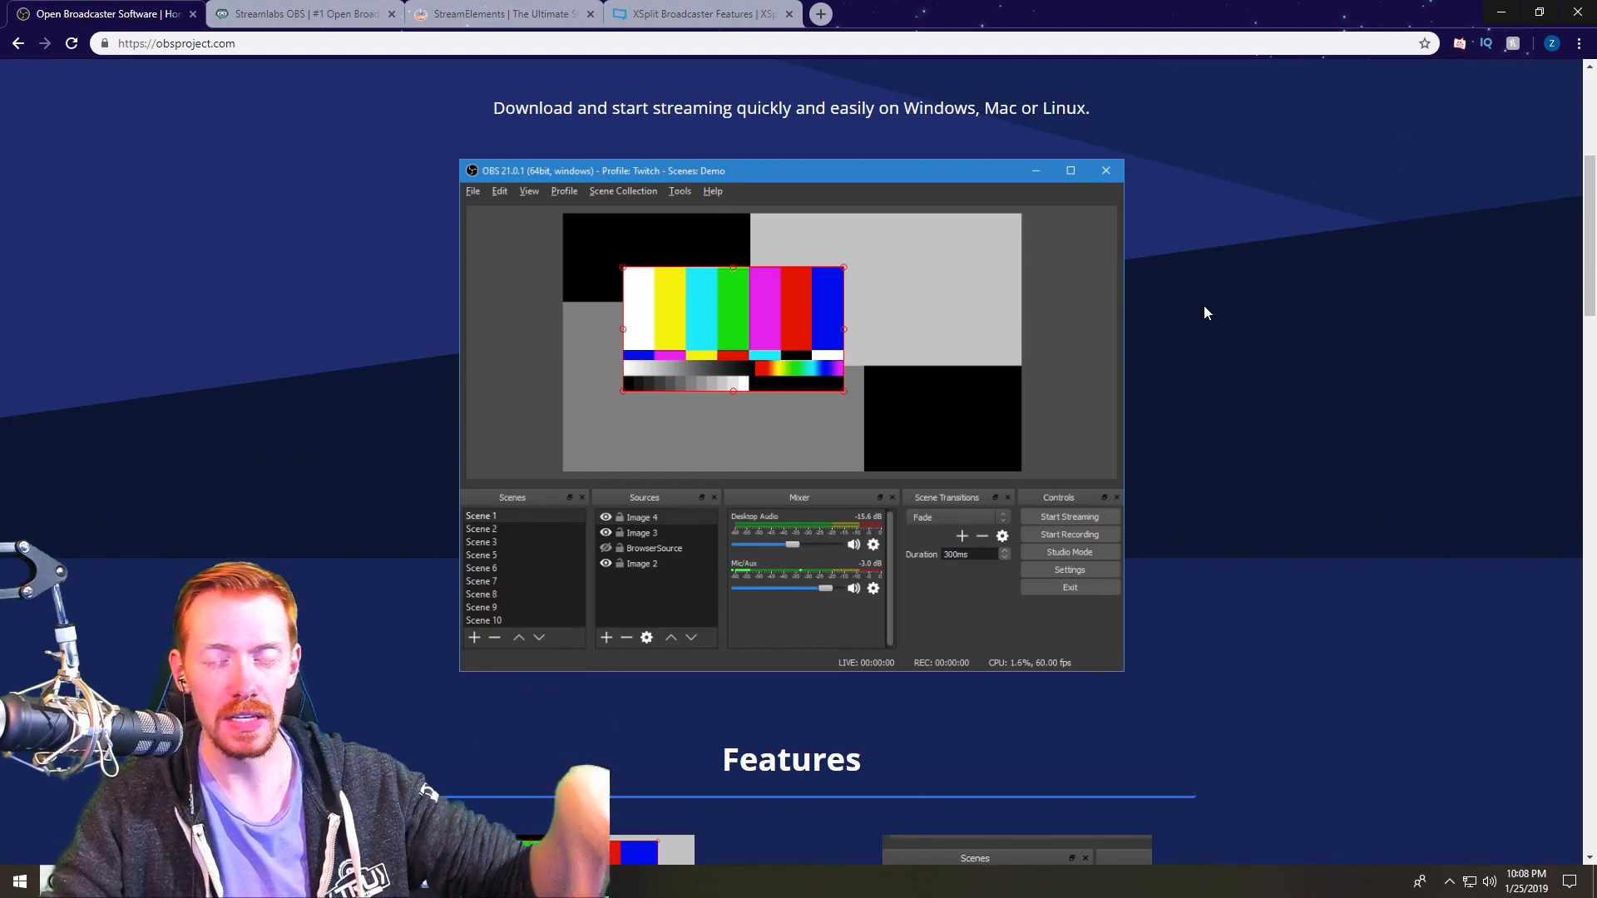
{"action": "scroll", "scroll_direction": "up", "scroll_amount": 3}
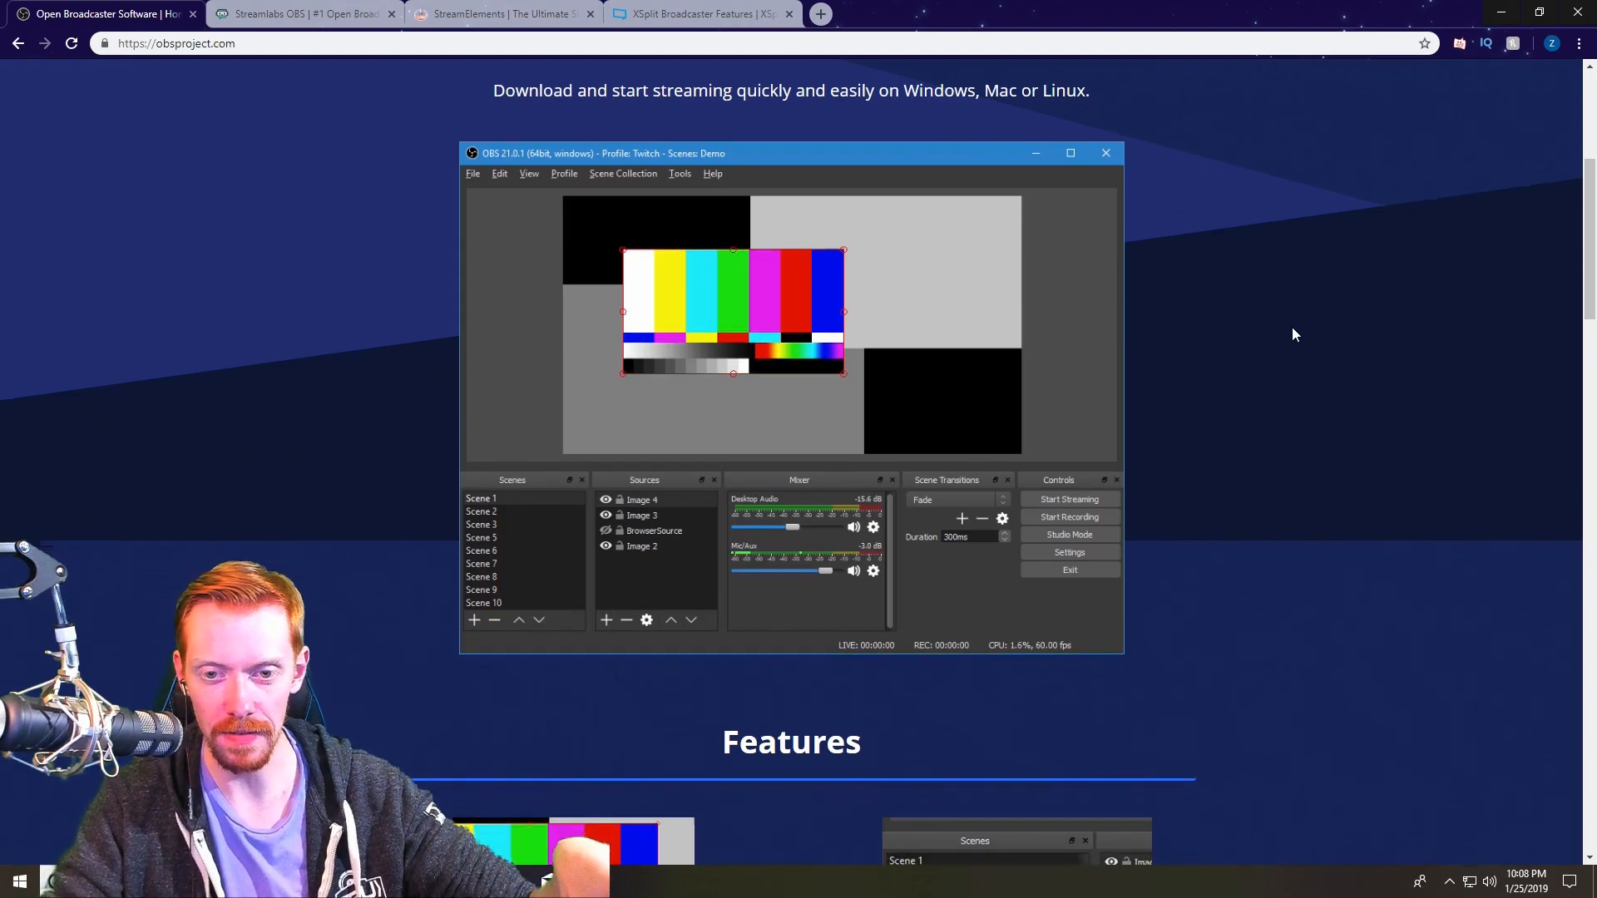
{"action": "scroll", "scroll_direction": "down", "scroll_amount": 3}
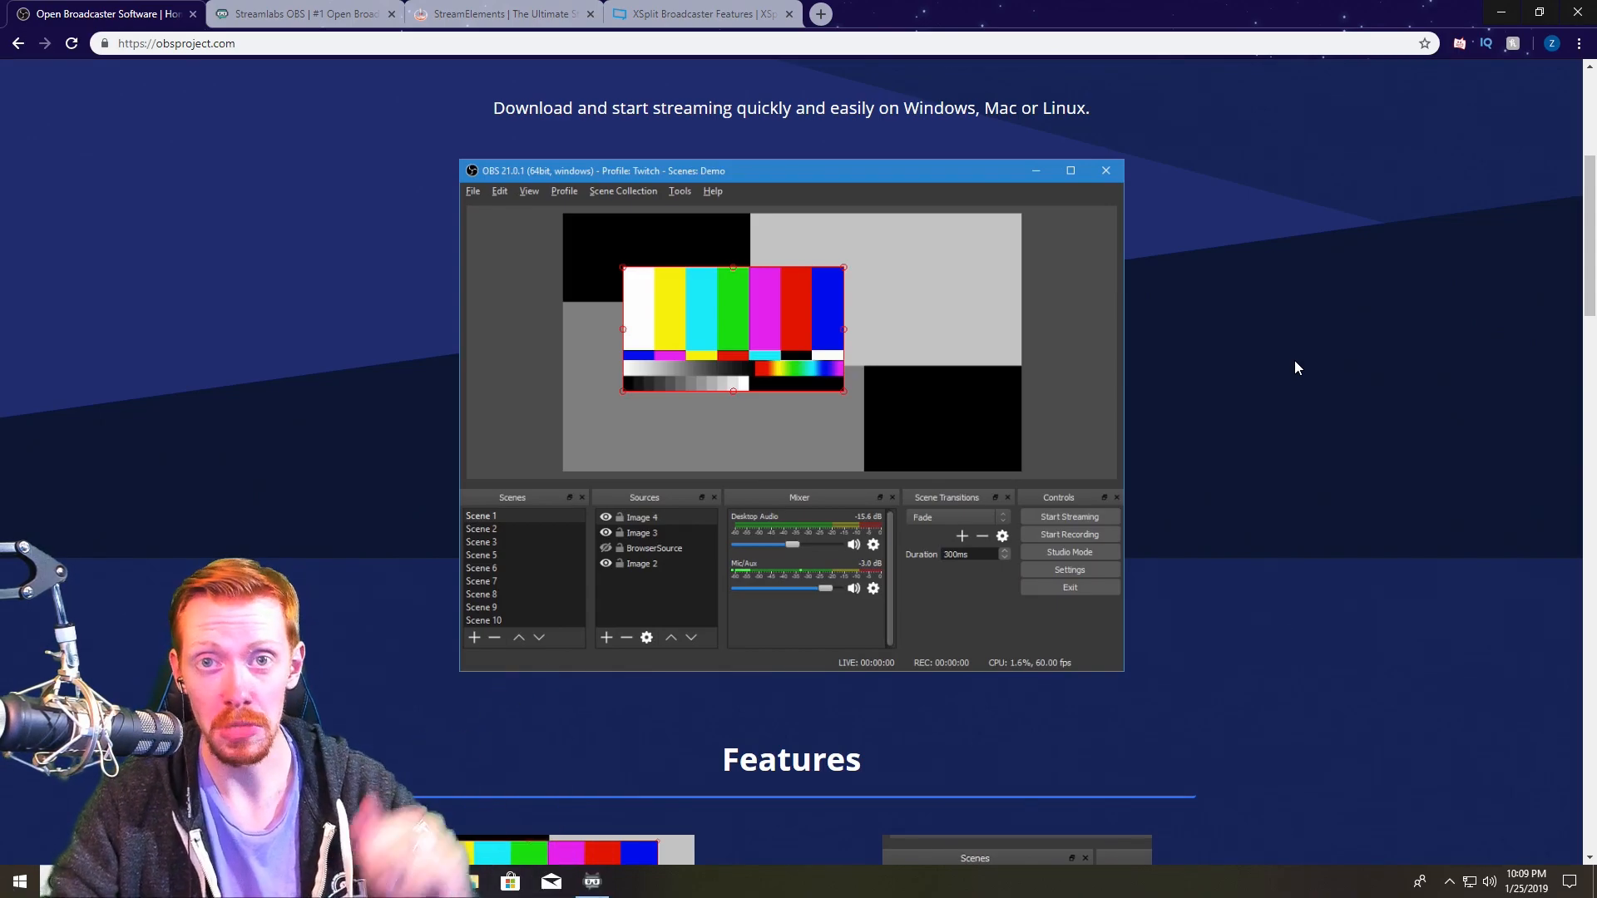
{"action": "scroll", "scroll_direction": "down", "scroll_amount": 3}
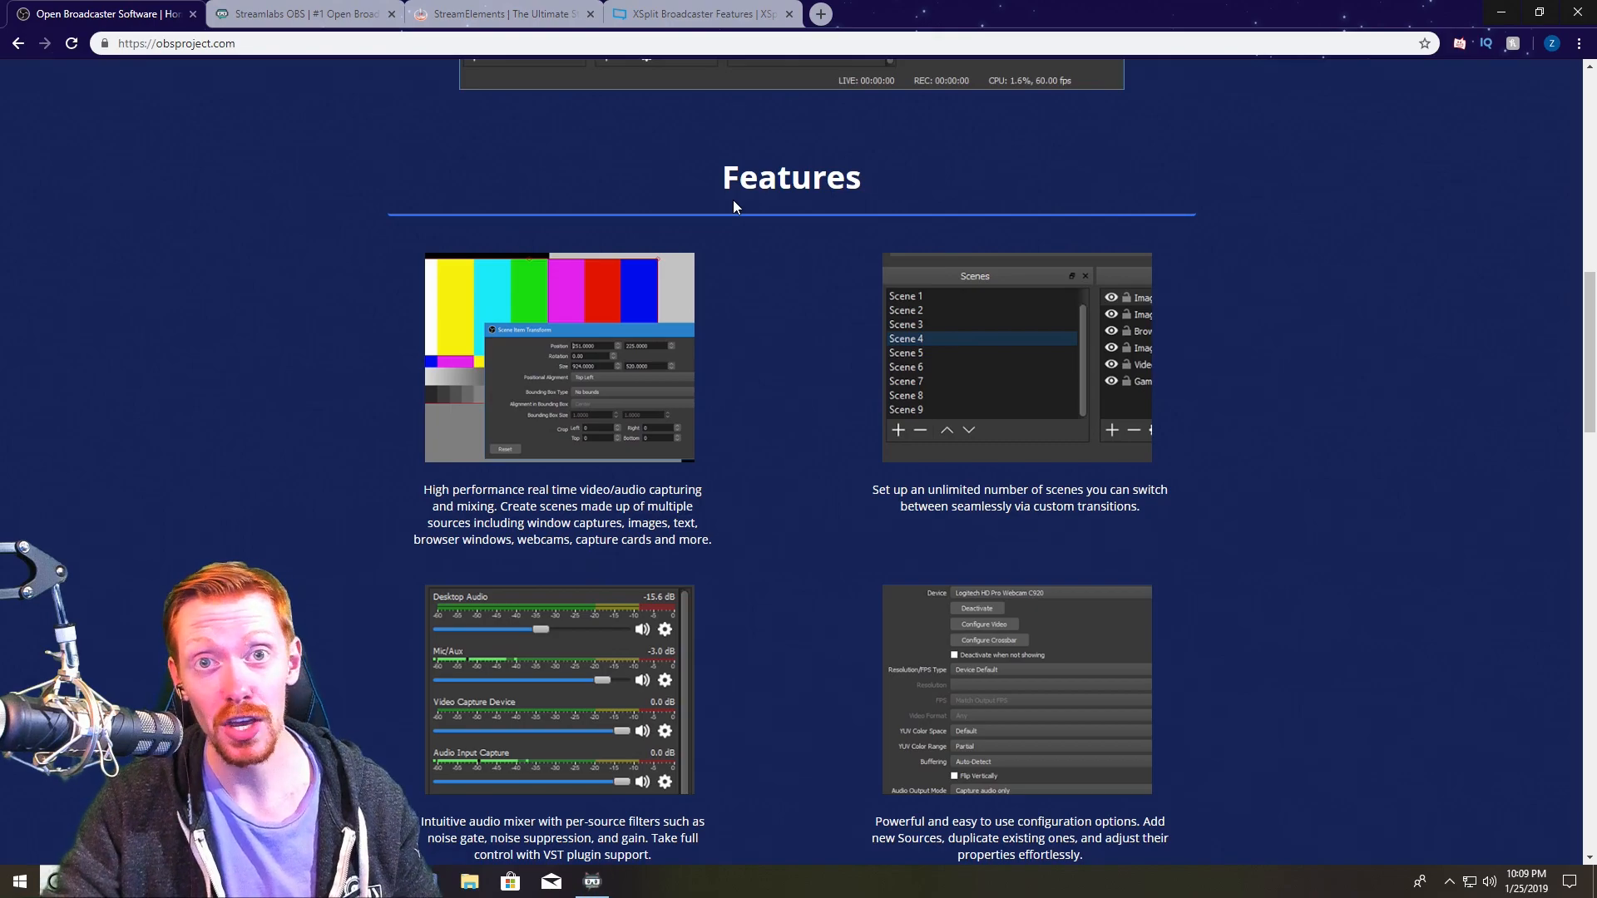
{"action": "mouse_move", "coordinate": [869, 474]}
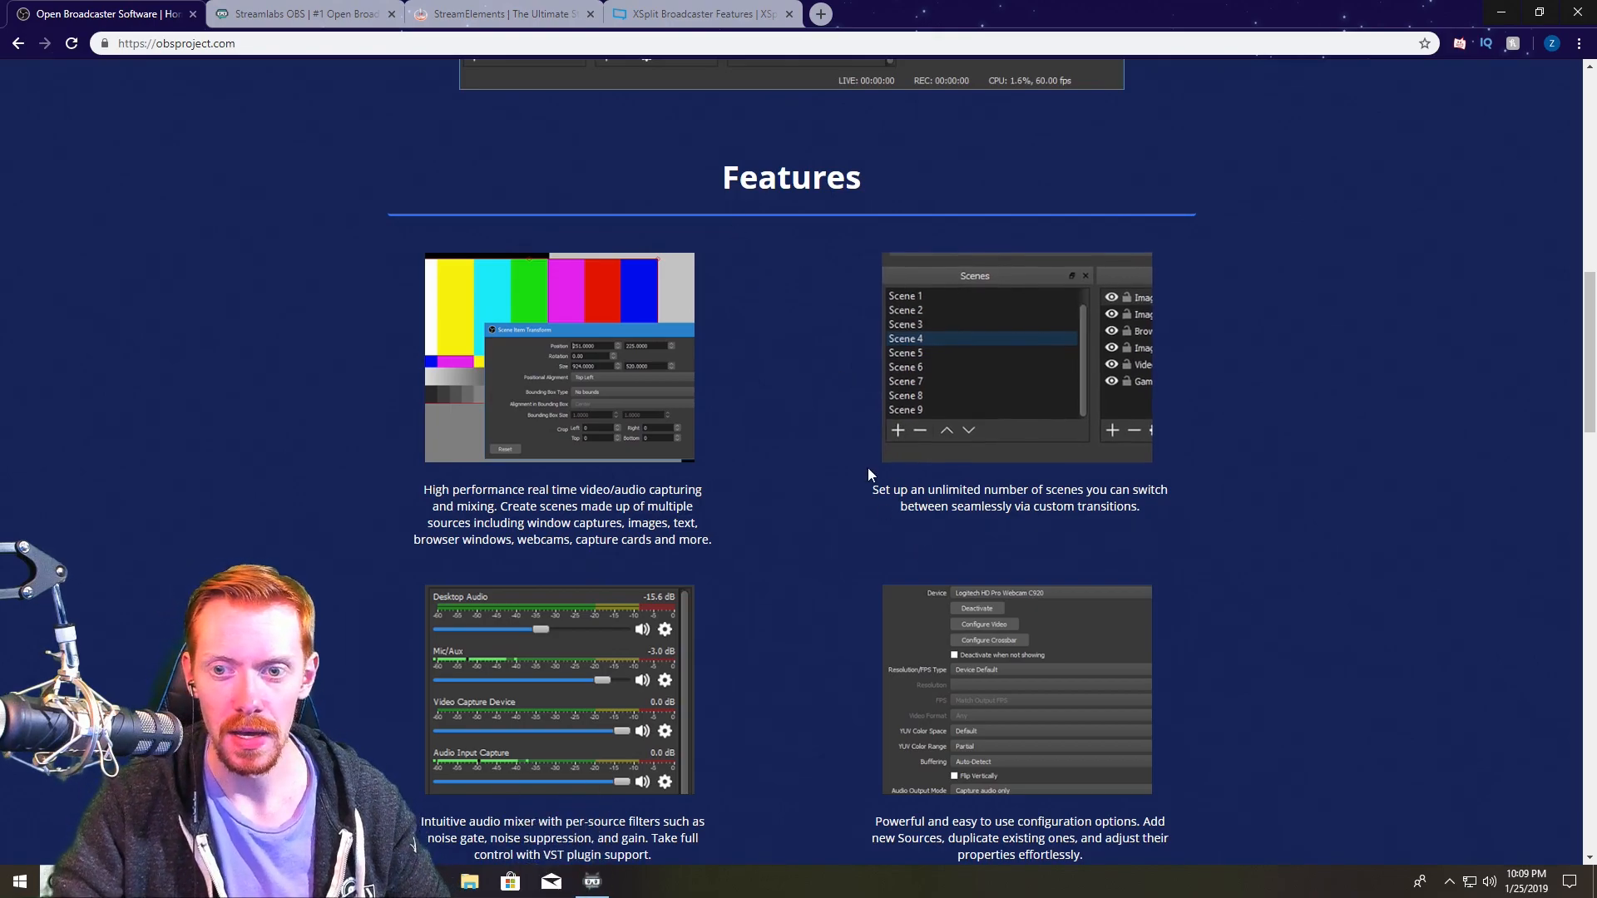
{"action": "scroll", "scroll_direction": "down", "scroll_amount": 3}
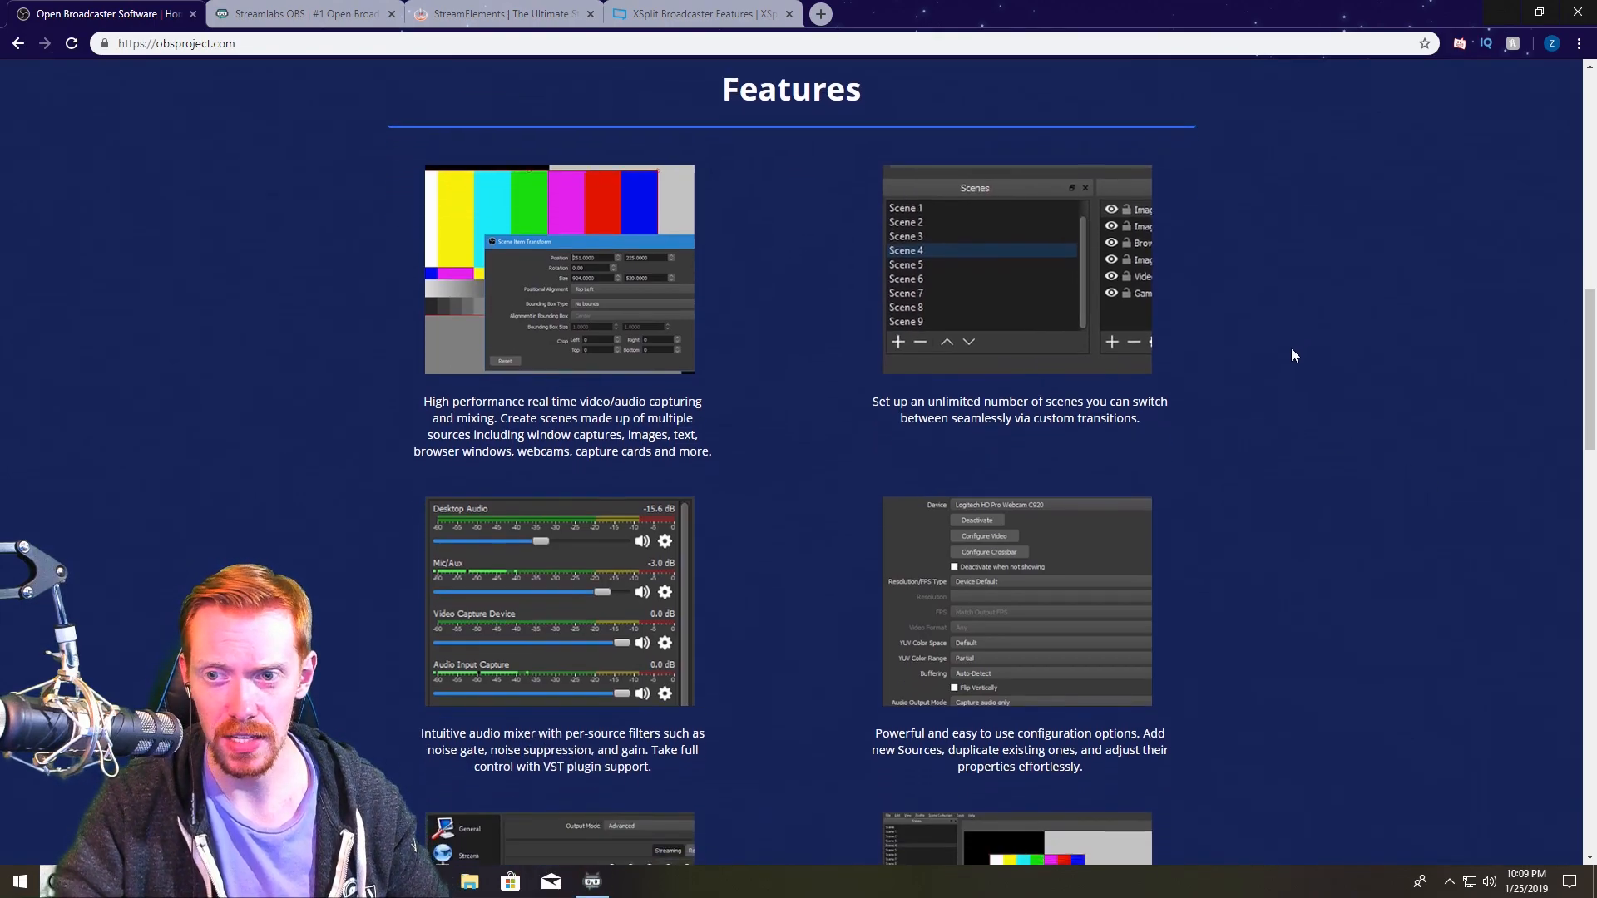
{"action": "scroll", "scroll_direction": "down", "scroll_amount": 3}
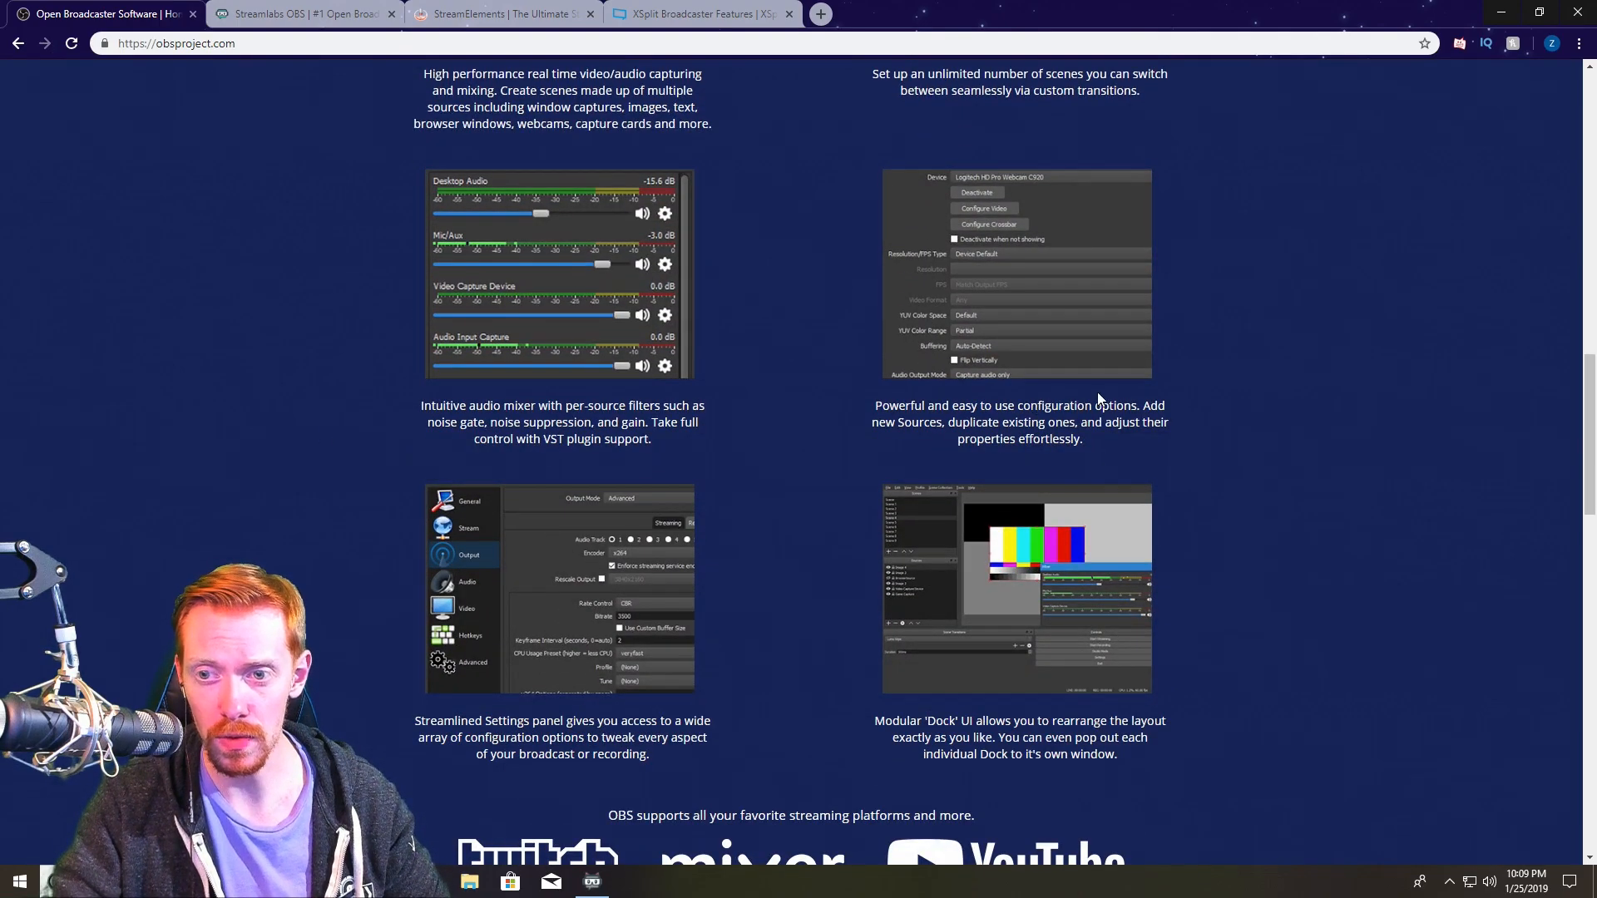
{"action": "scroll", "scroll_direction": "down", "scroll_amount": 3}
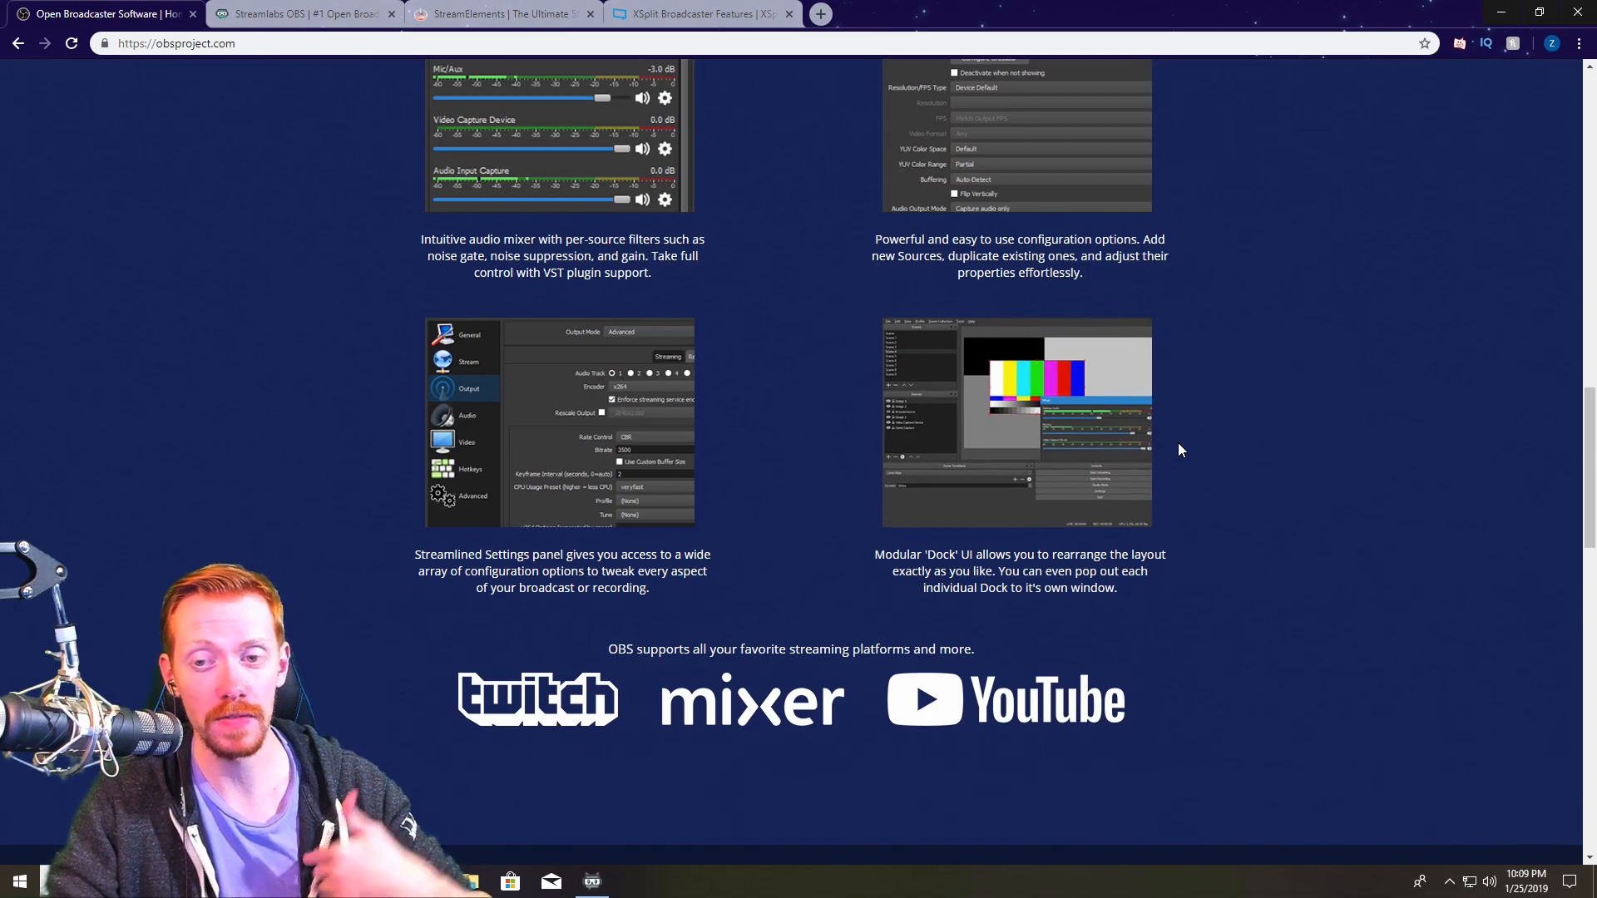
{"action": "scroll", "scroll_direction": "up", "scroll_amount": 3}
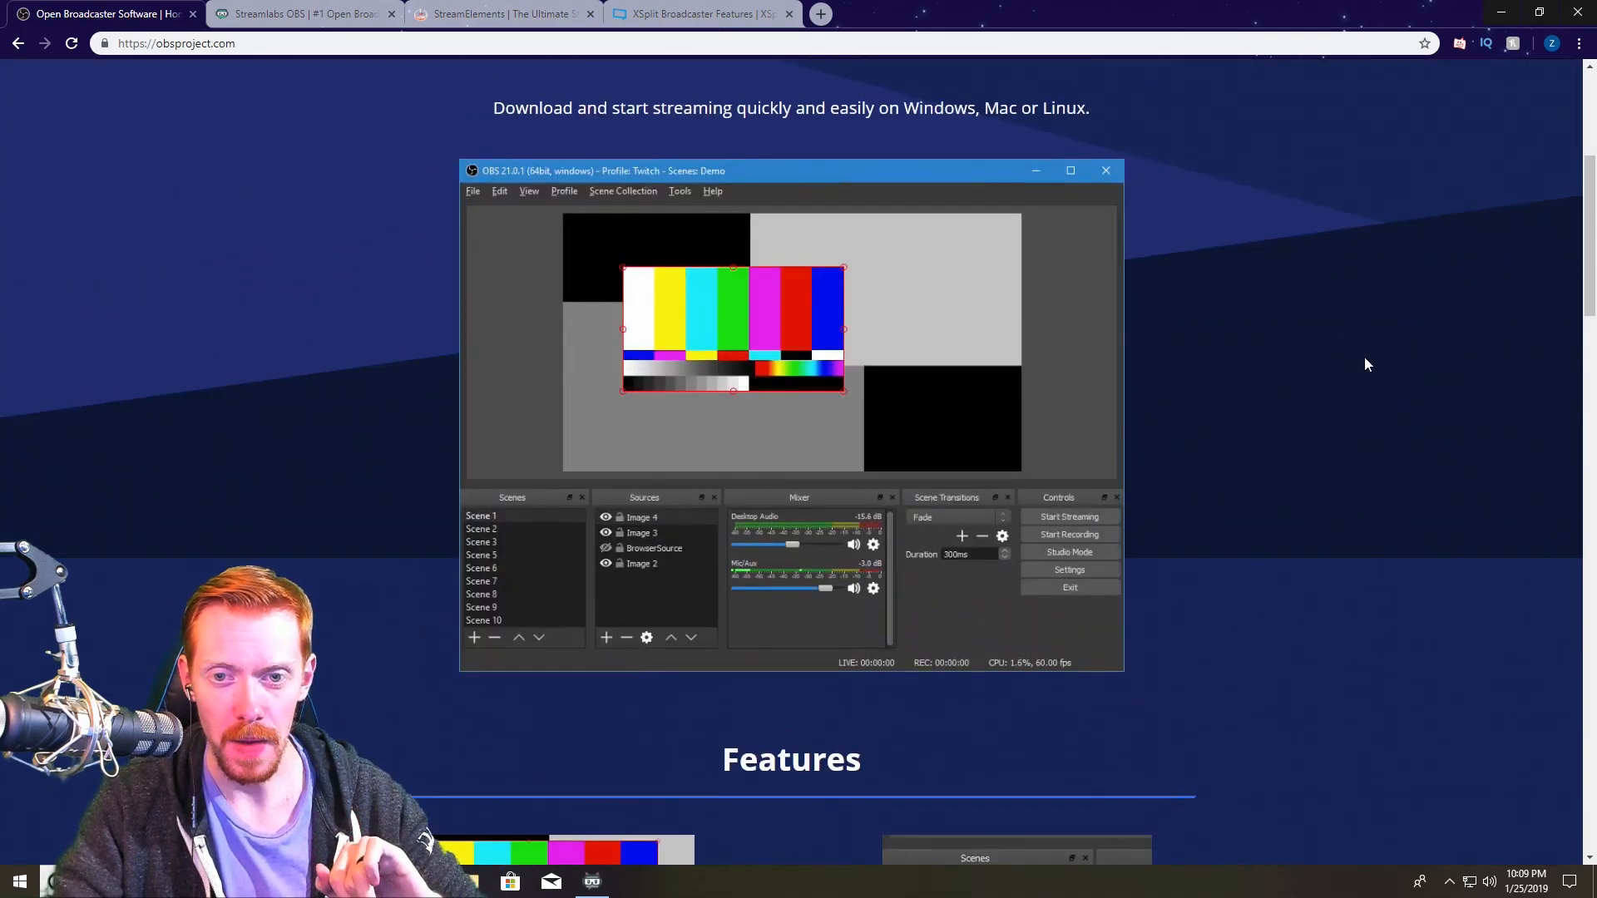
{"action": "scroll", "scroll_direction": "up", "scroll_amount": 3}
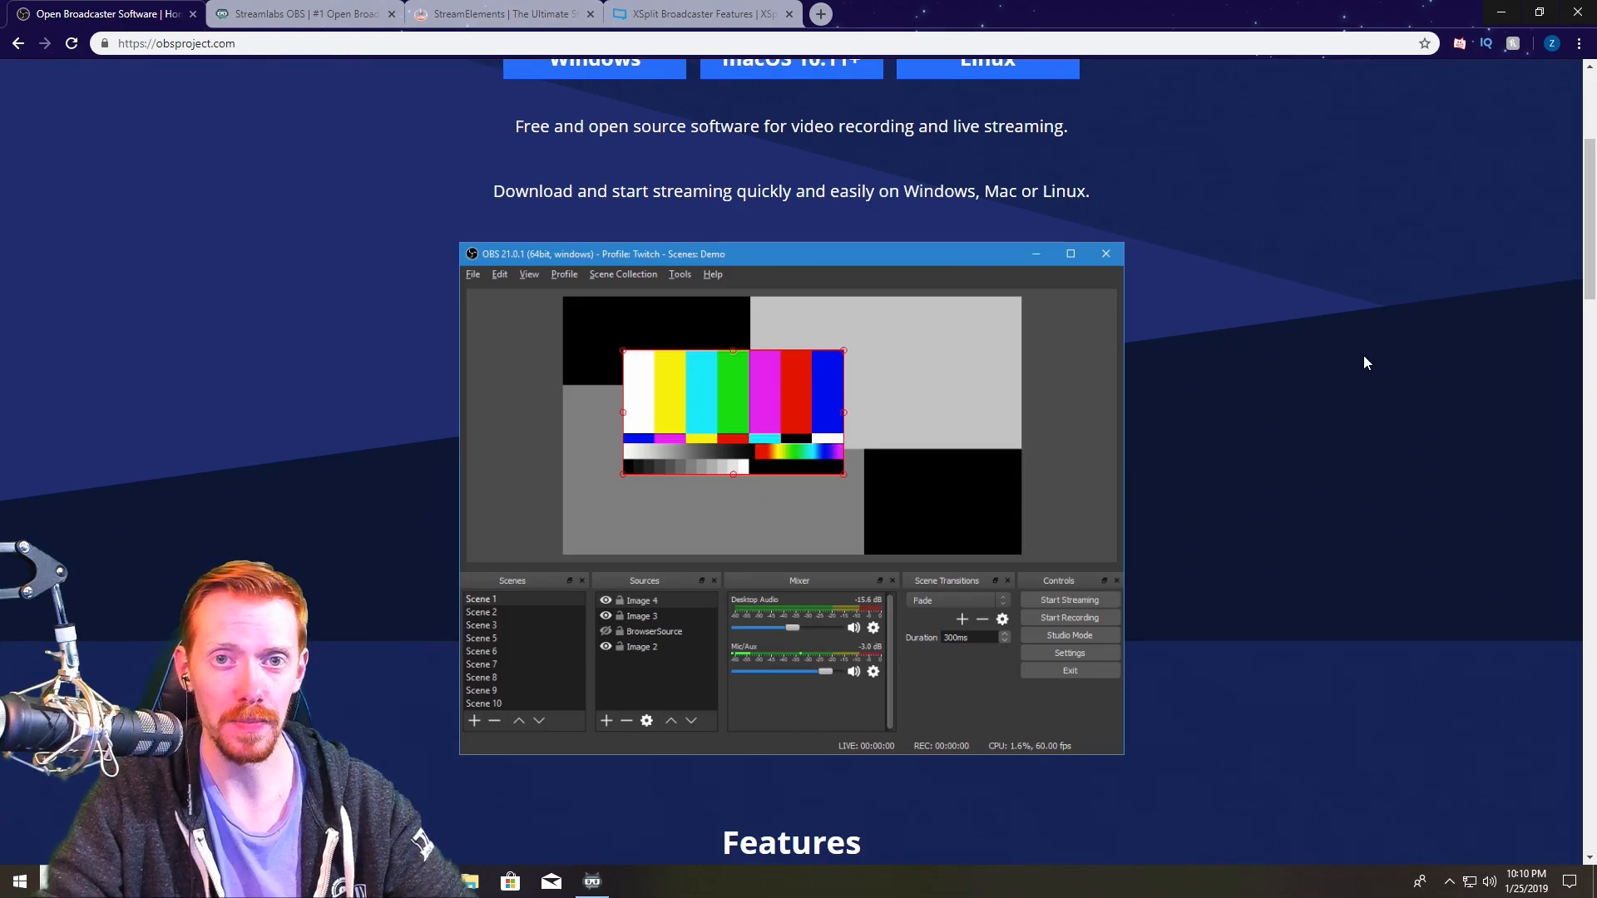
Switch to the Streamlabs OBS tab and scroll through its free themes library to Face Masks.
{"action": "left_click", "coordinate": [301, 13]}
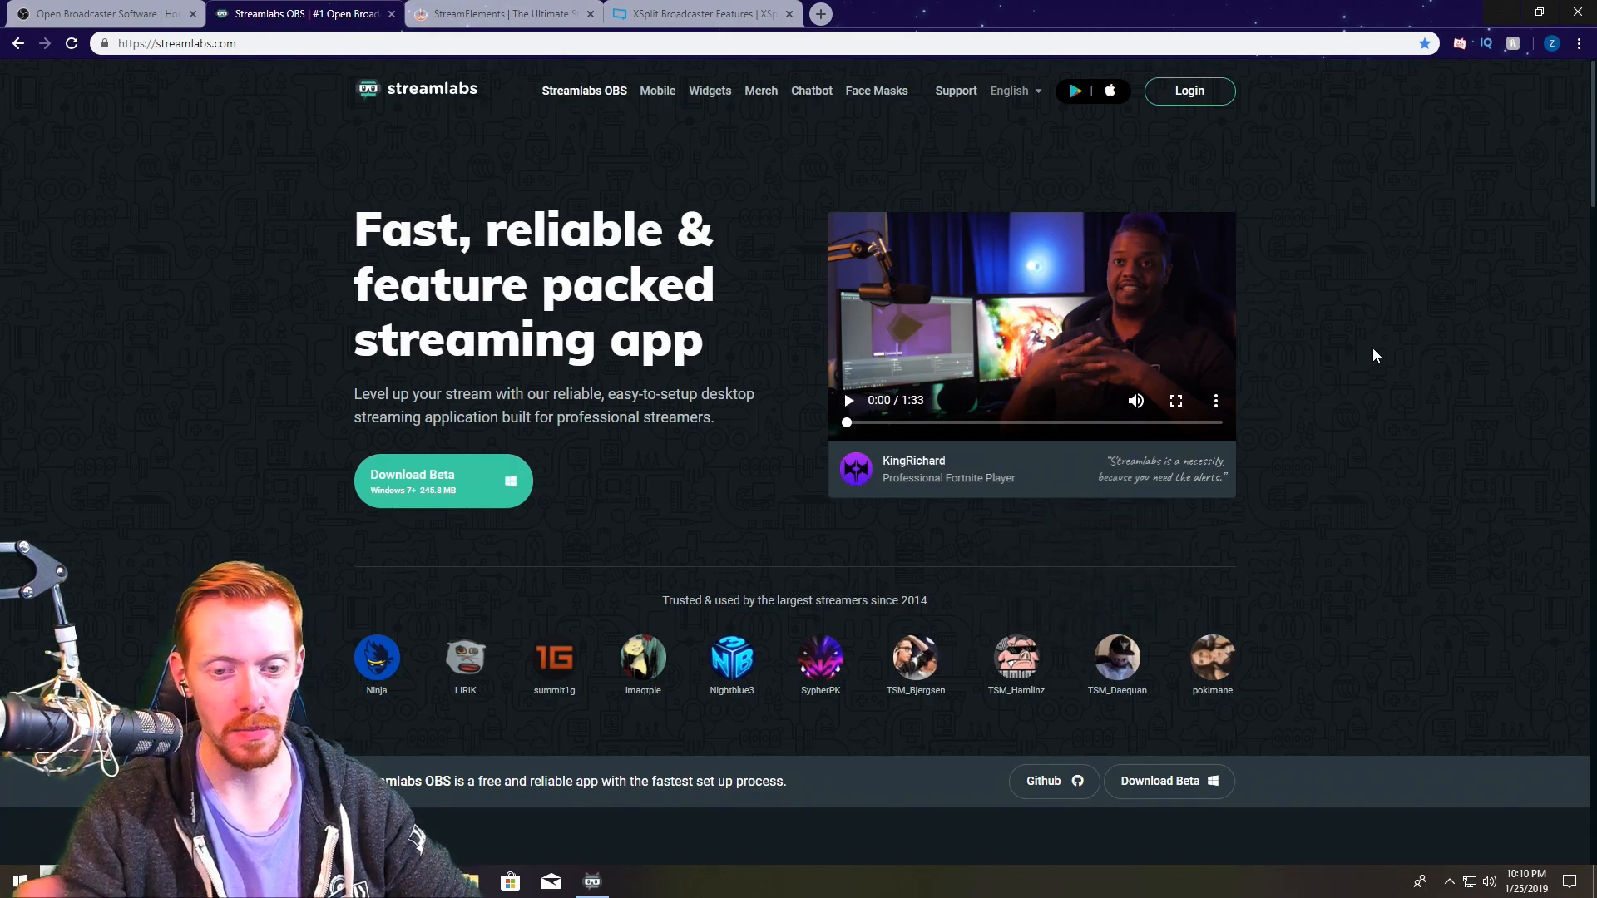
{"action": "scroll", "scroll_direction": "down", "scroll_amount": 3}
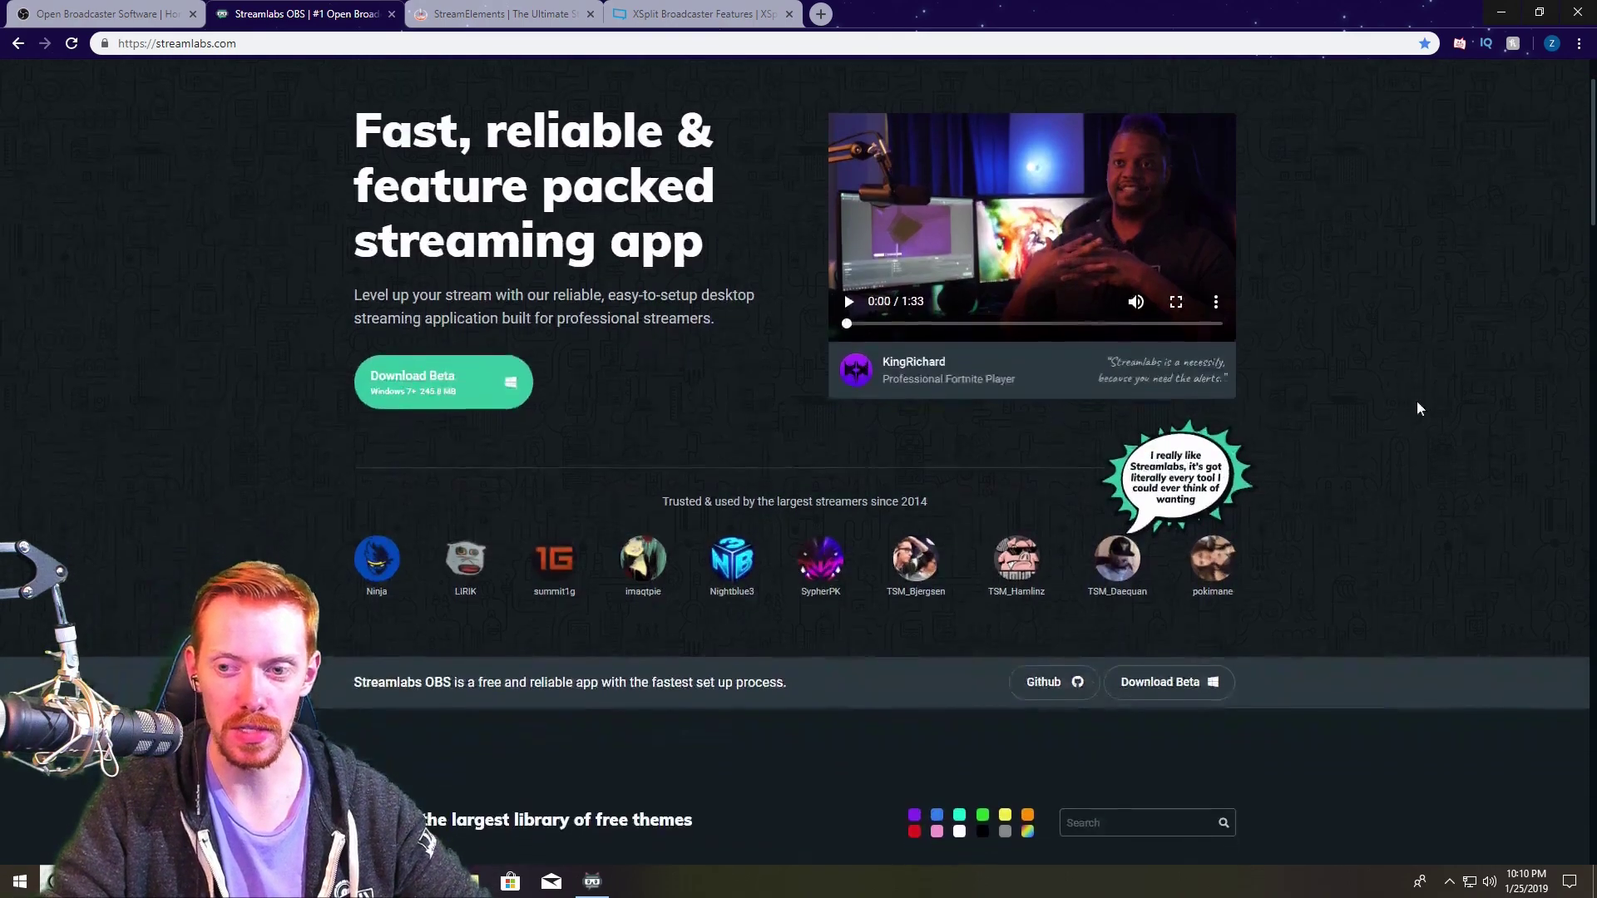
{"action": "scroll", "scroll_direction": "down", "scroll_amount": 3}
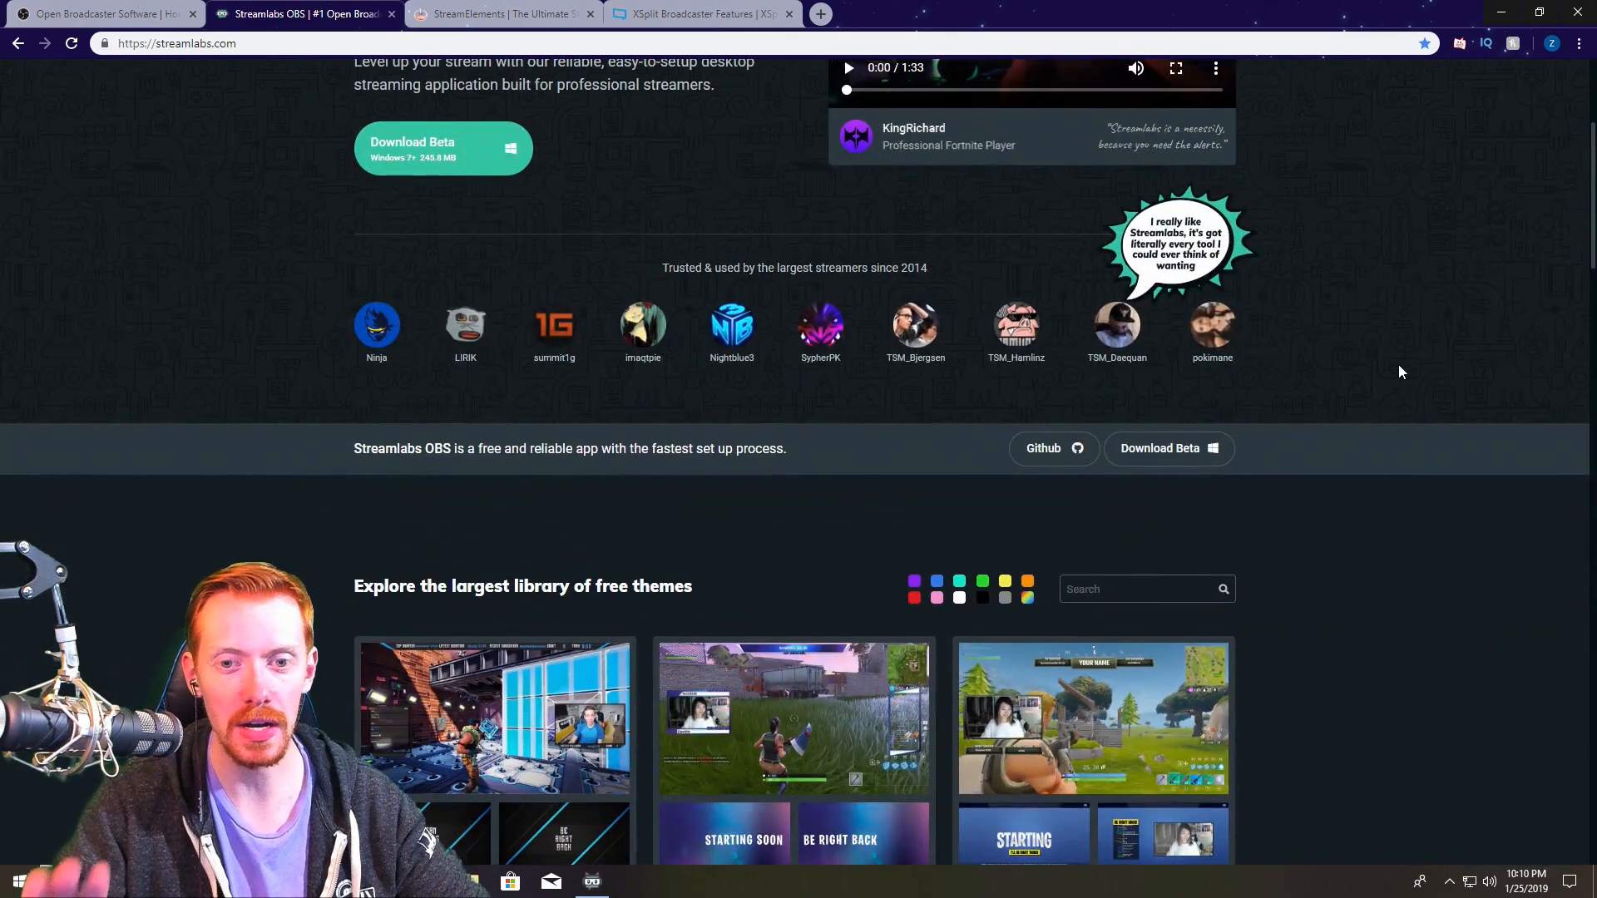
{"action": "scroll", "scroll_direction": "down", "scroll_amount": 3}
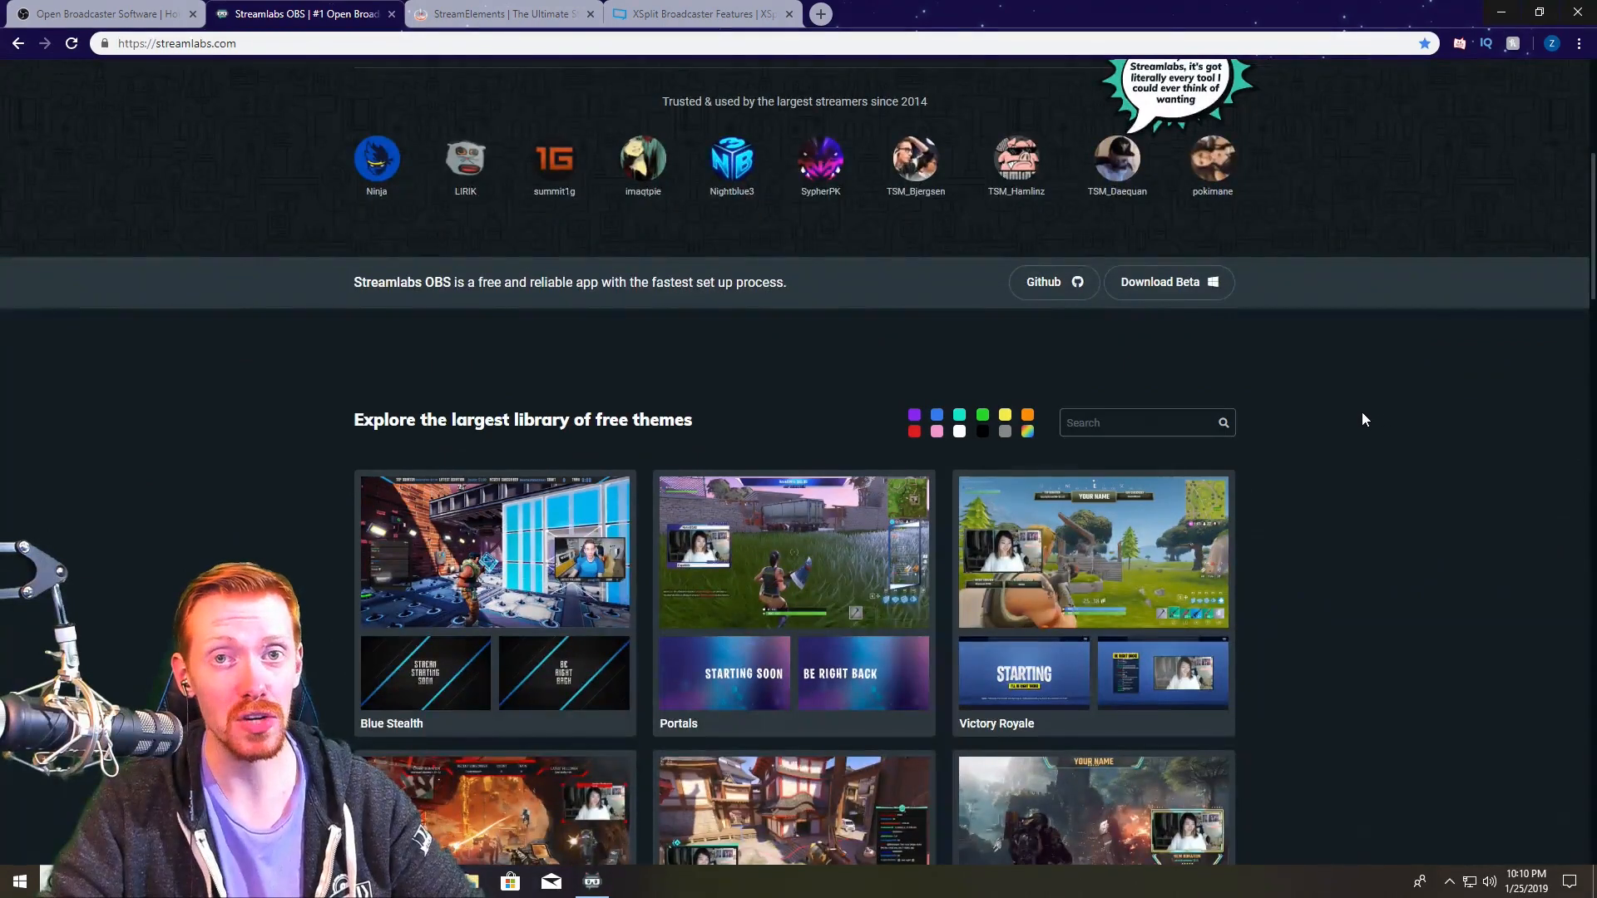
{"action": "scroll", "scroll_direction": "down", "scroll_amount": 3}
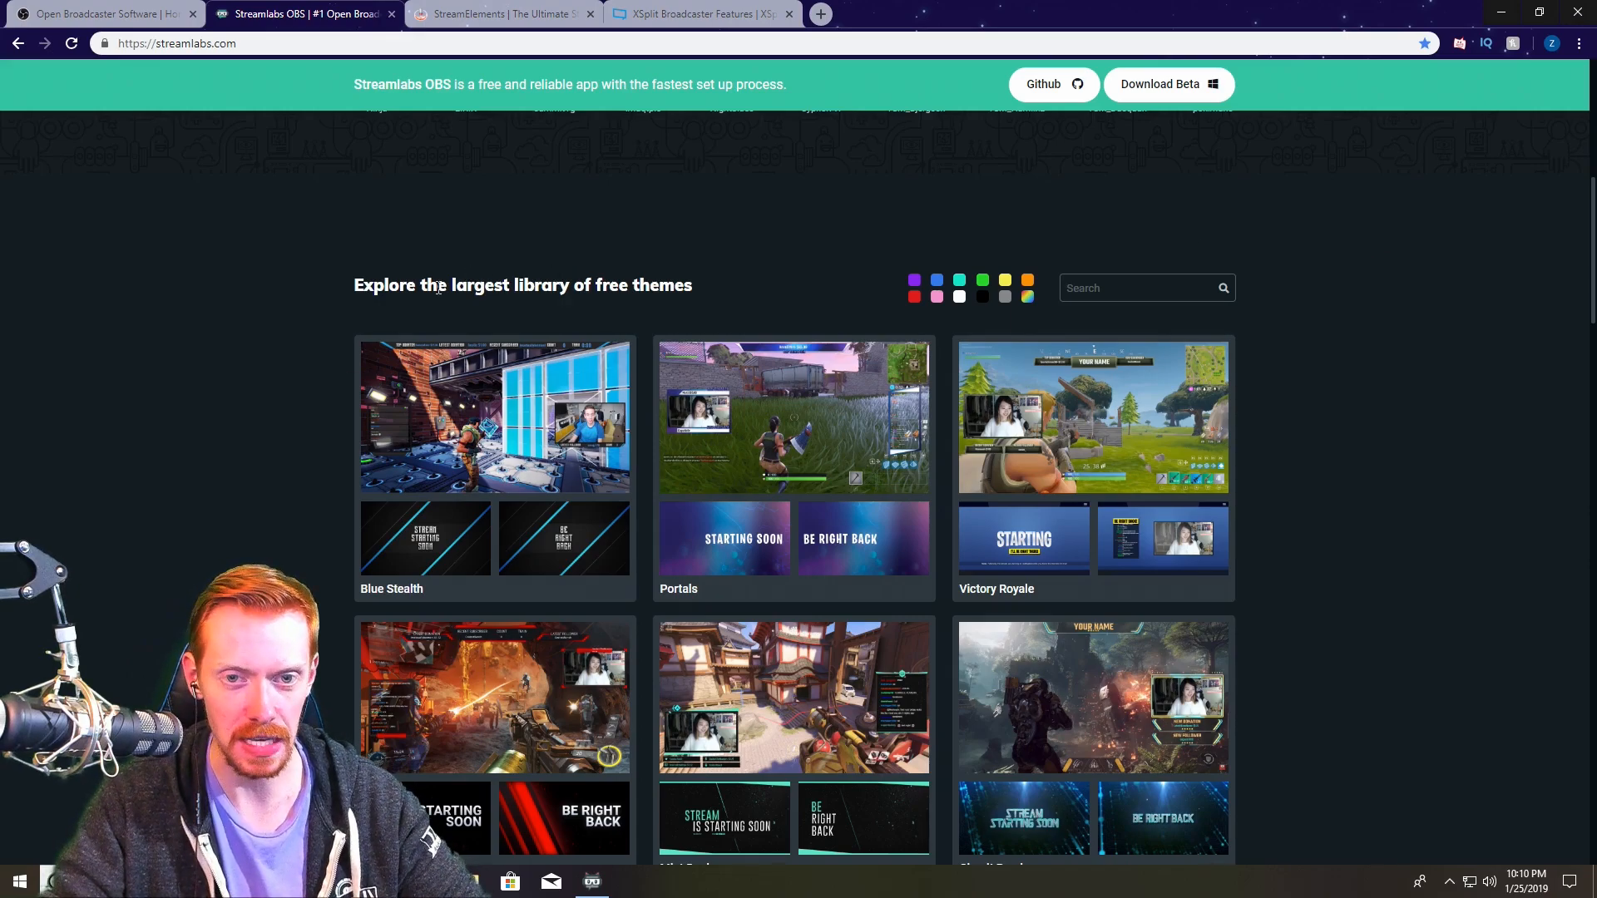
{"action": "mouse_move", "coordinate": [769, 301]}
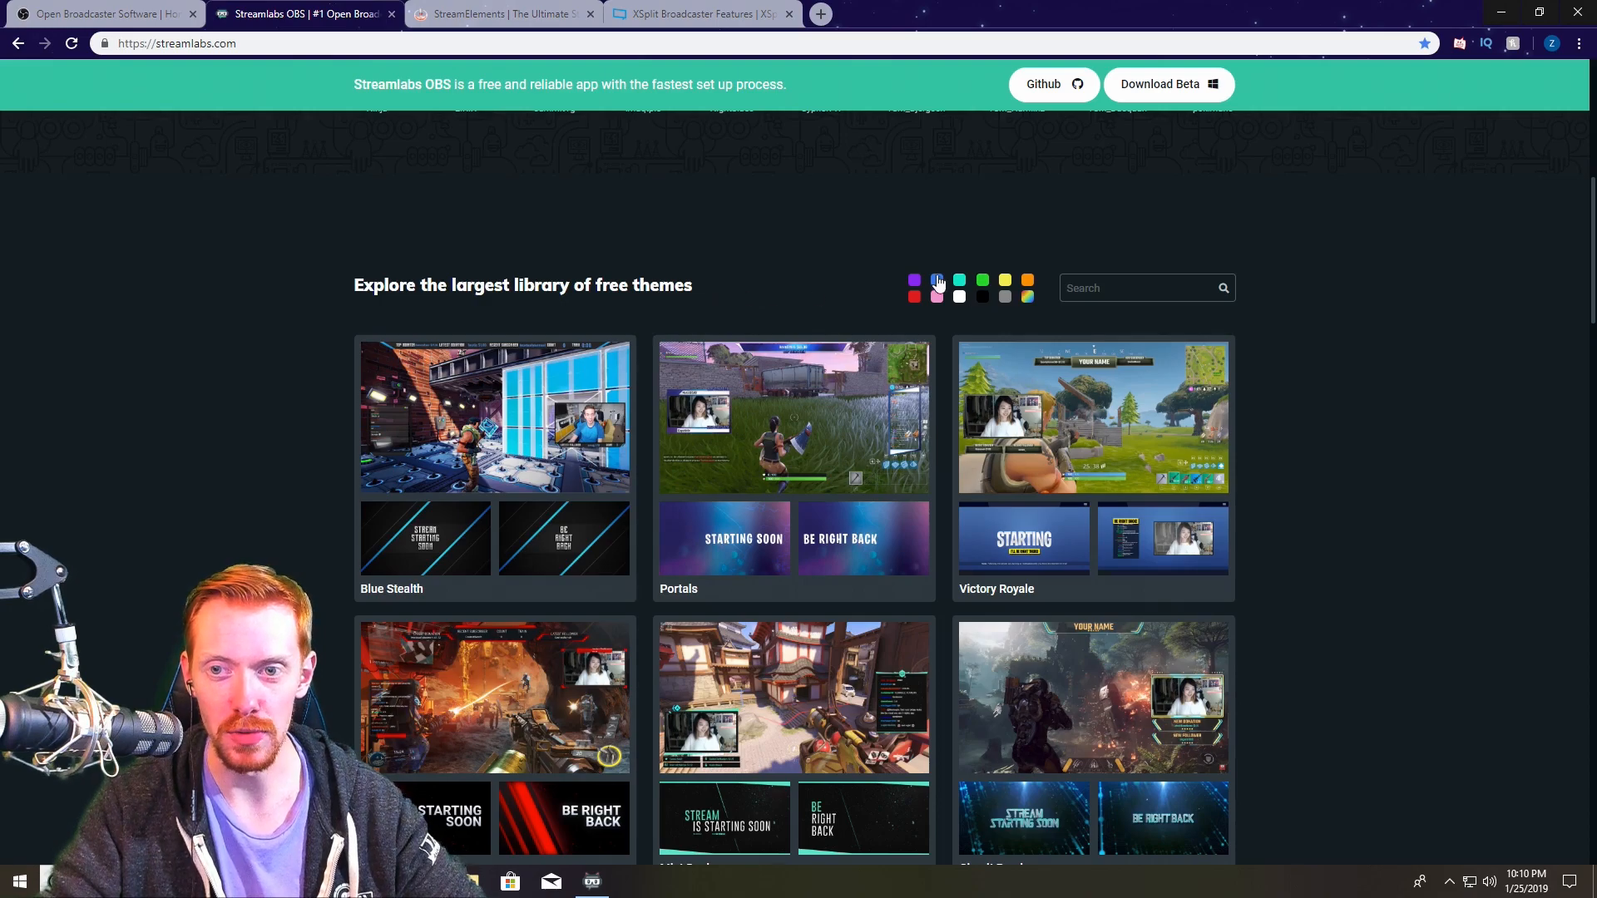
{"action": "scroll", "scroll_direction": "down", "scroll_amount": 3}
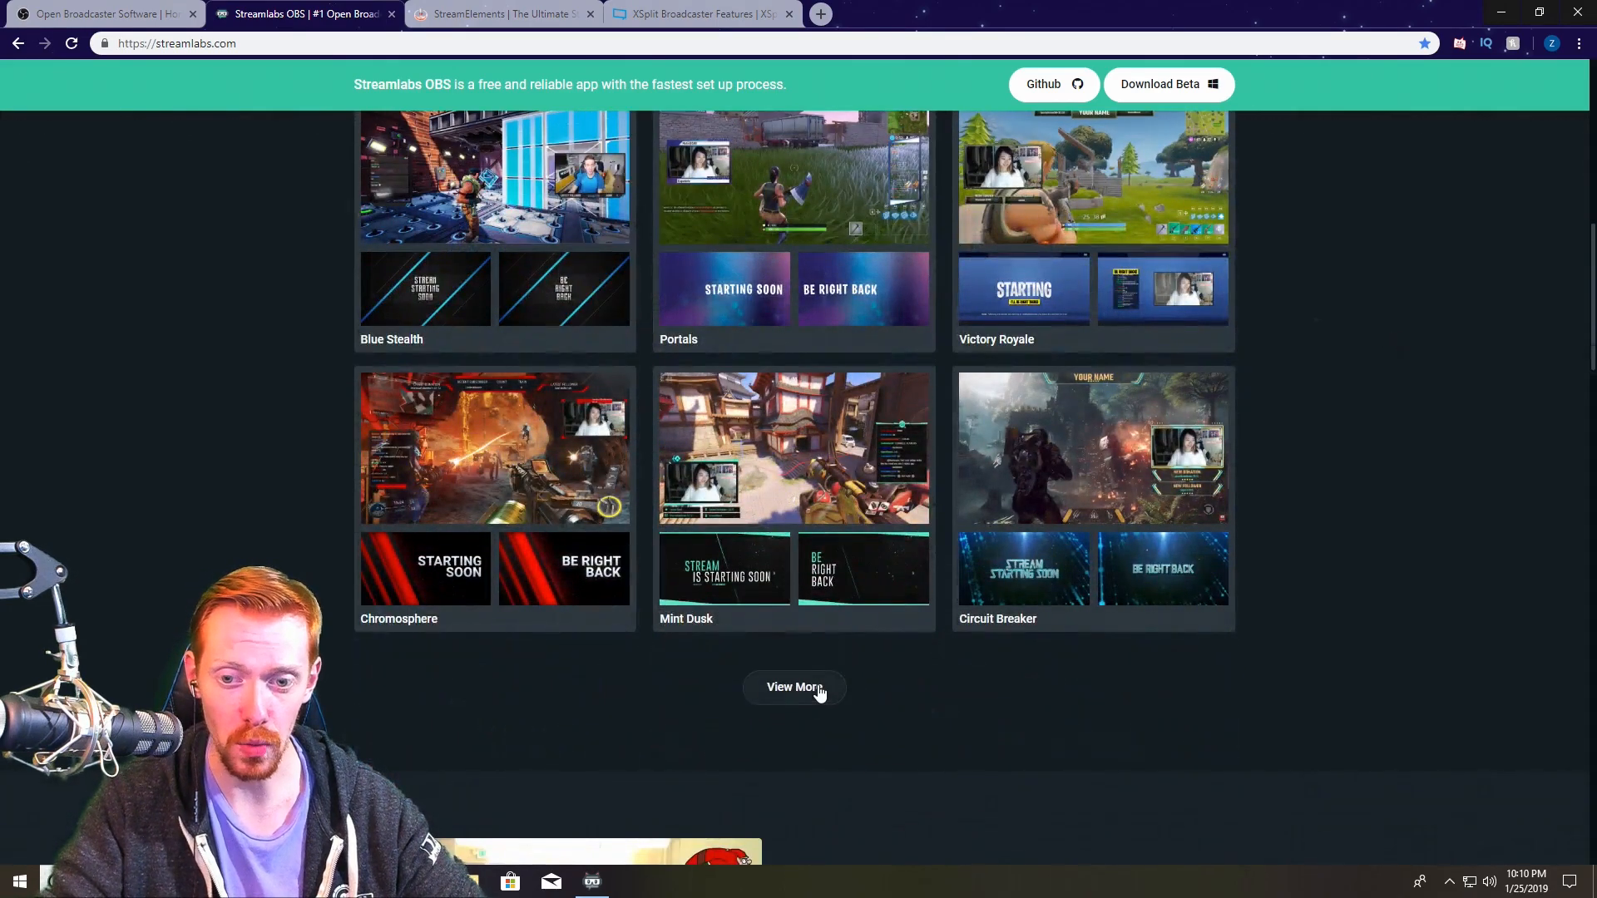
{"action": "scroll", "scroll_direction": "down", "scroll_amount": 3}
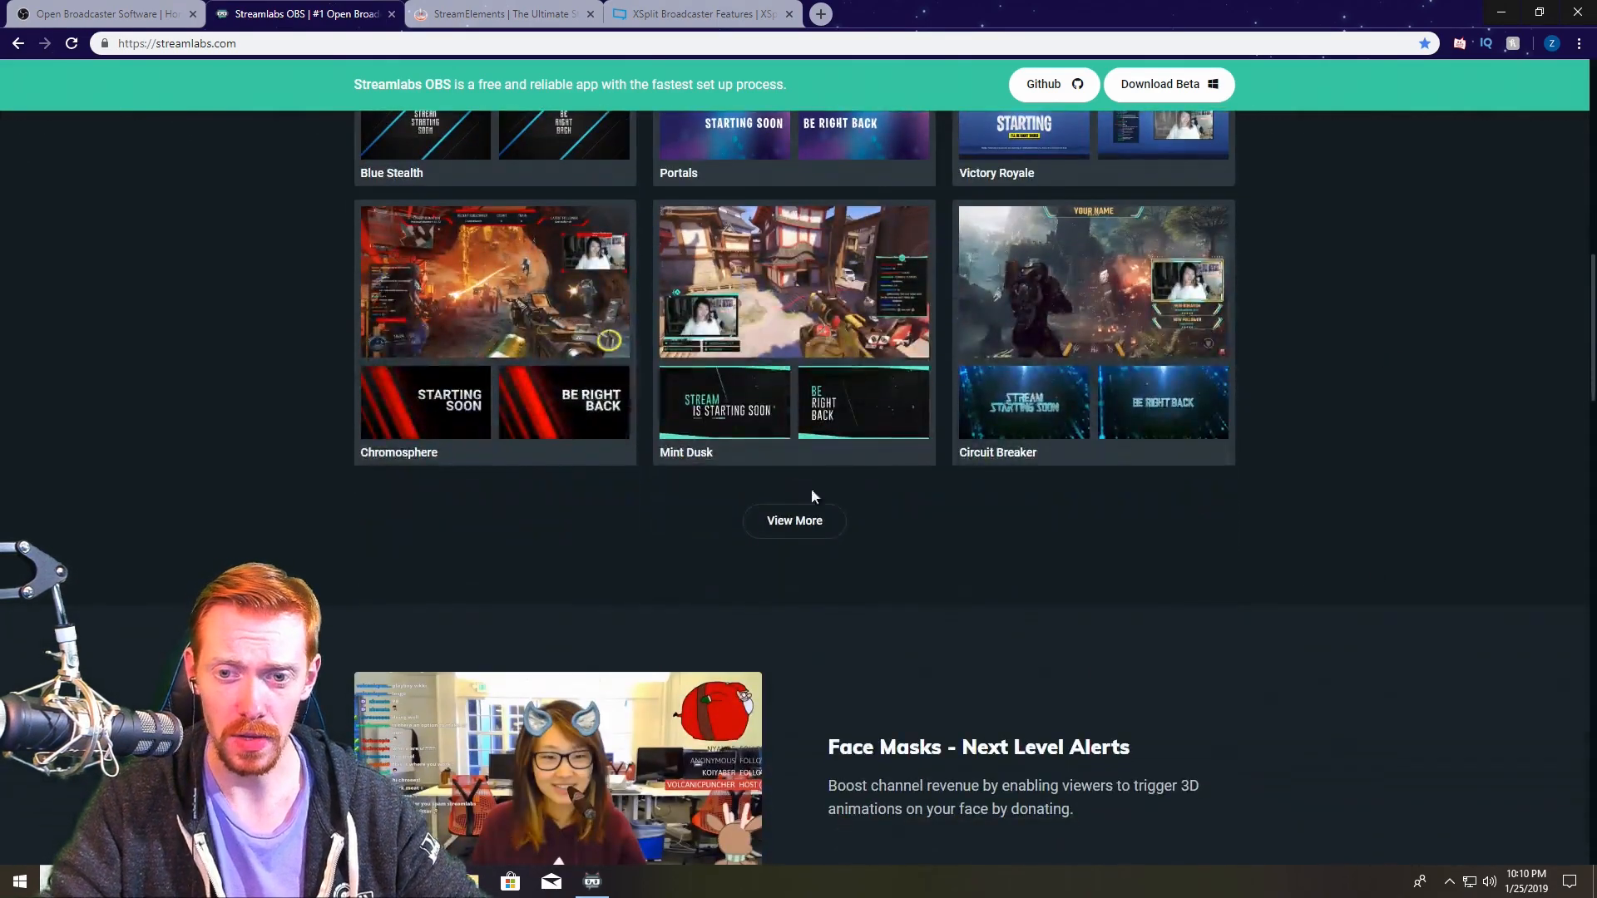
{"action": "scroll", "scroll_direction": "up", "scroll_amount": 3}
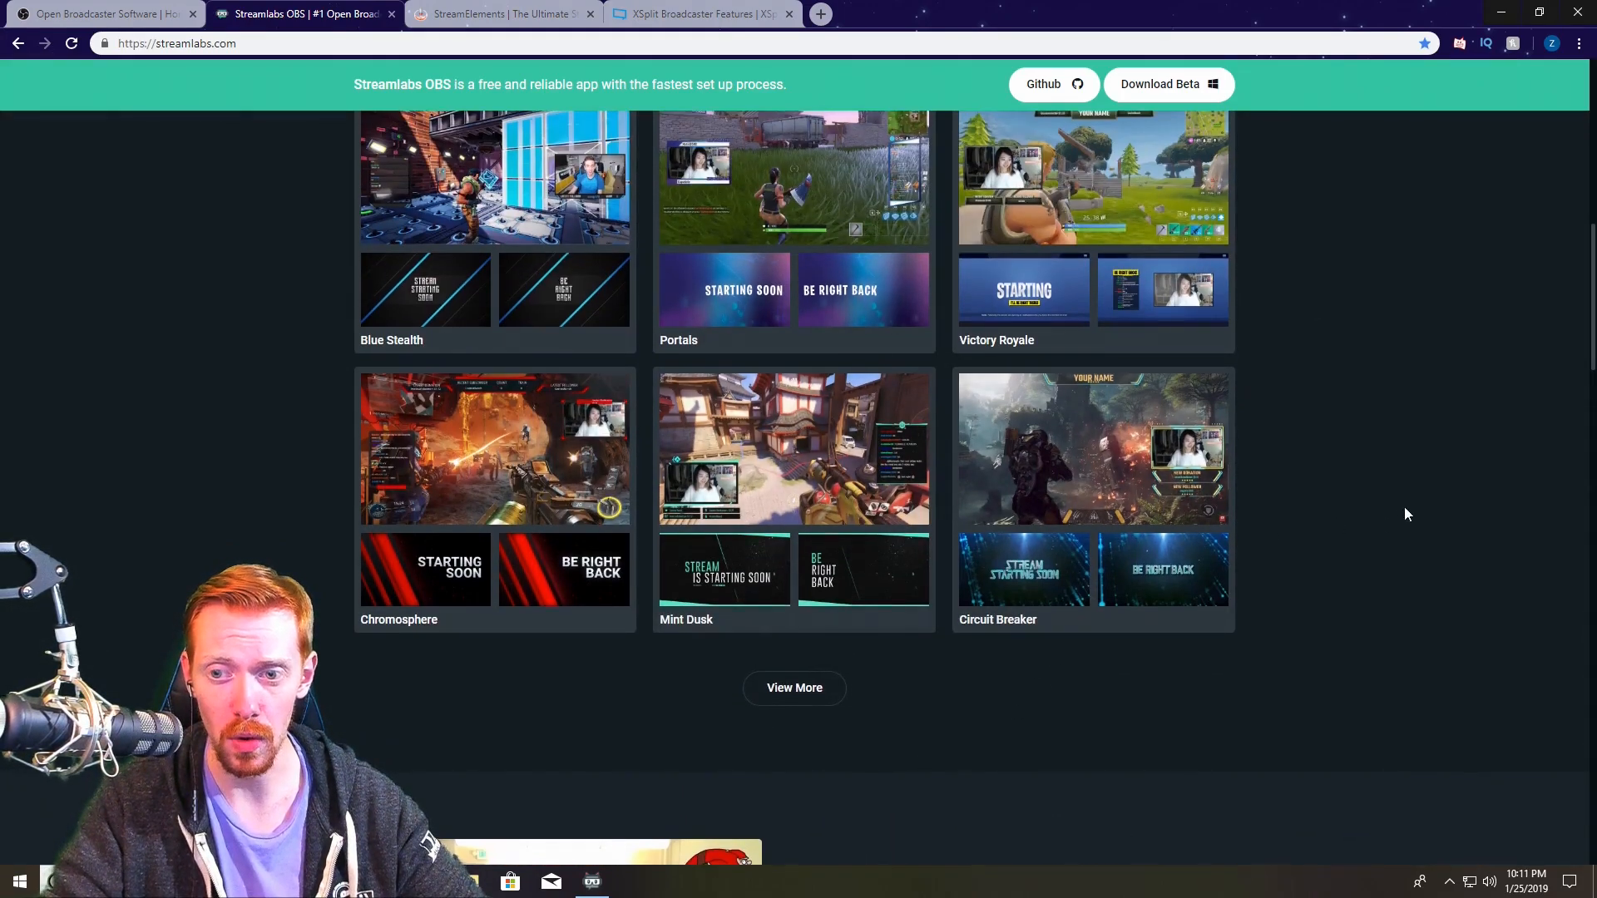
{"action": "scroll", "scroll_direction": "up", "scroll_amount": 3}
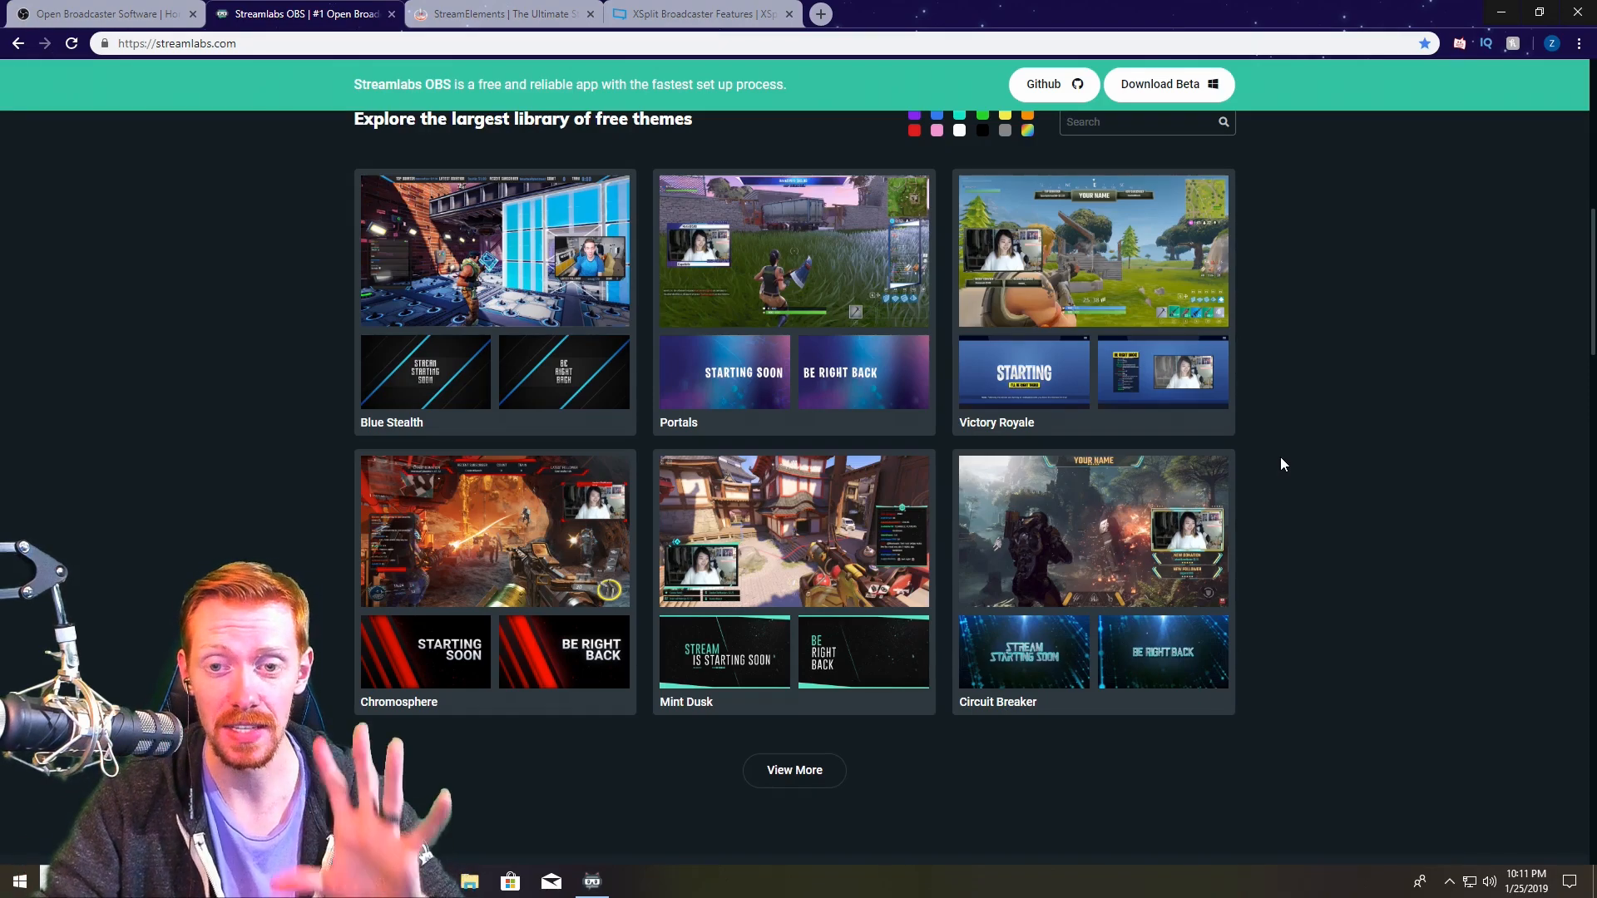
{"action": "scroll", "scroll_direction": "down", "scroll_amount": 3}
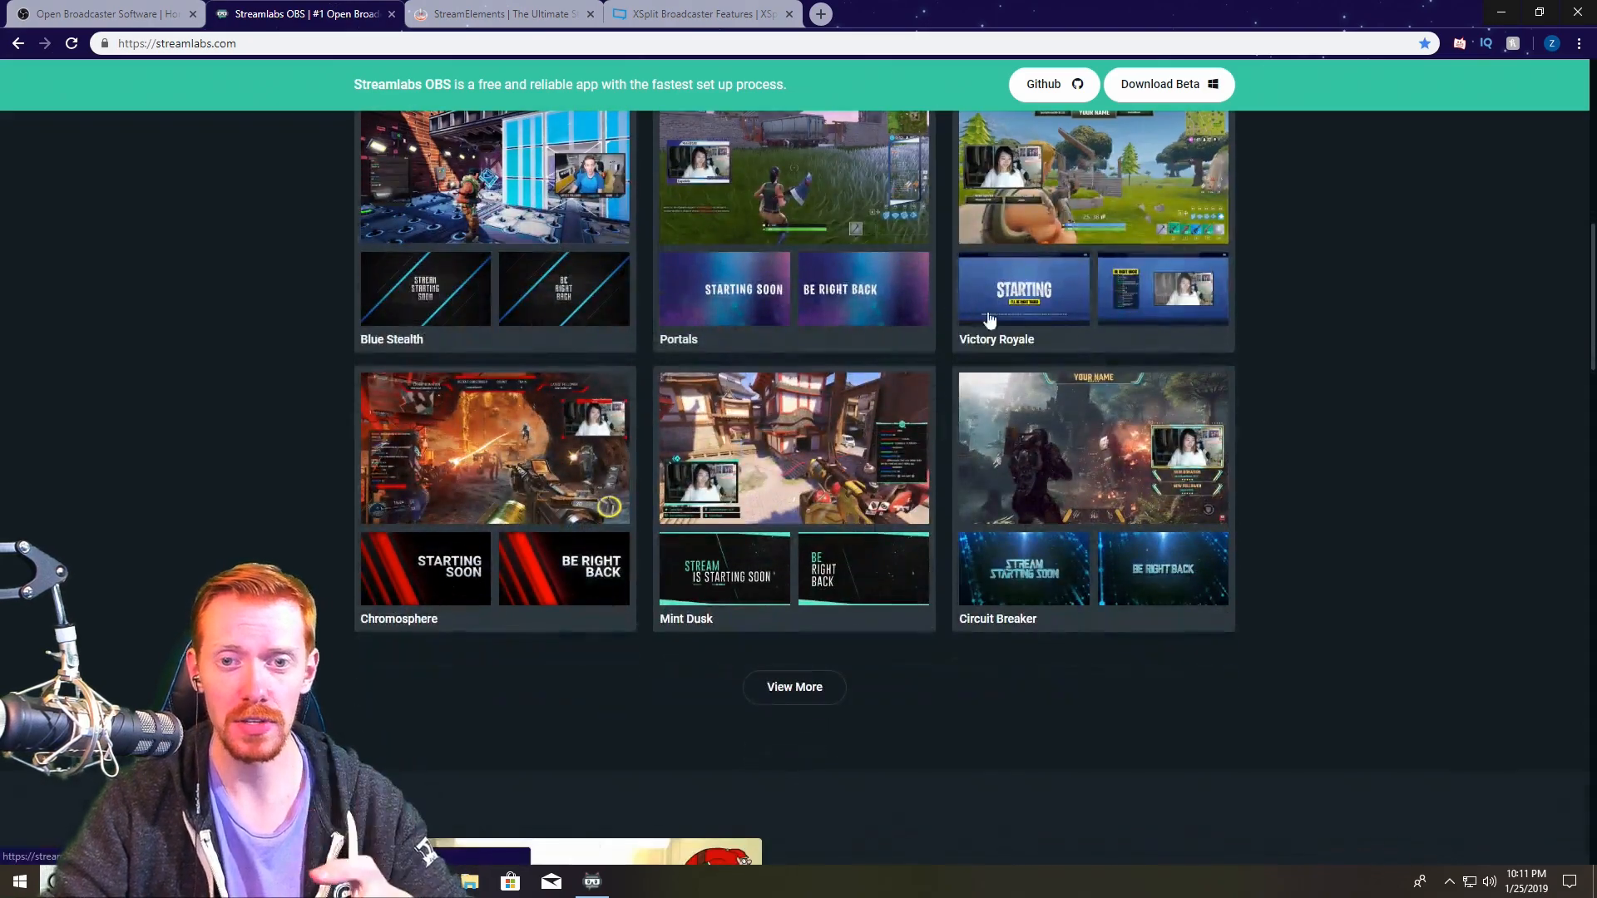
{"action": "mouse_move", "coordinate": [797, 338]}
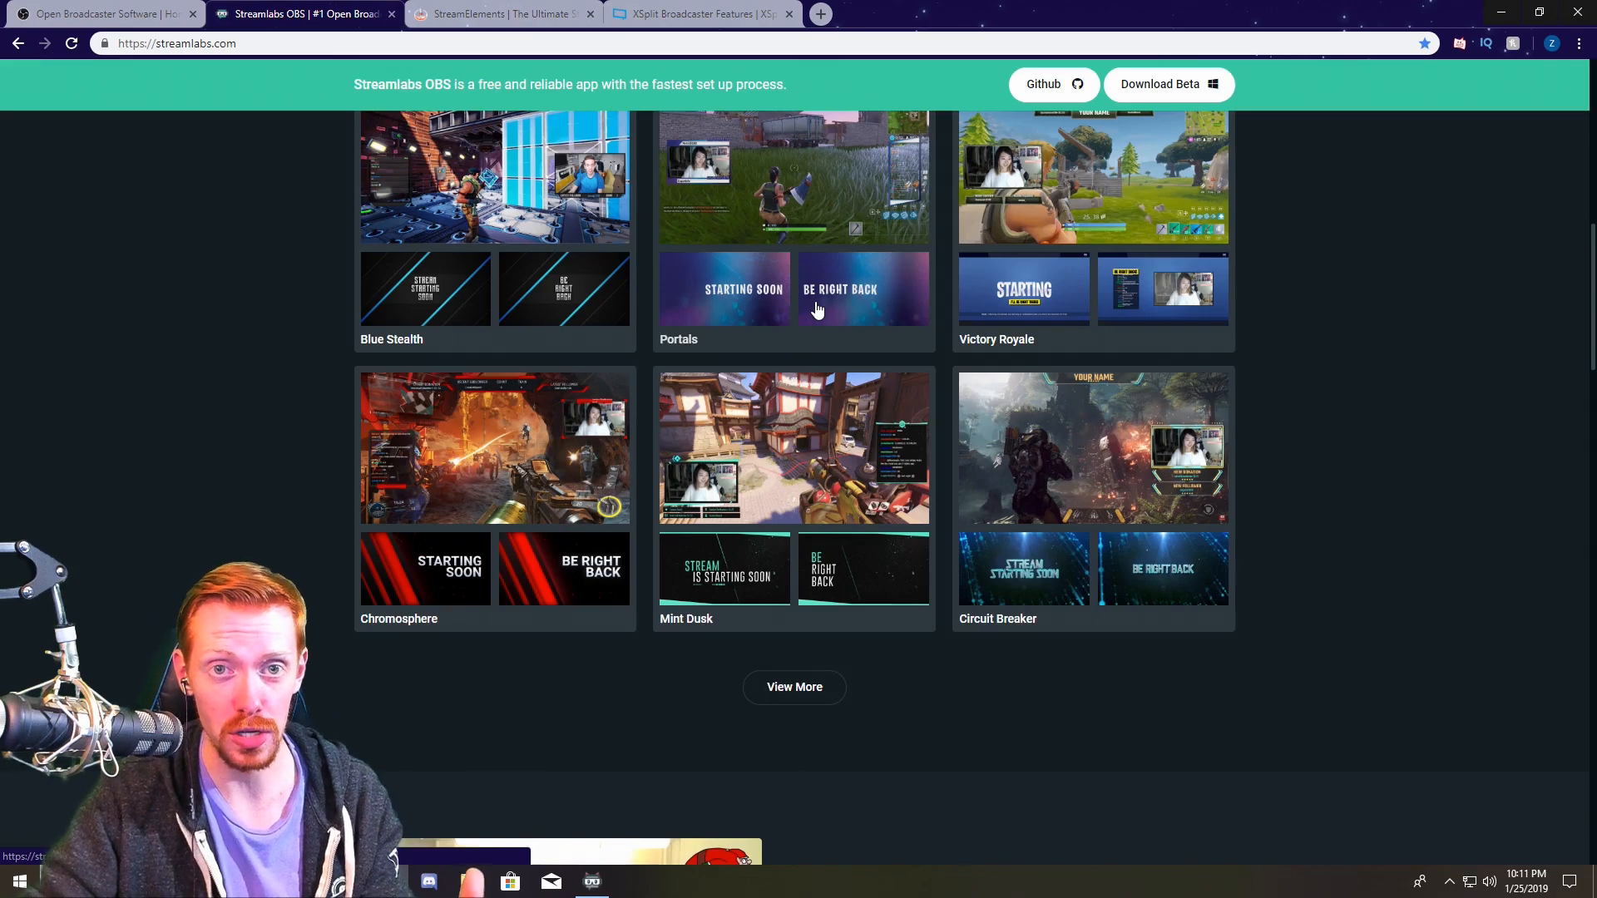
{"action": "scroll", "scroll_direction": "up", "scroll_amount": 3}
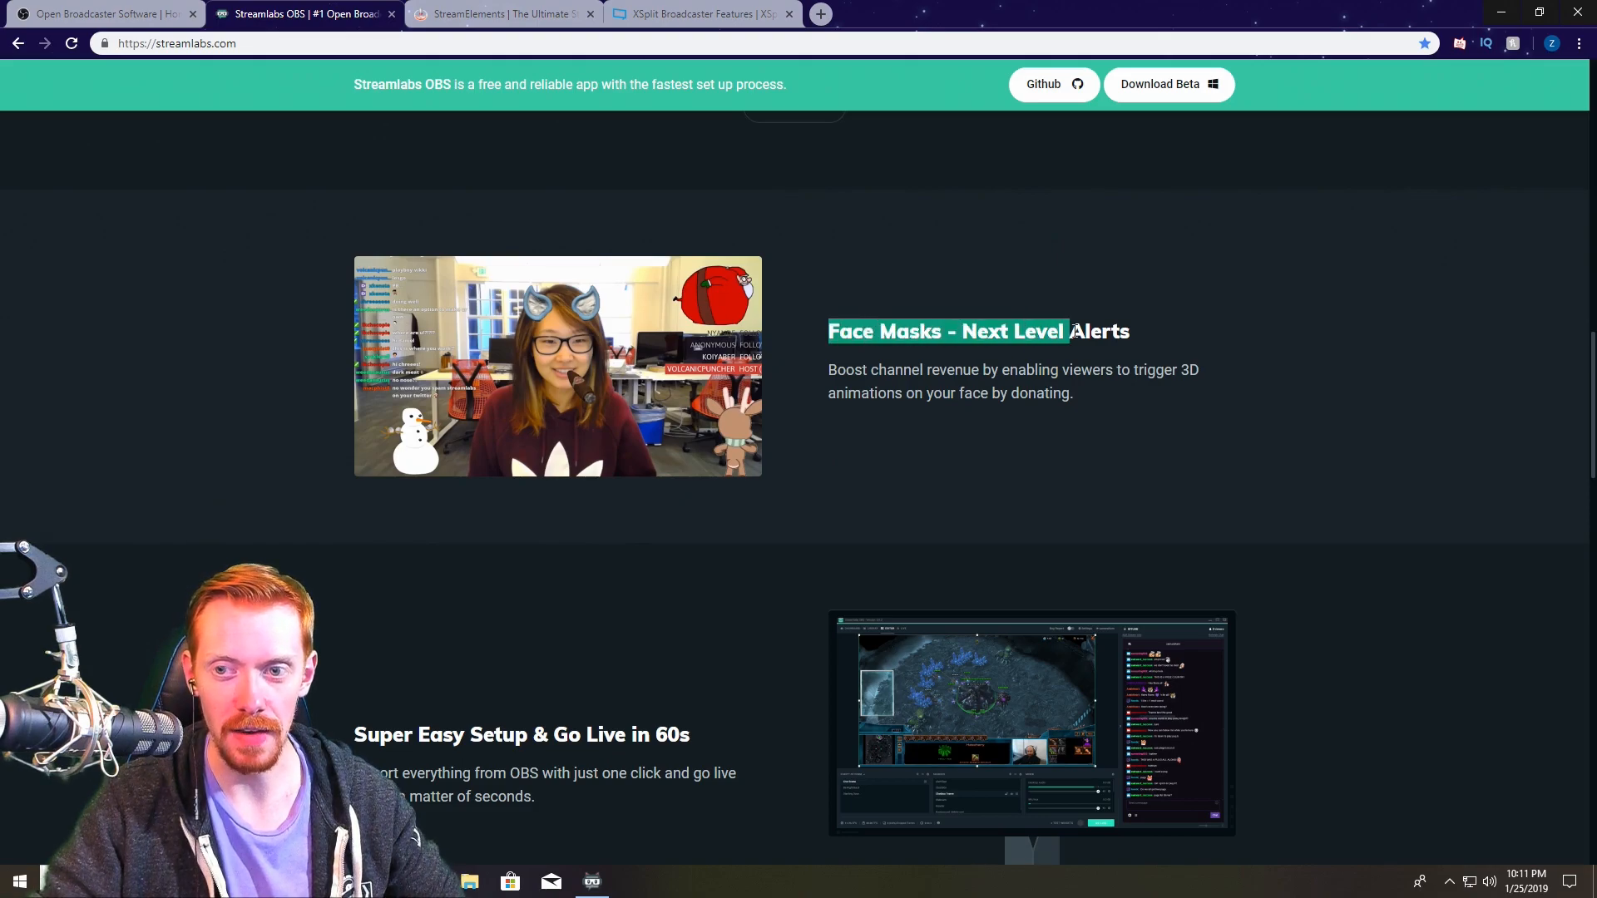
{"action": "mouse_move", "coordinate": [1201, 351]}
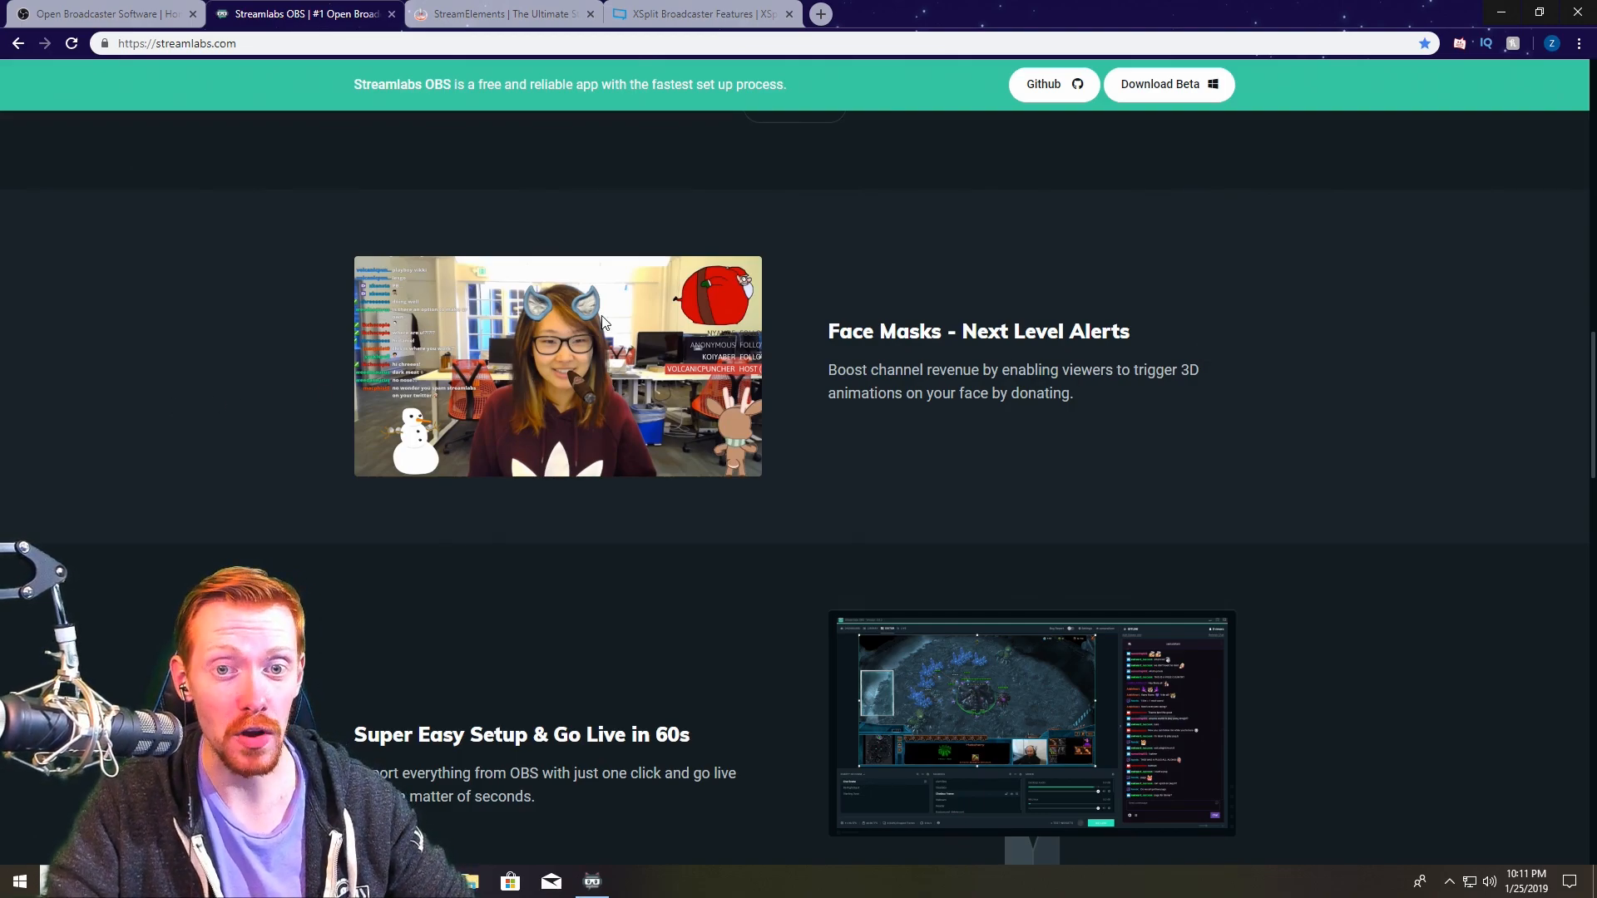
{"action": "mouse_move", "coordinate": [621, 336]}
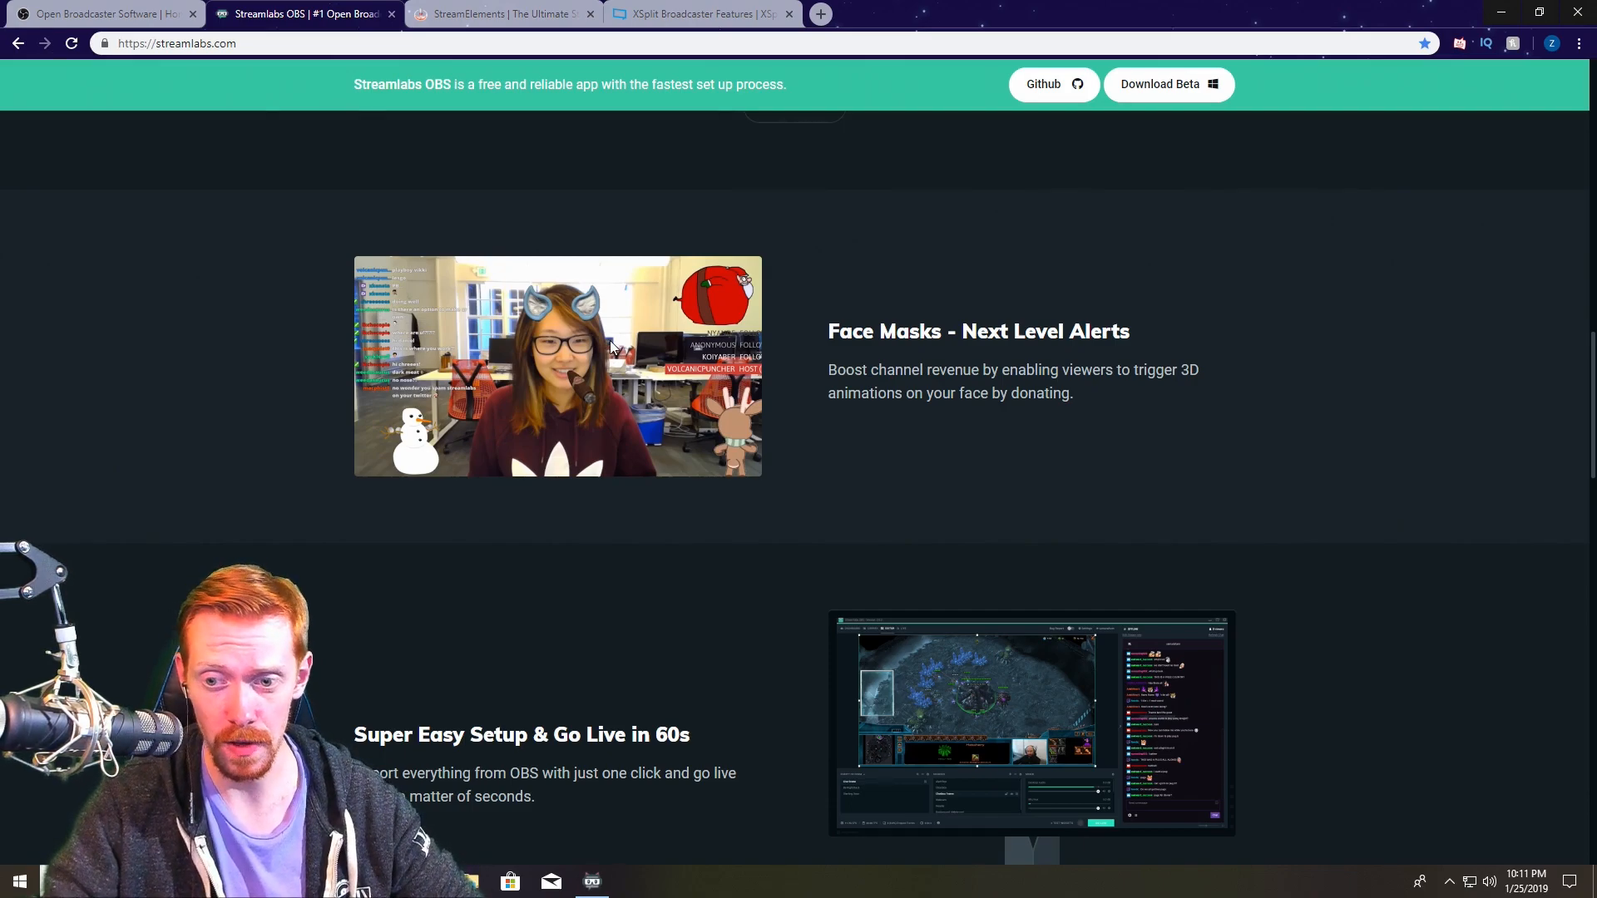
{"action": "mouse_move", "coordinate": [1177, 359]}
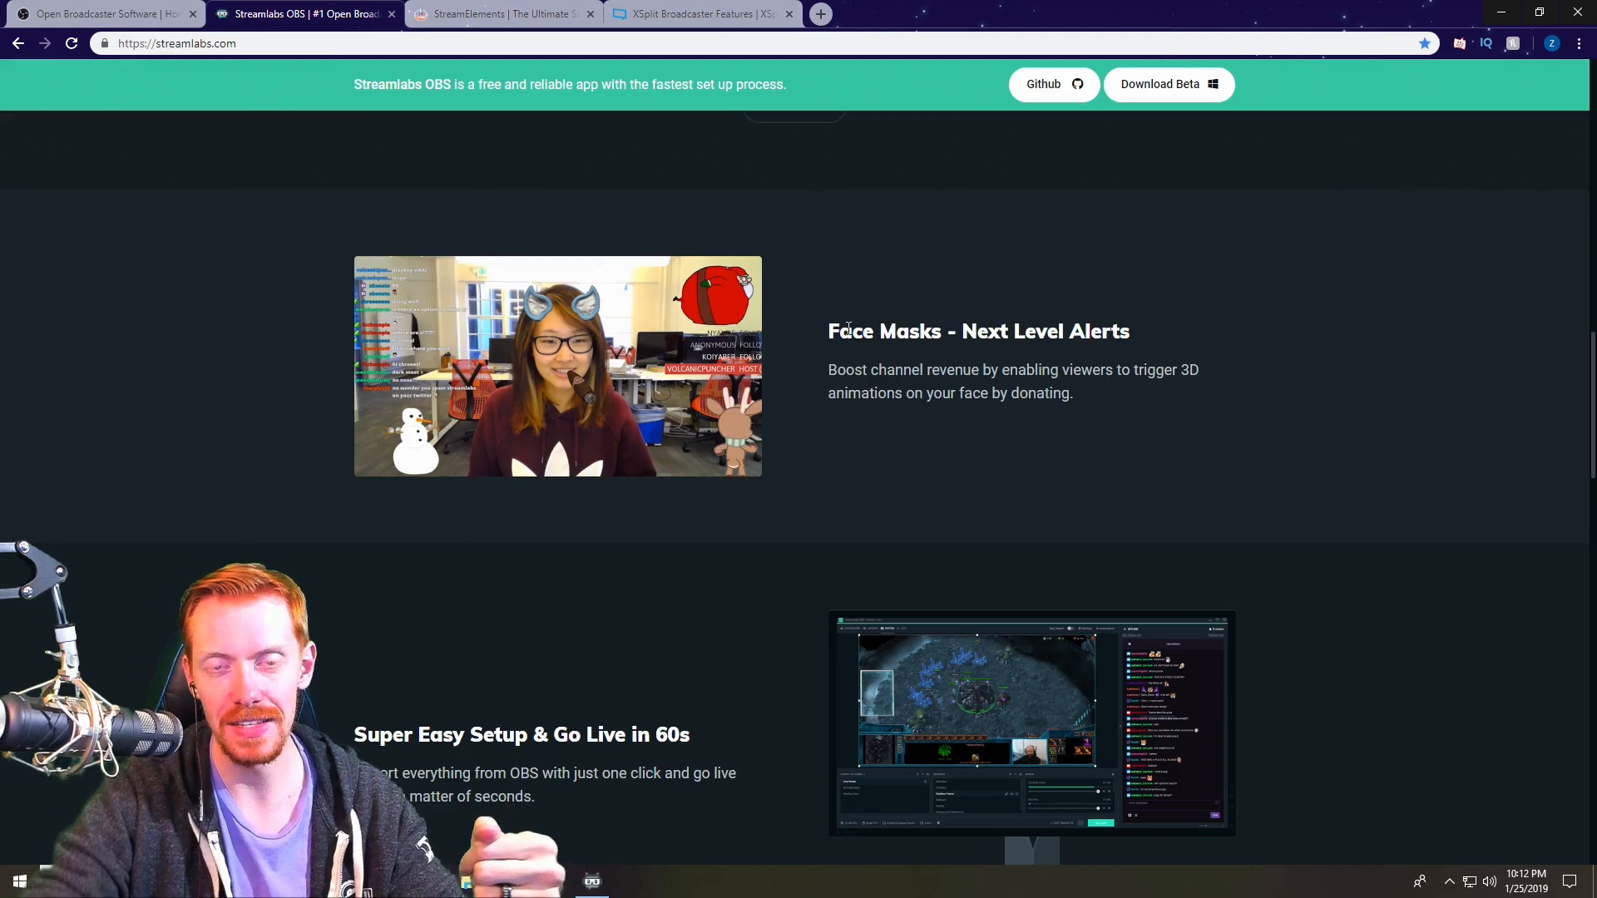
{"action": "left_click", "coordinate": [97, 13]}
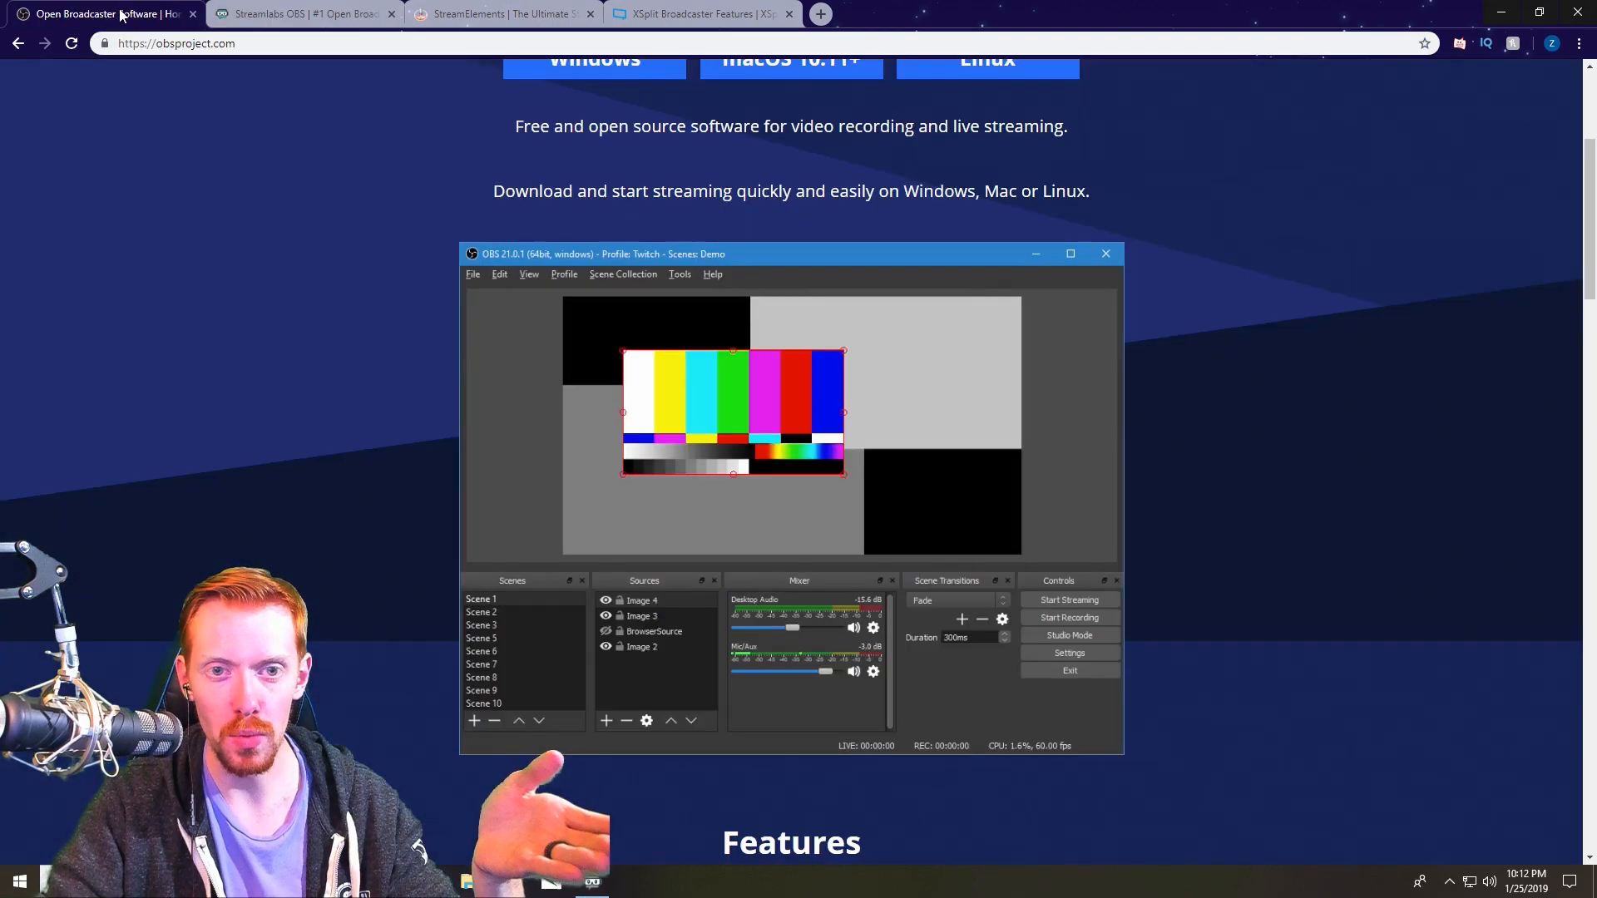
{"action": "left_click", "coordinate": [301, 13]}
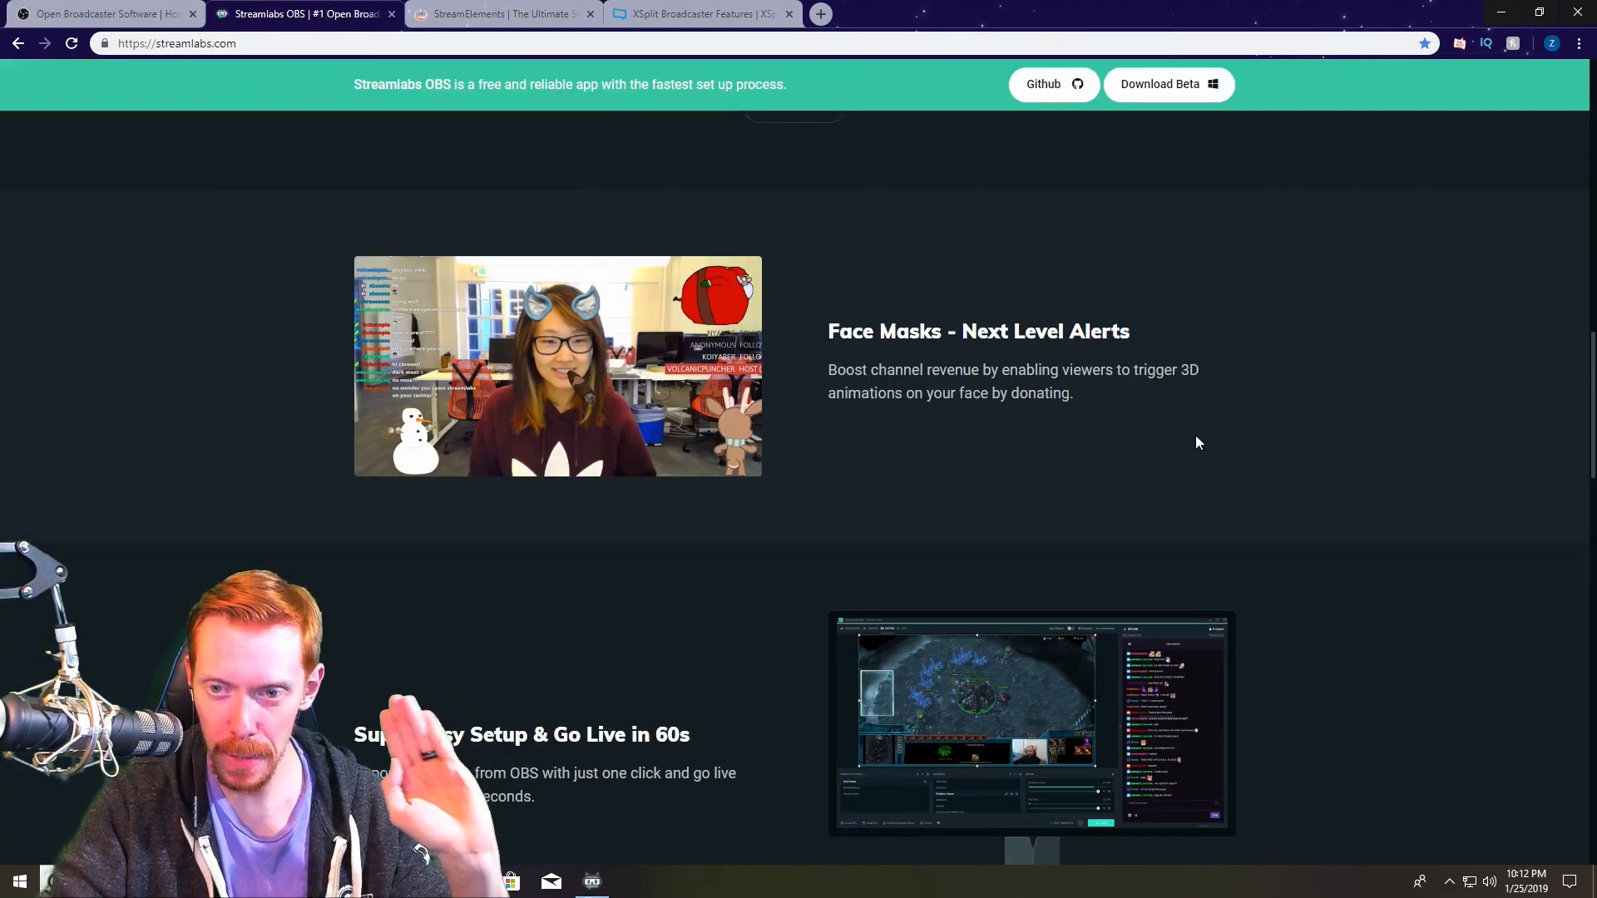
Scroll past Super Easy Setup to the Four Screens into One and video encoding features.
{"action": "scroll", "scroll_direction": "down", "scroll_amount": 3}
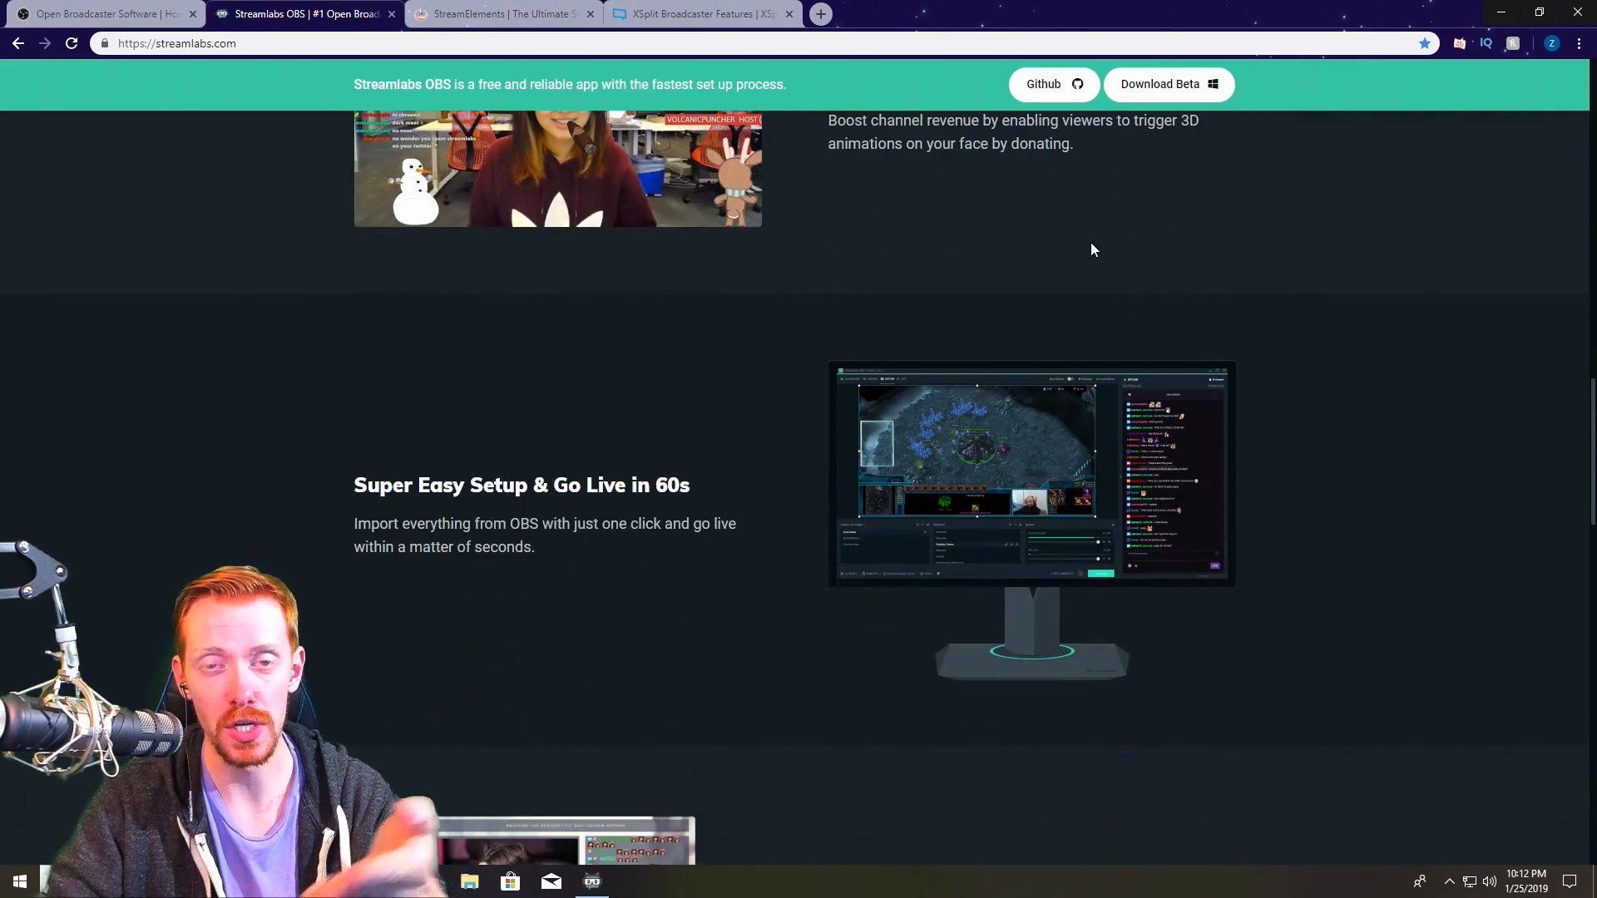
{"action": "scroll", "scroll_direction": "down", "scroll_amount": 3}
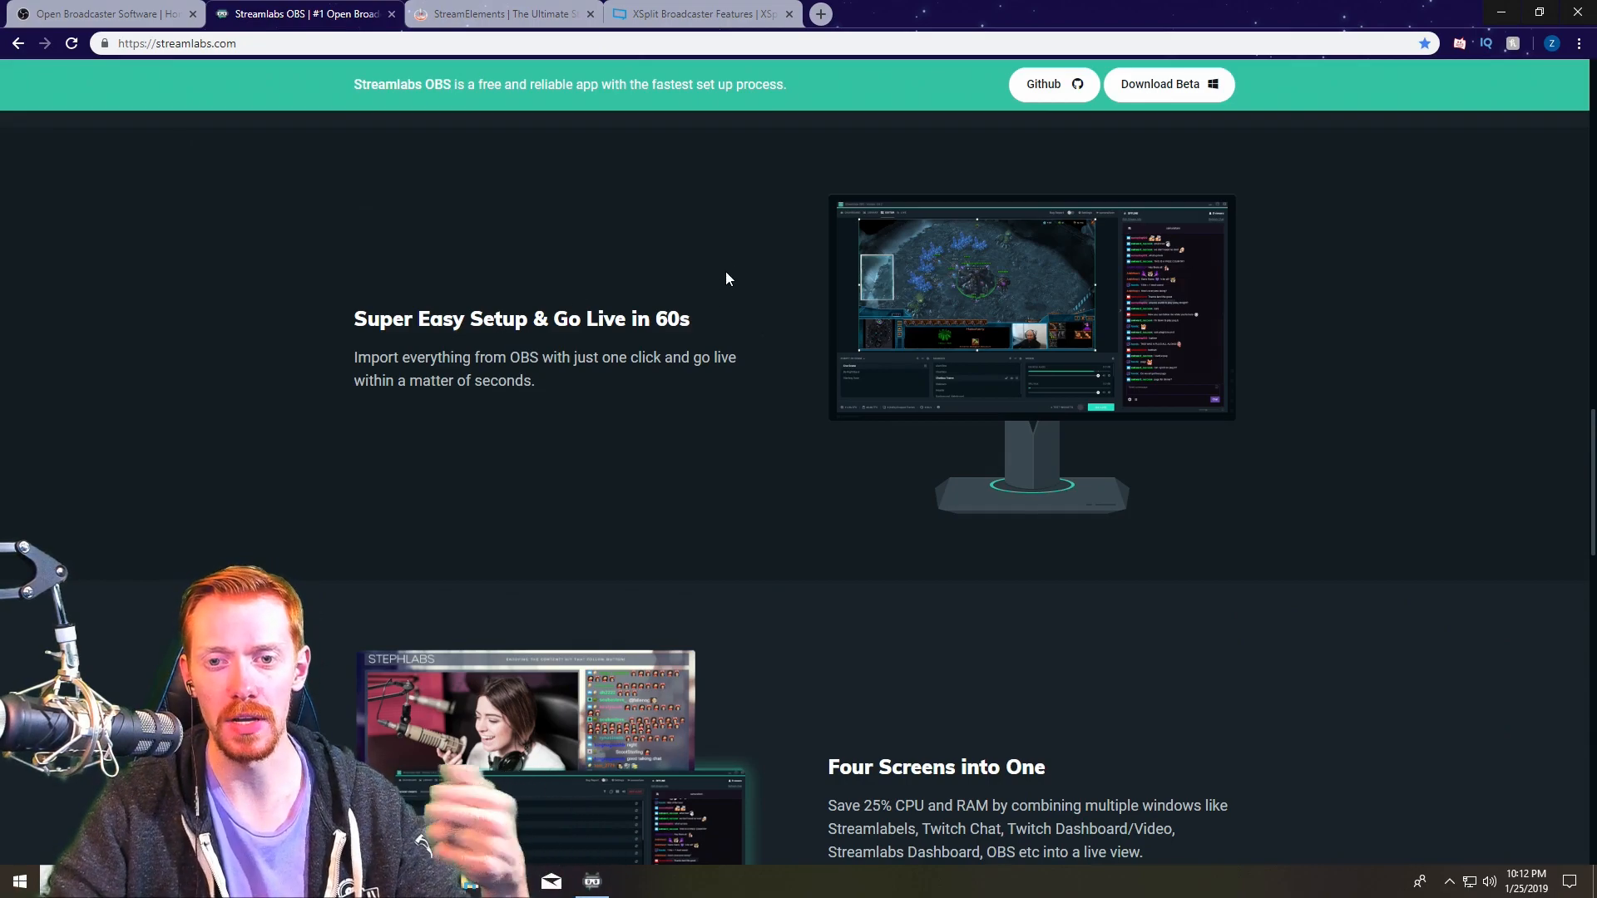
{"action": "mouse_move", "coordinate": [737, 321]}
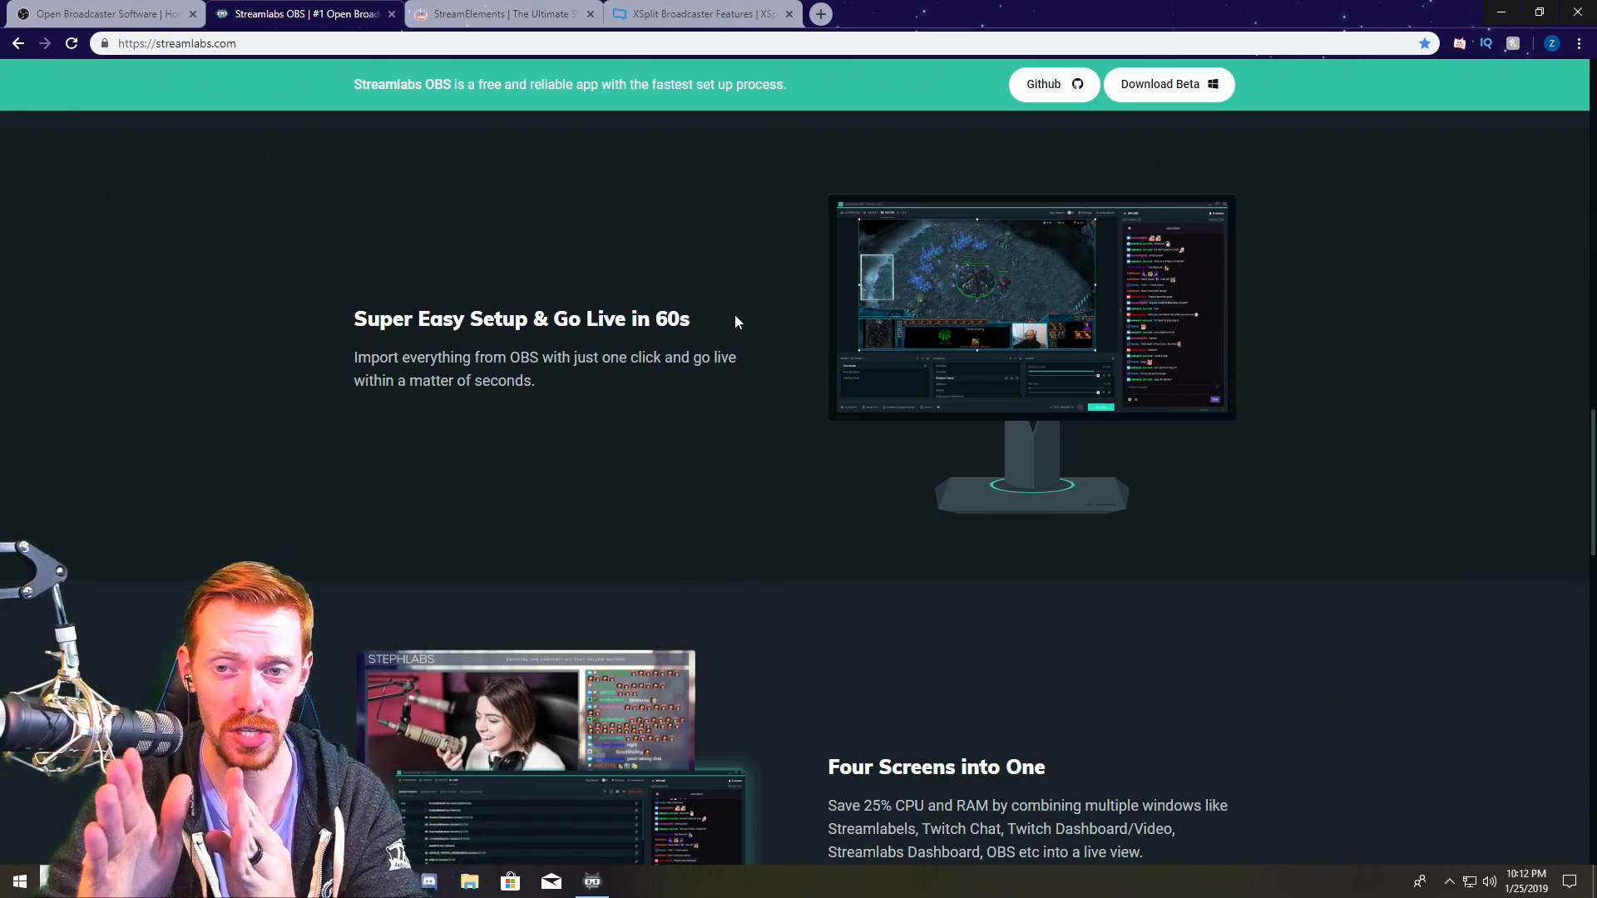
{"action": "mouse_move", "coordinate": [1070, 301]}
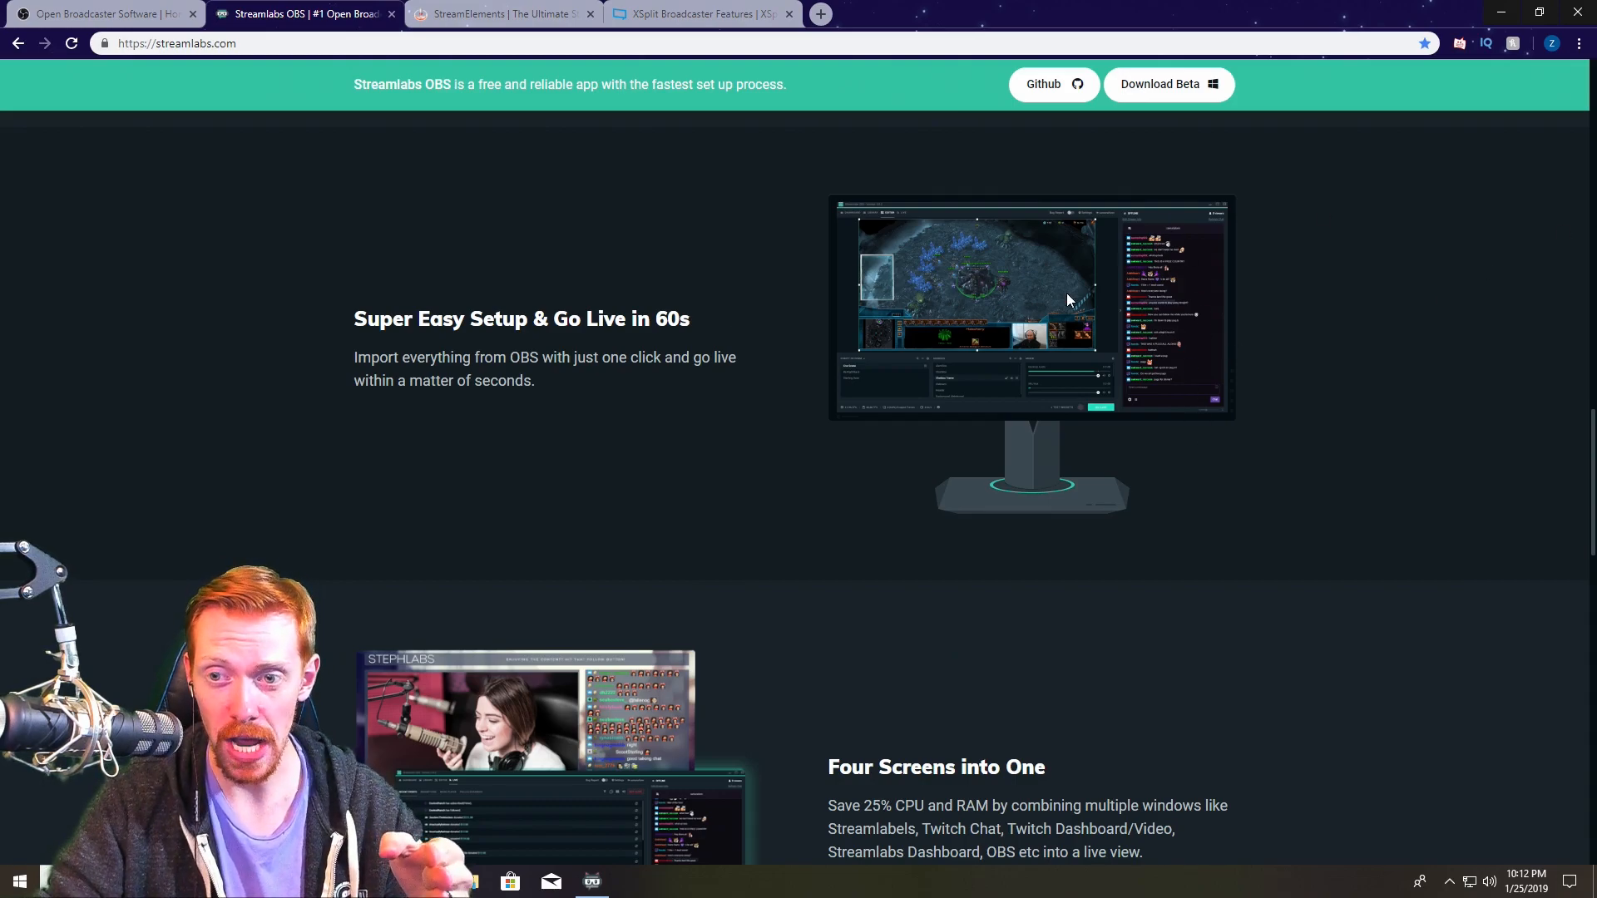
{"action": "mouse_move", "coordinate": [1003, 391]}
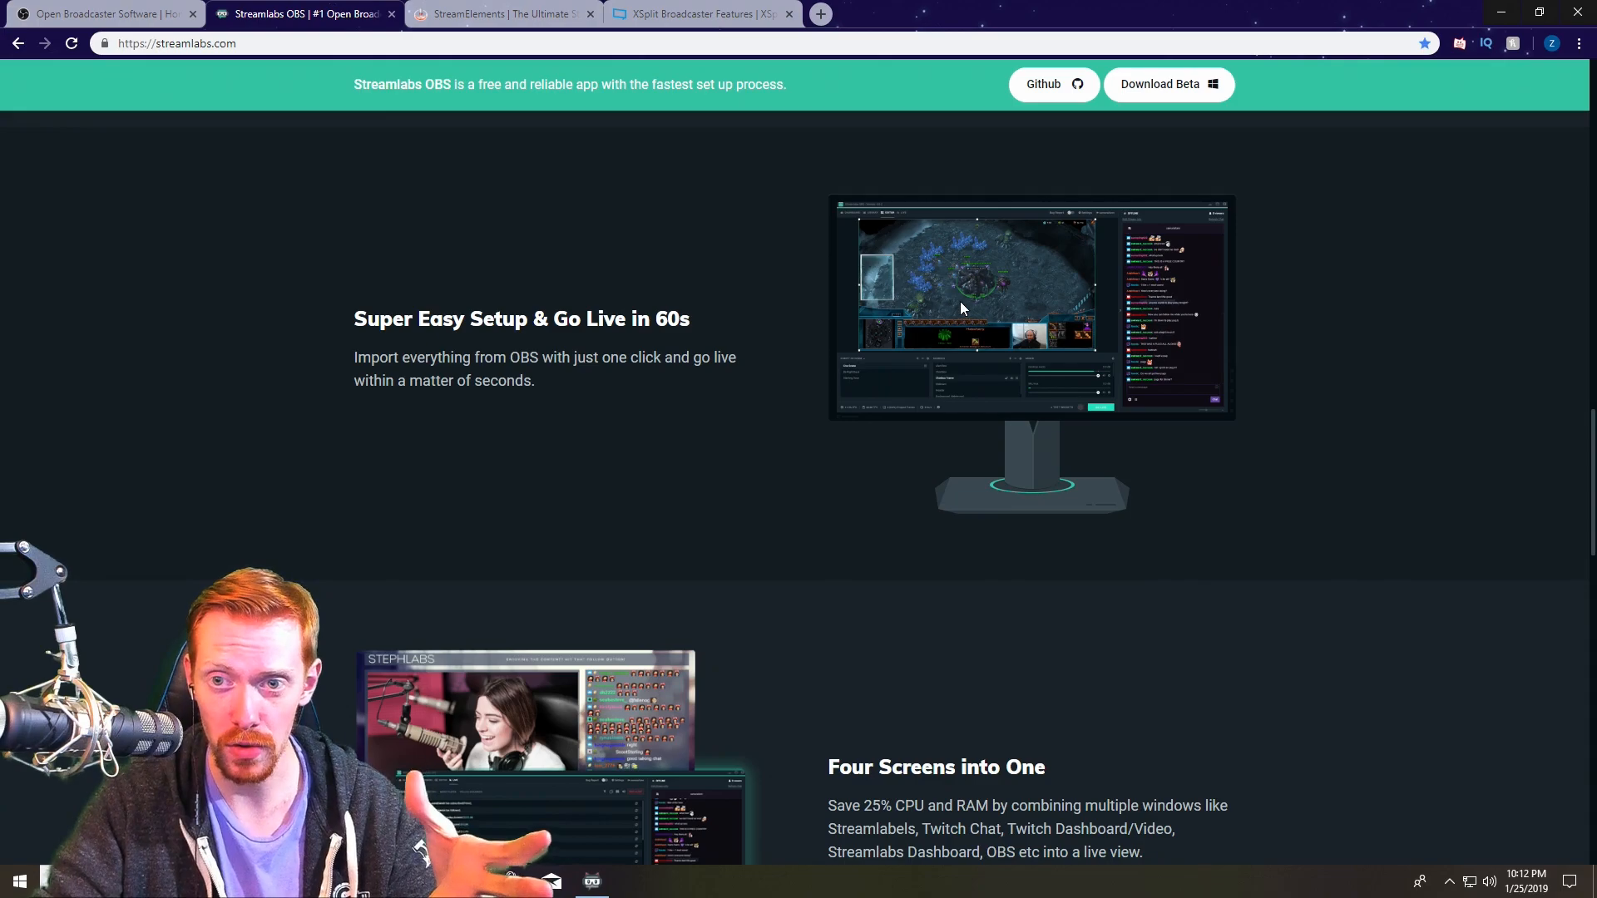
{"action": "mouse_move", "coordinate": [1077, 248]}
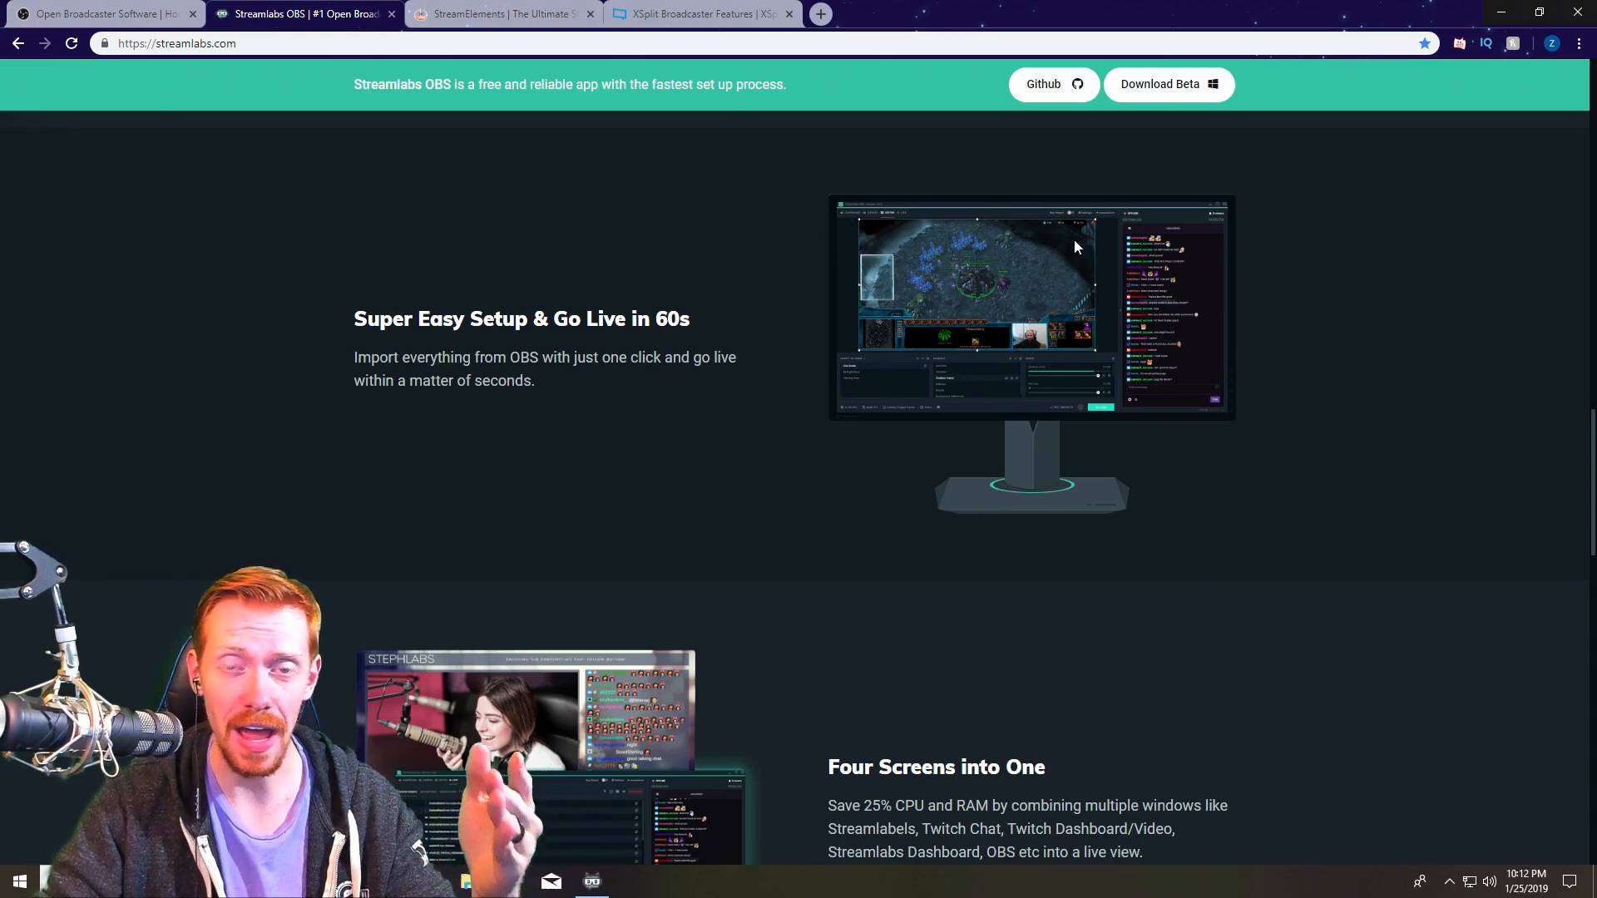
{"action": "scroll", "scroll_direction": "down", "scroll_amount": 3}
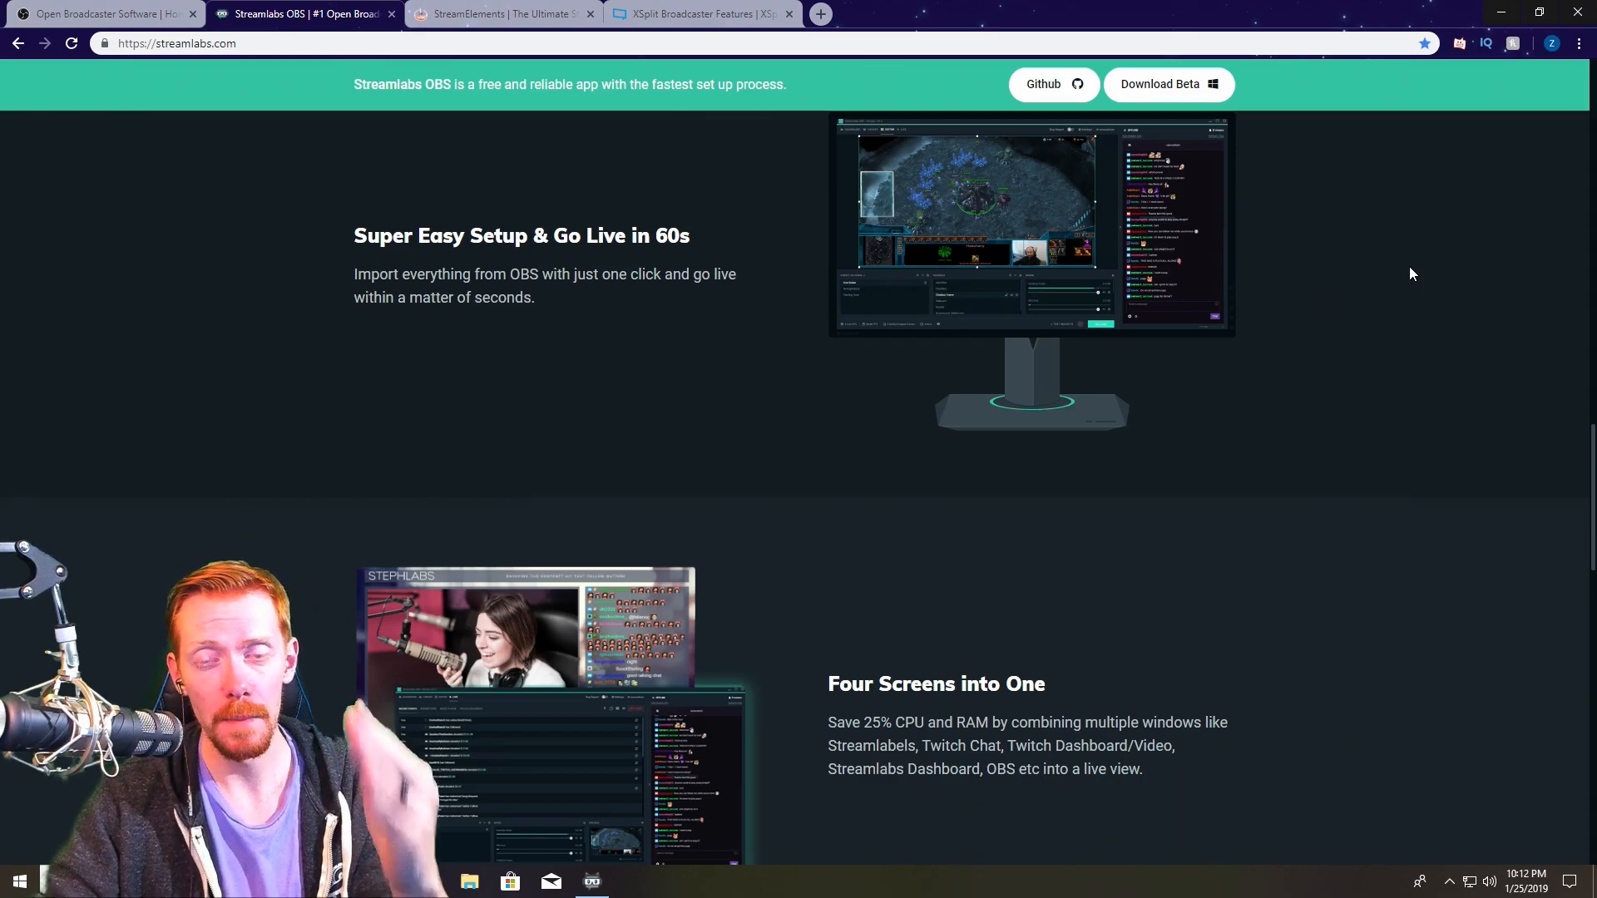
{"action": "scroll", "scroll_direction": "down", "scroll_amount": 3}
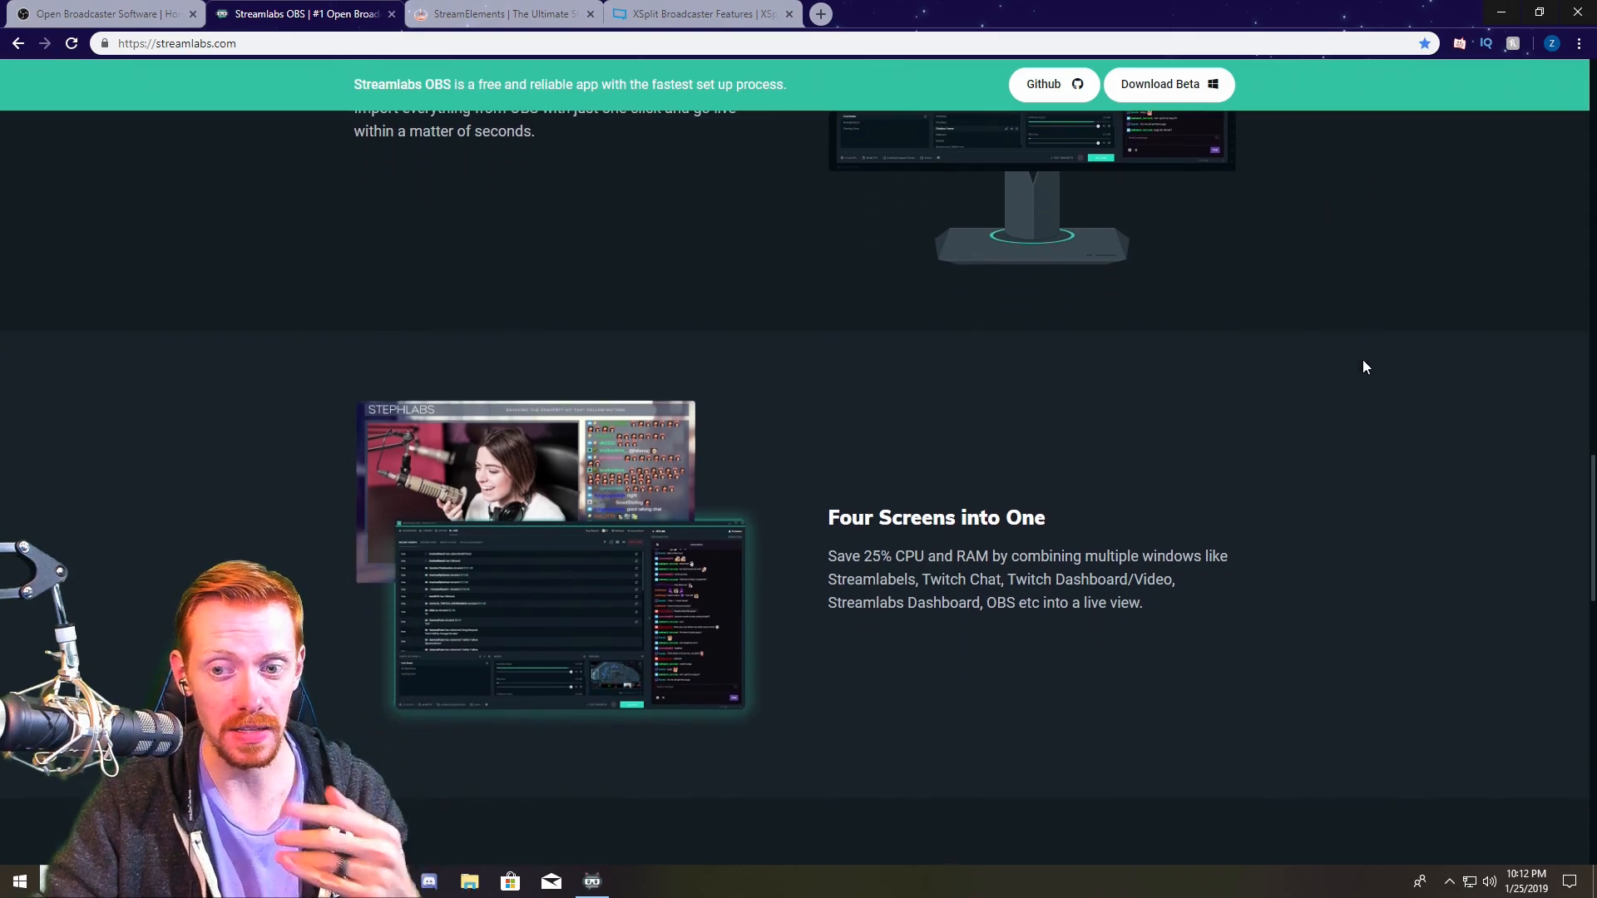
{"action": "scroll", "scroll_direction": "down", "scroll_amount": 3}
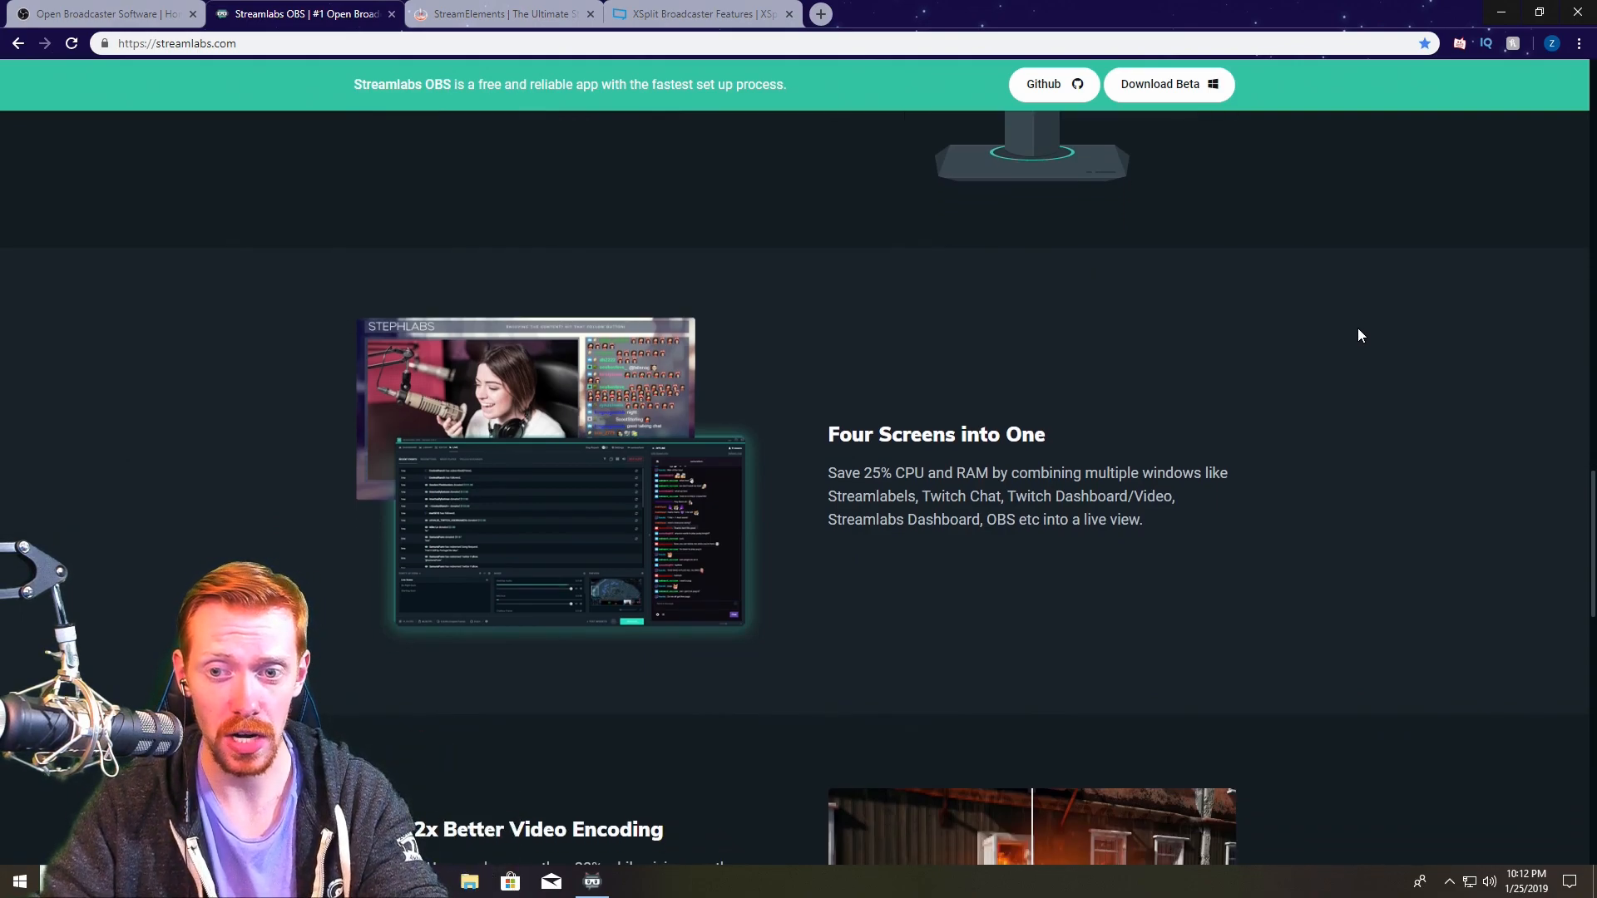
{"action": "scroll", "scroll_direction": "down", "scroll_amount": 3}
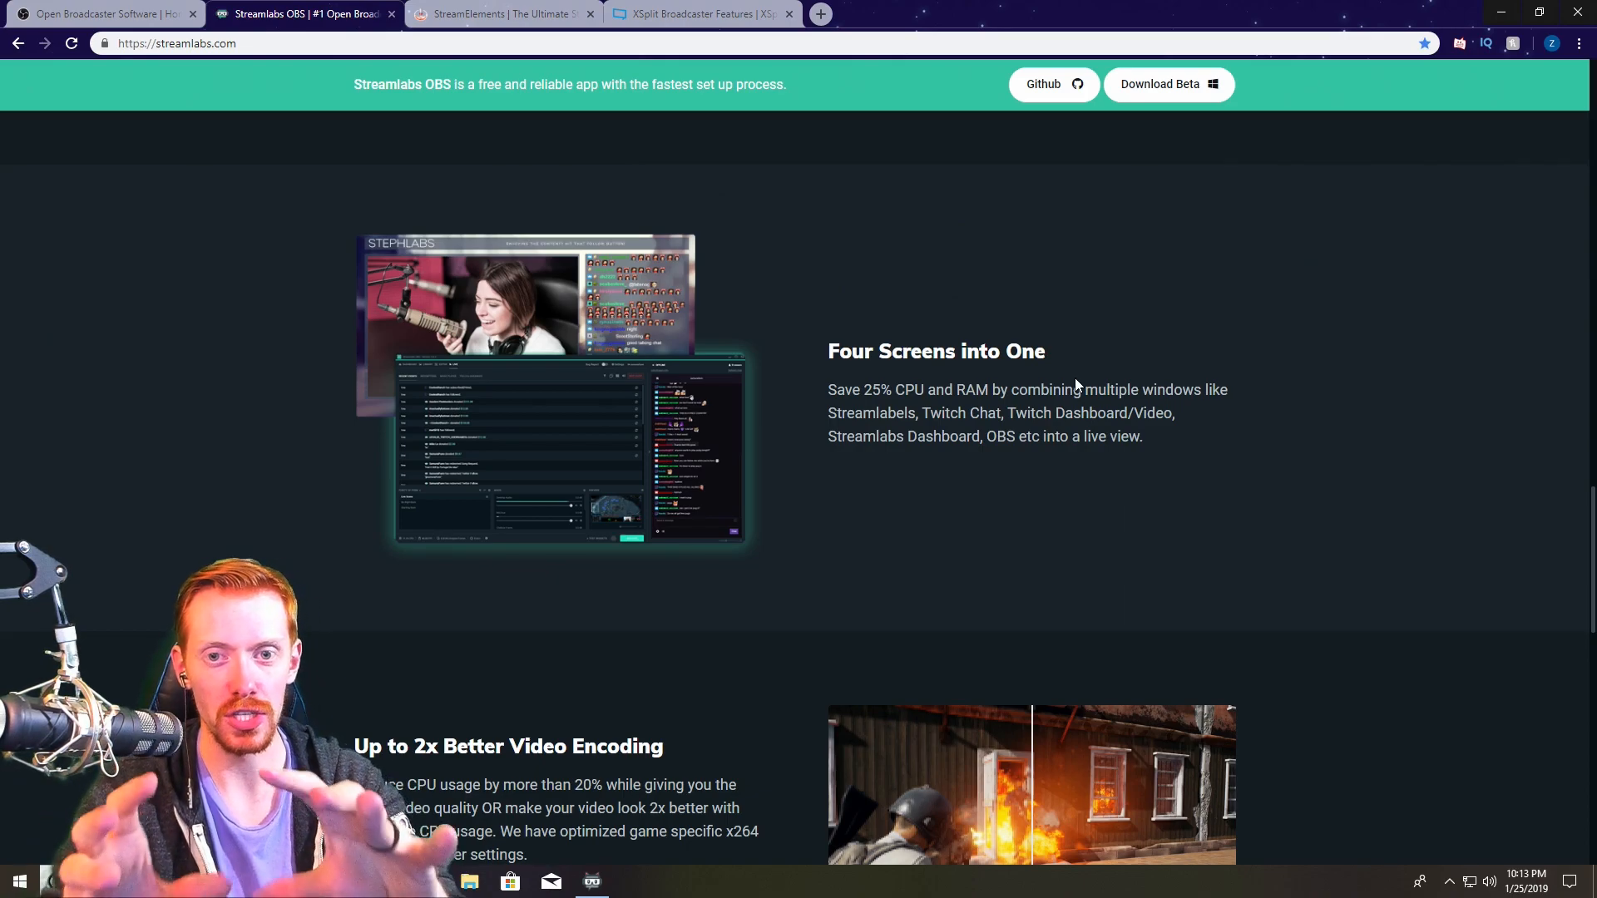
Scroll down to the 2x Better Video Encoding section and the start of the comparison table.
{"action": "scroll", "scroll_direction": "down", "scroll_amount": 3}
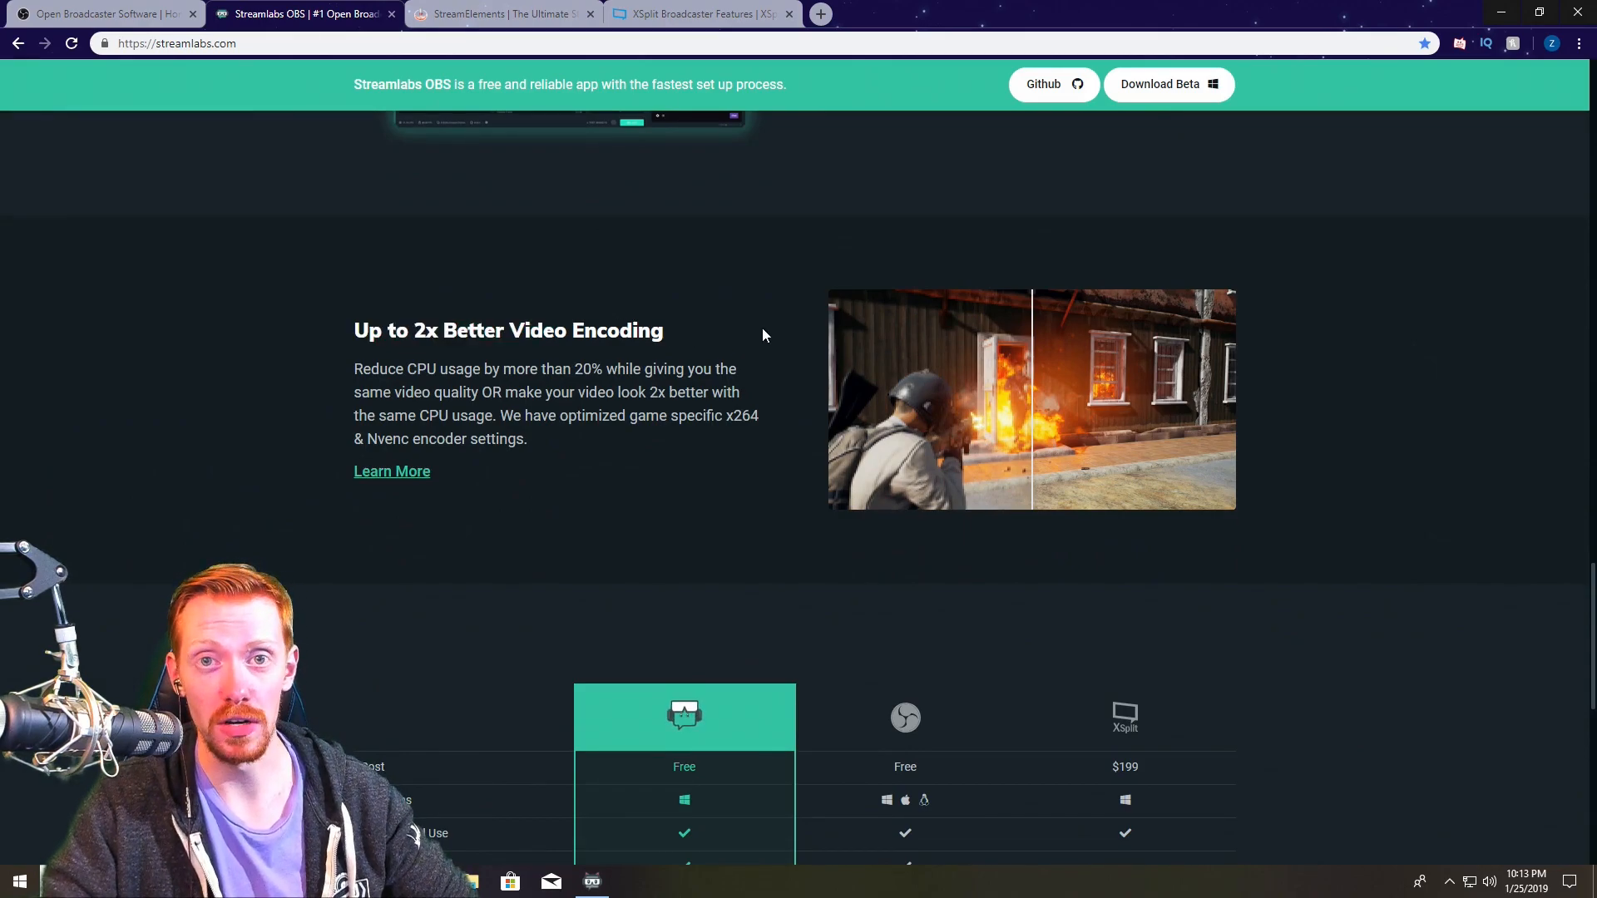
{"action": "mouse_move", "coordinate": [1149, 394]}
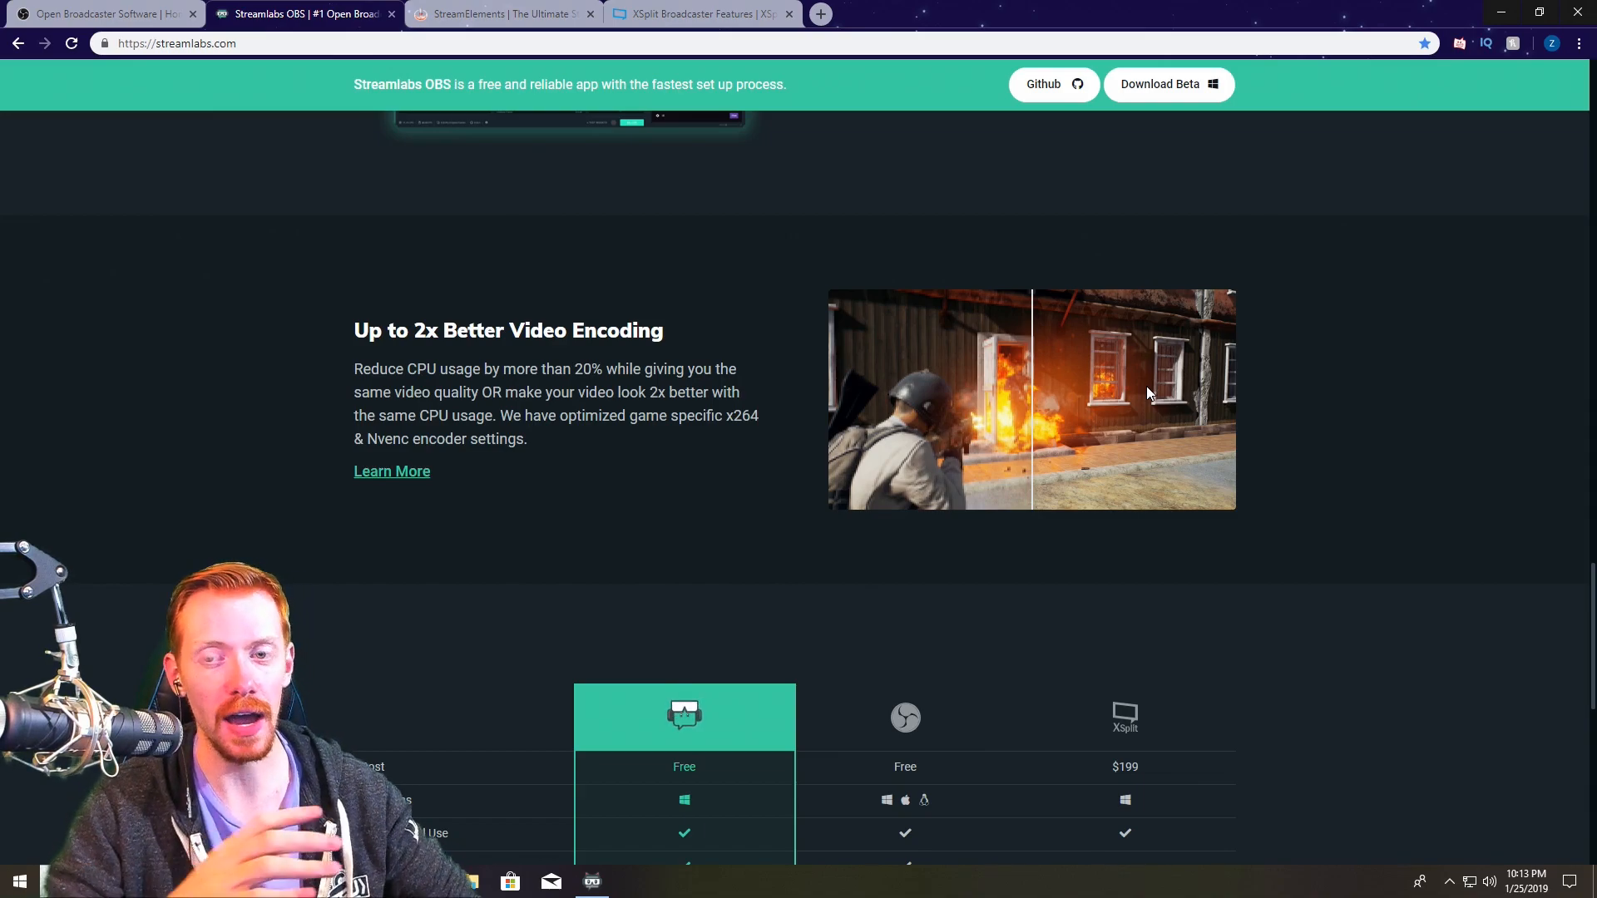
{"action": "mouse_move", "coordinate": [1053, 358]}
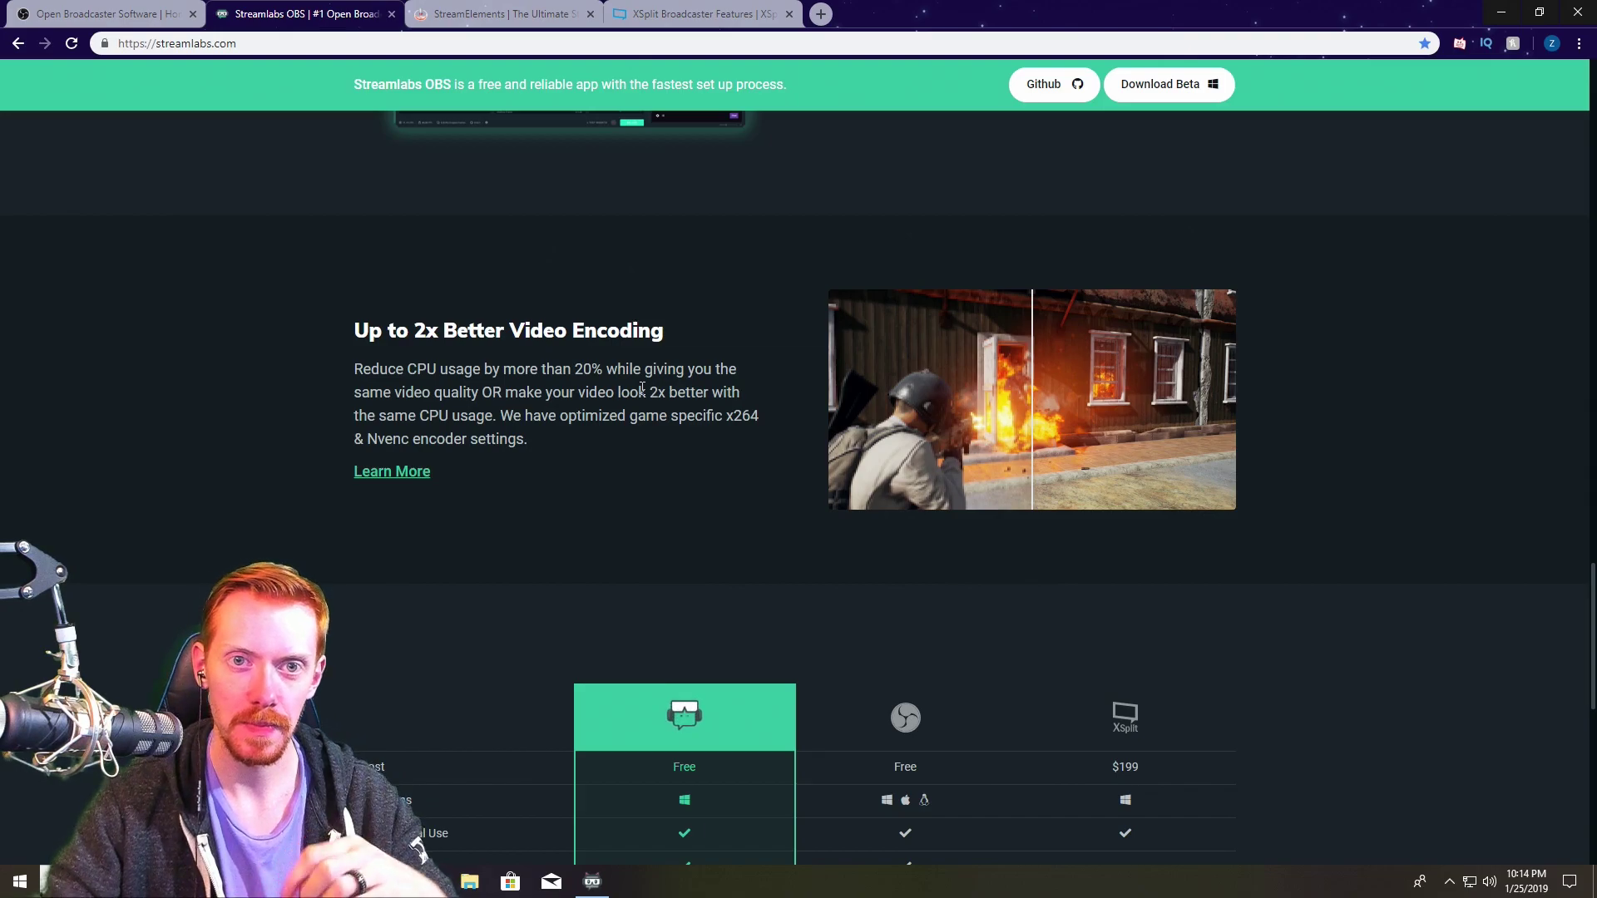
Switch to the StreamElements OBS Live tab and show its Features menu.
{"action": "left_click", "coordinate": [501, 13]}
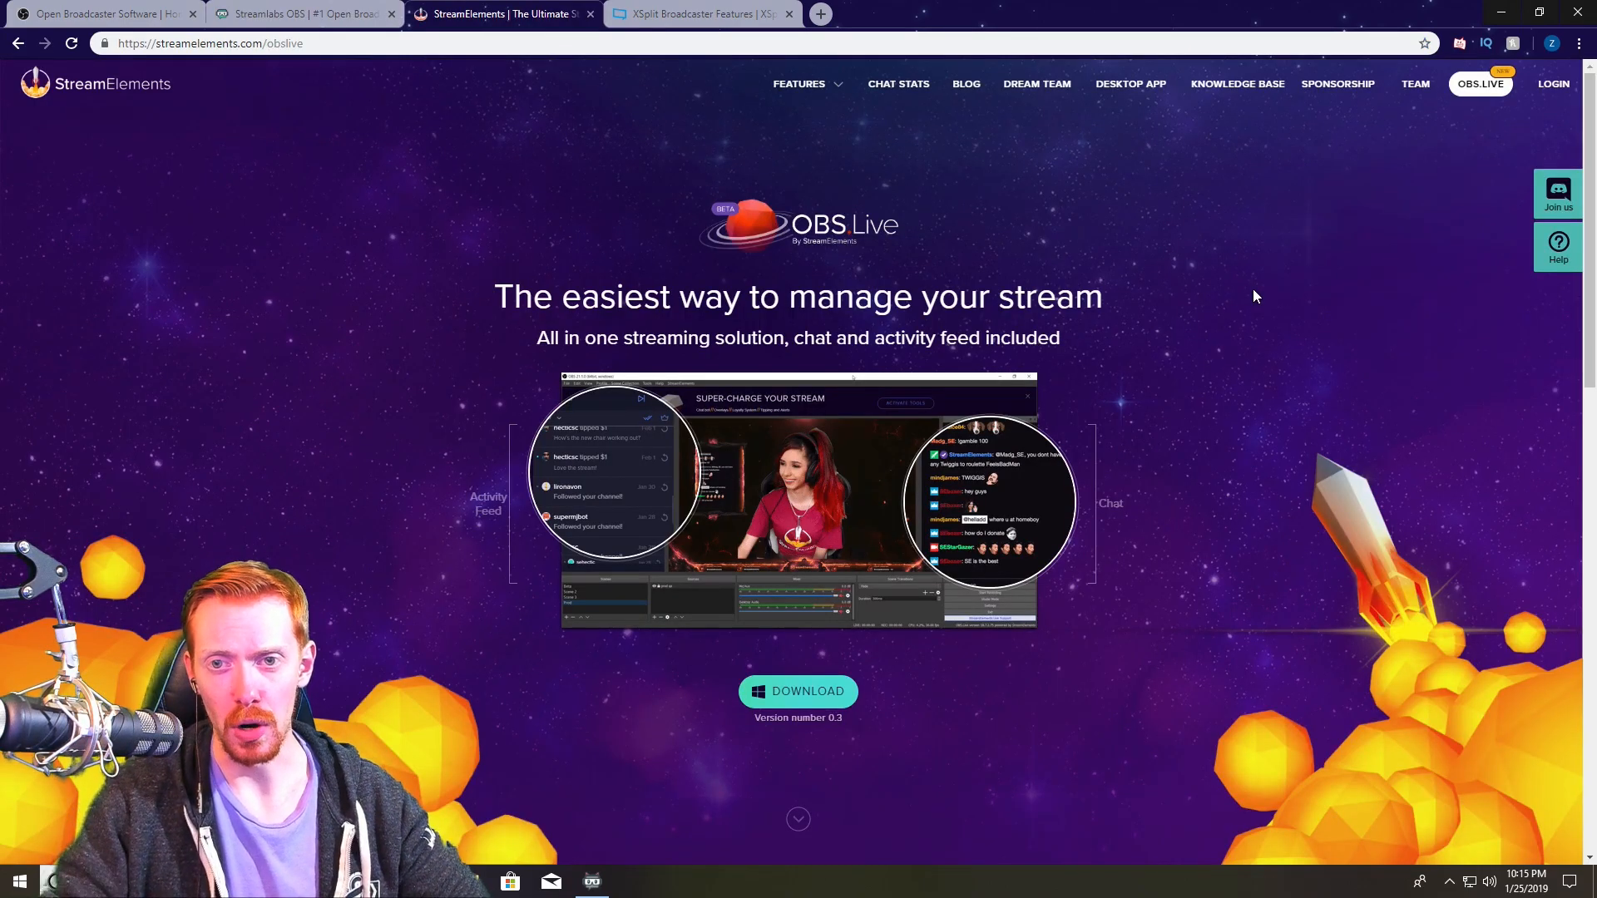
{"action": "mouse_move", "coordinate": [110, 96]}
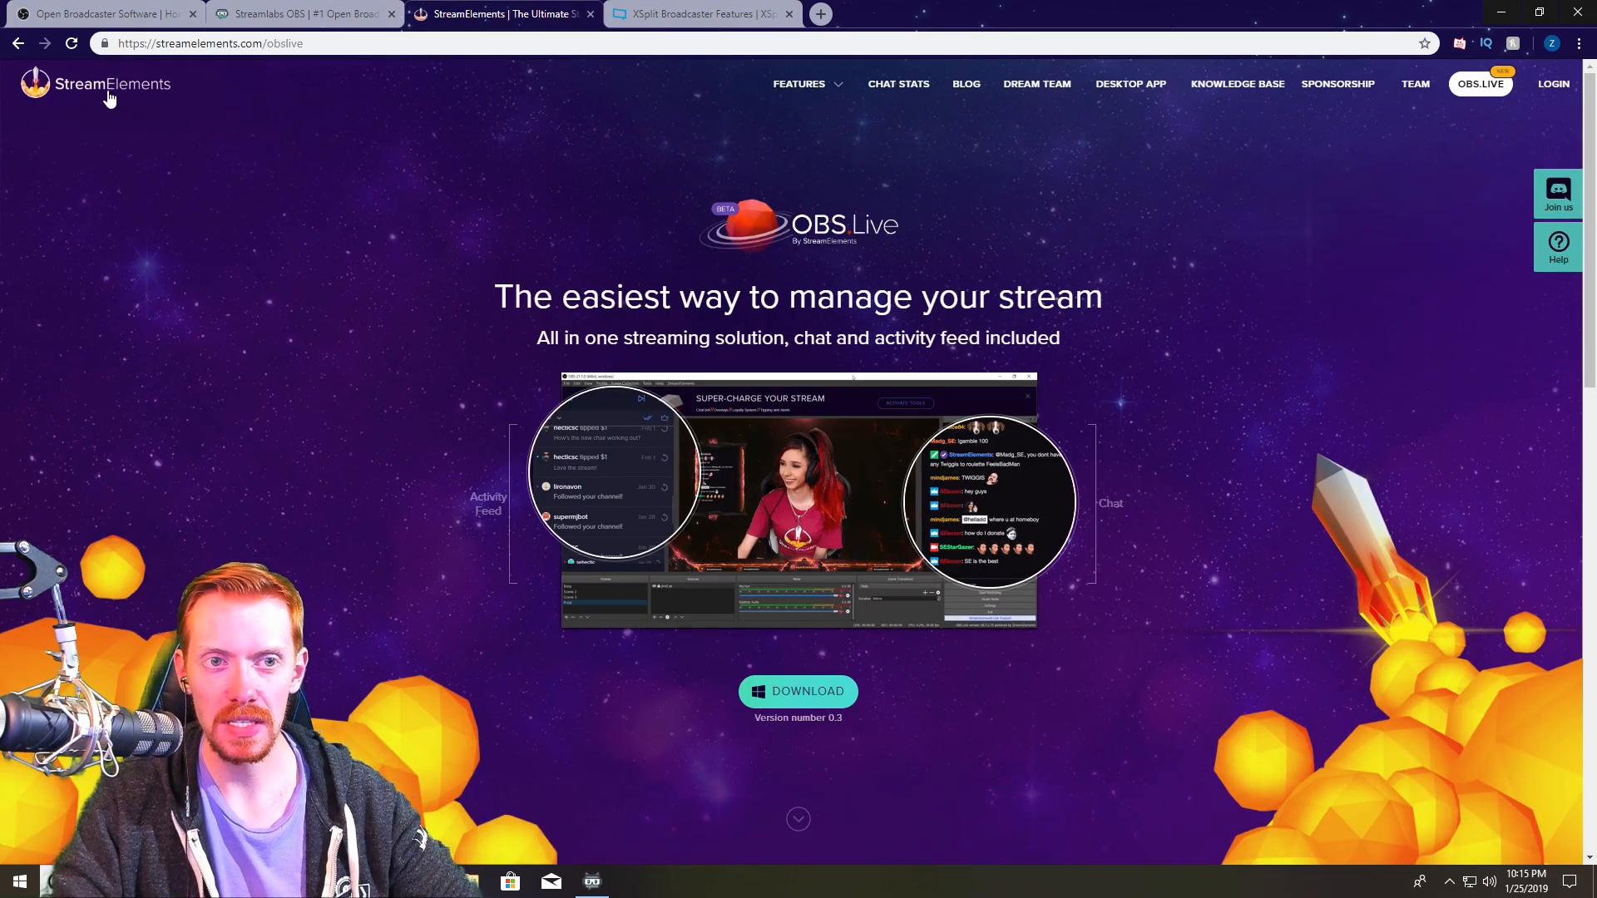
{"action": "mouse_move", "coordinate": [178, 82]}
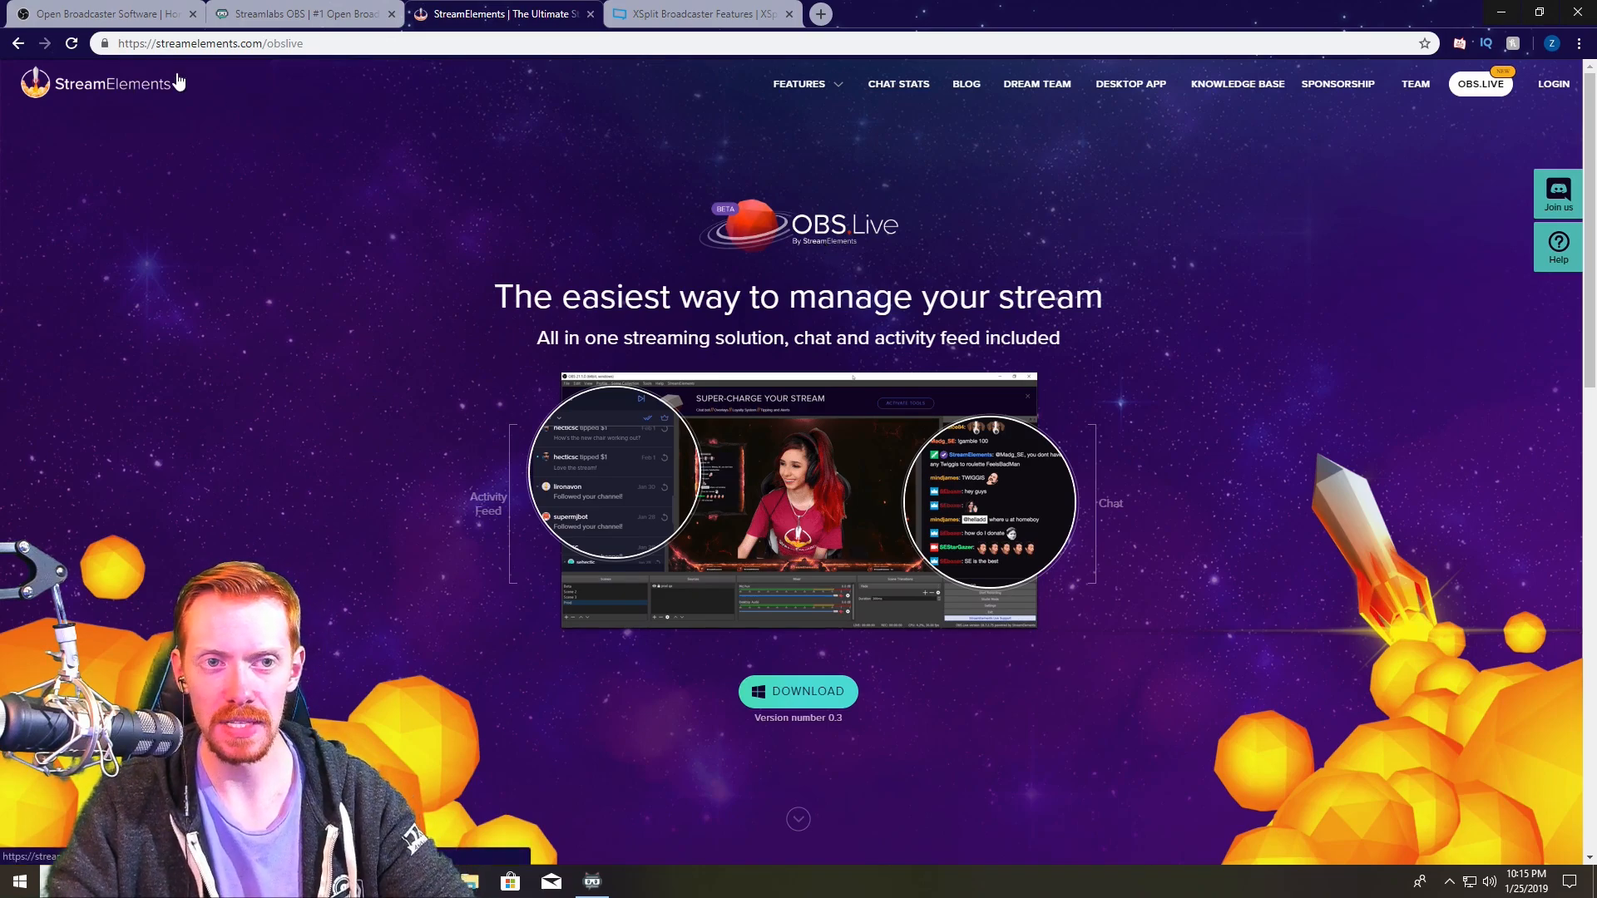
{"action": "mouse_move", "coordinate": [898, 86]}
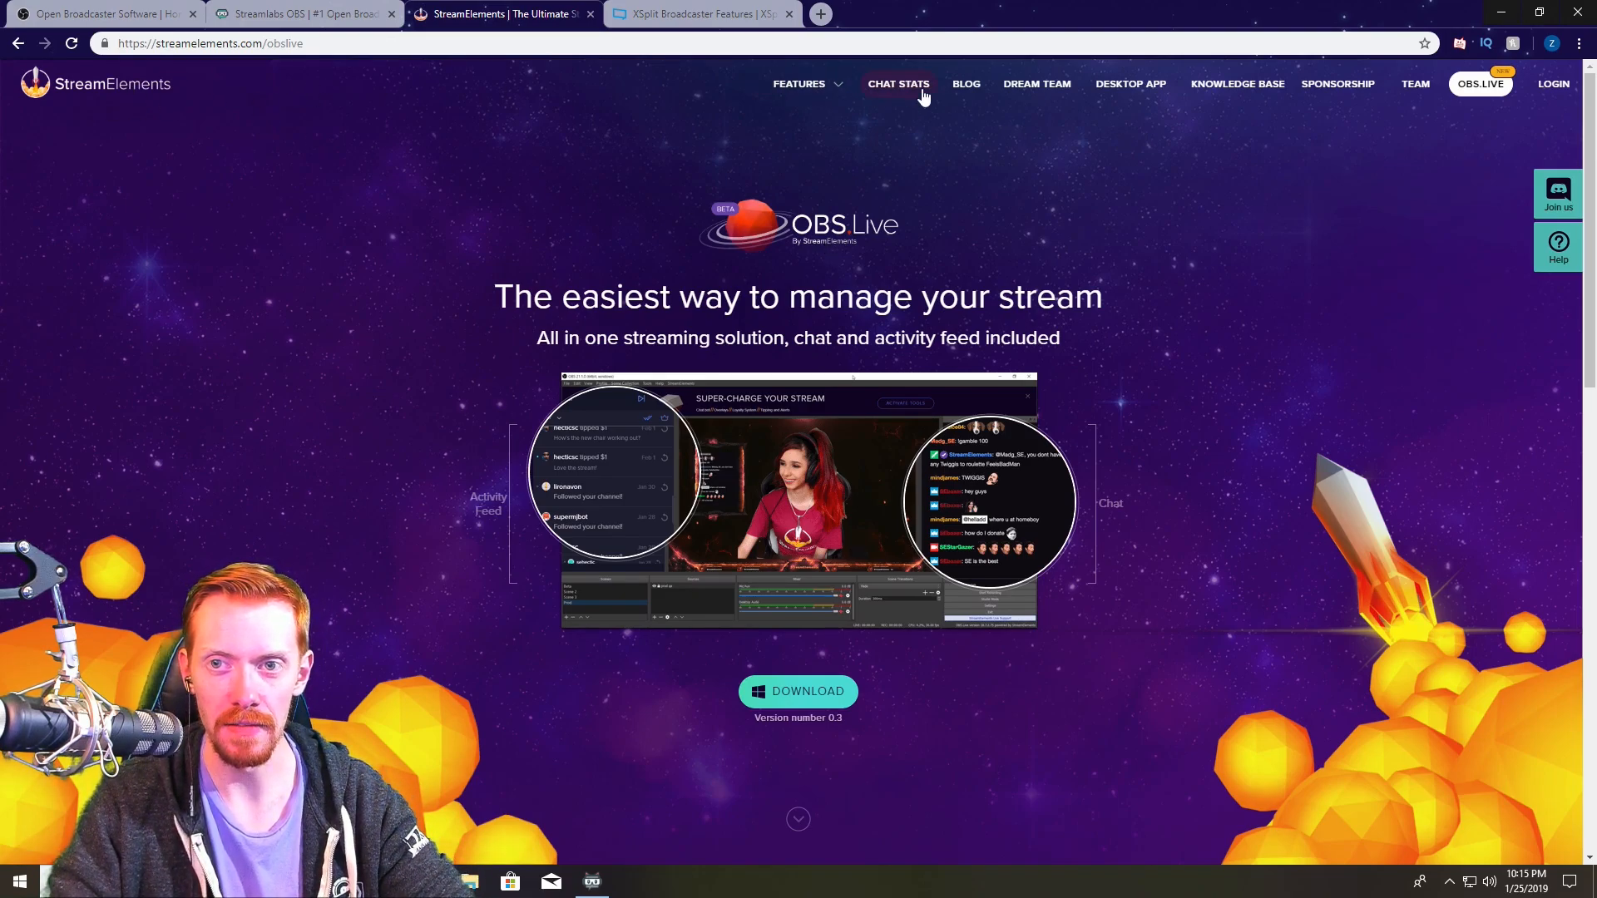
{"action": "left_click", "coordinate": [898, 83]}
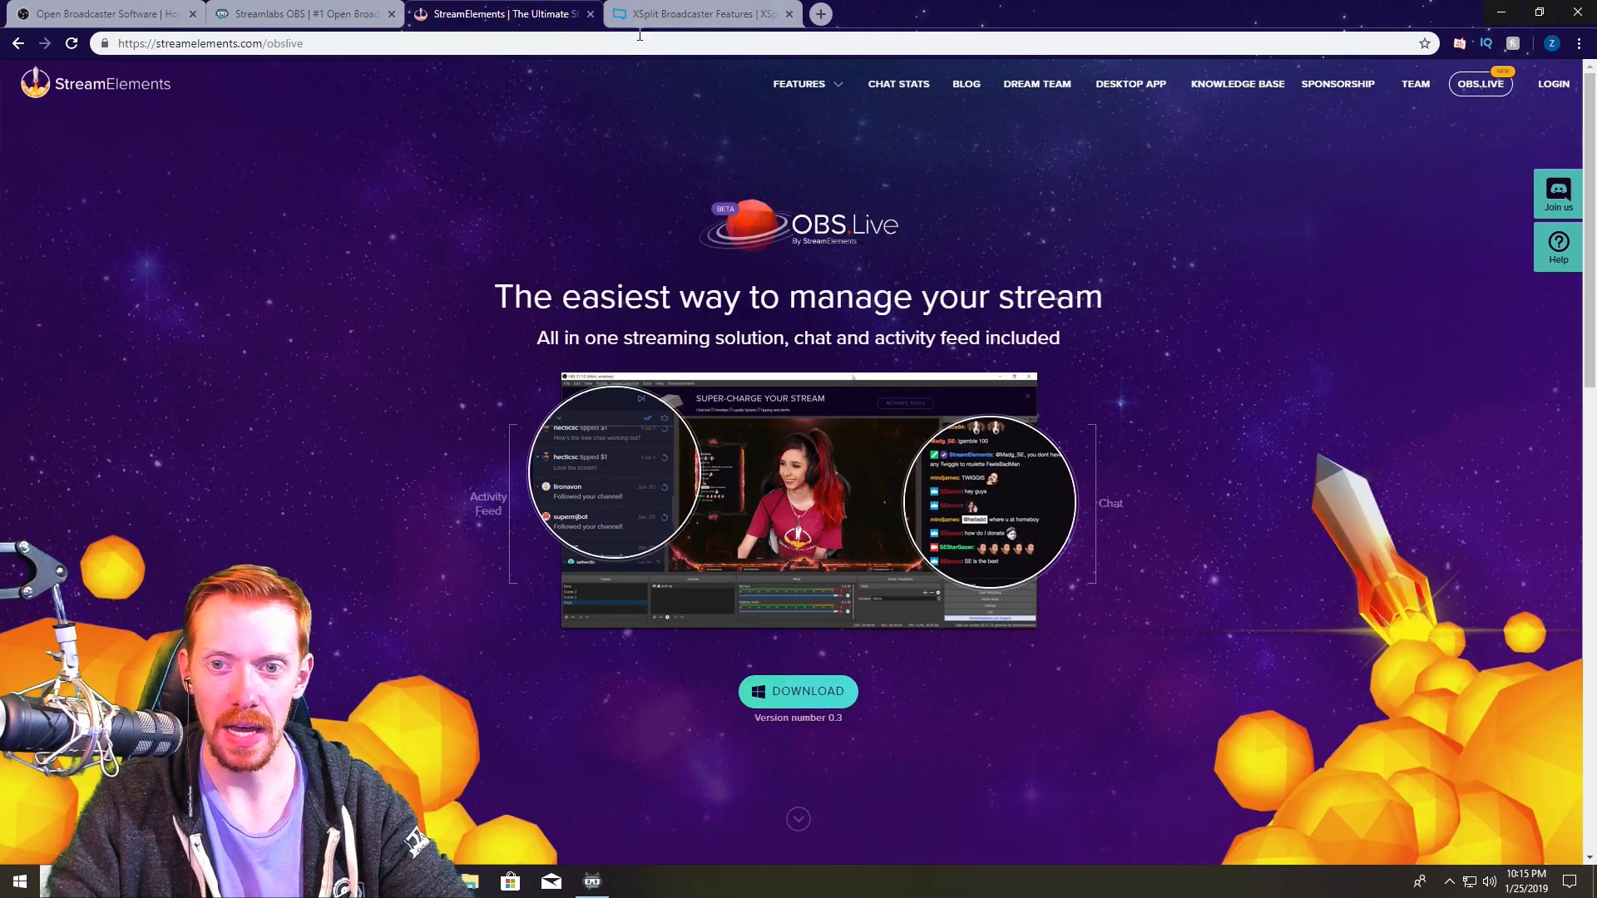
{"action": "left_click", "coordinate": [800, 83]}
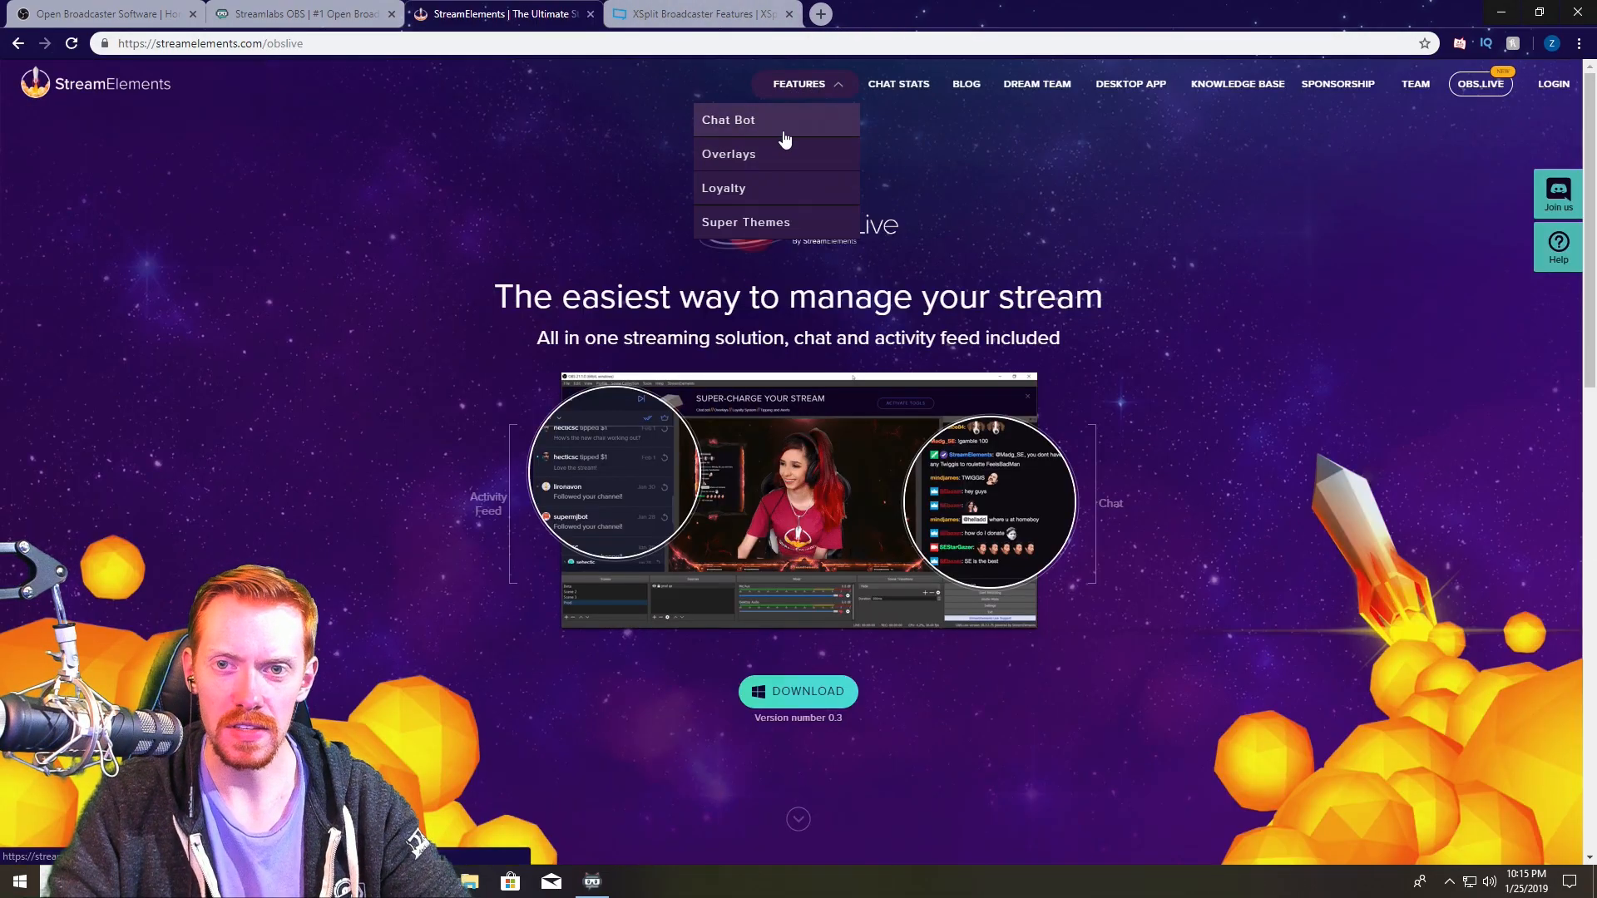
{"action": "mouse_move", "coordinate": [965, 158]}
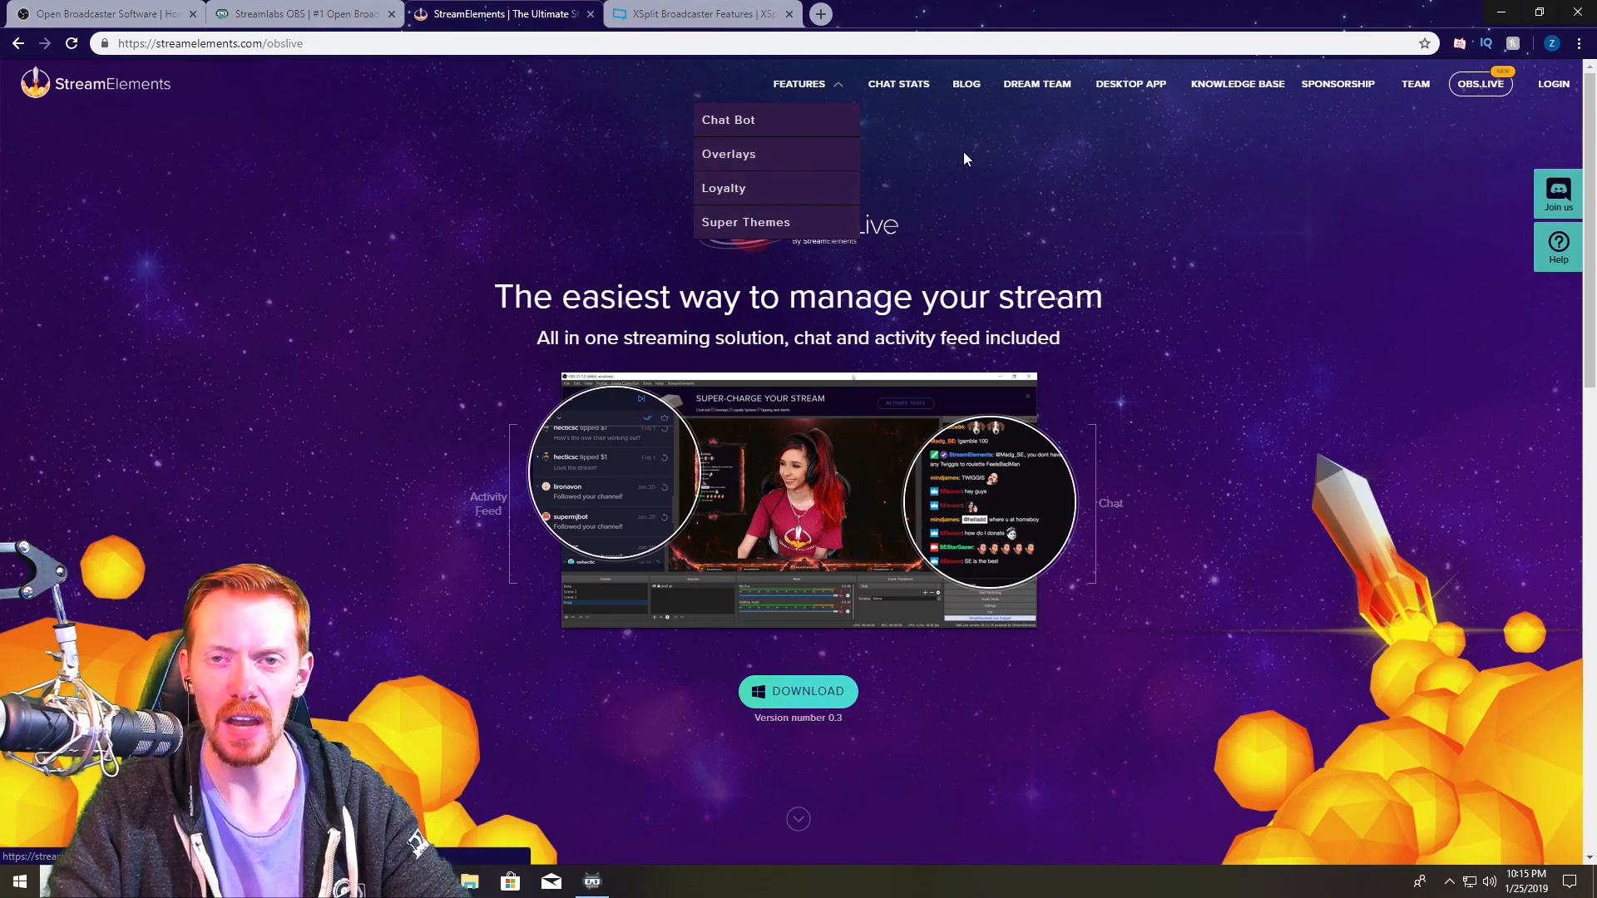
{"action": "mouse_move", "coordinate": [1374, 301]}
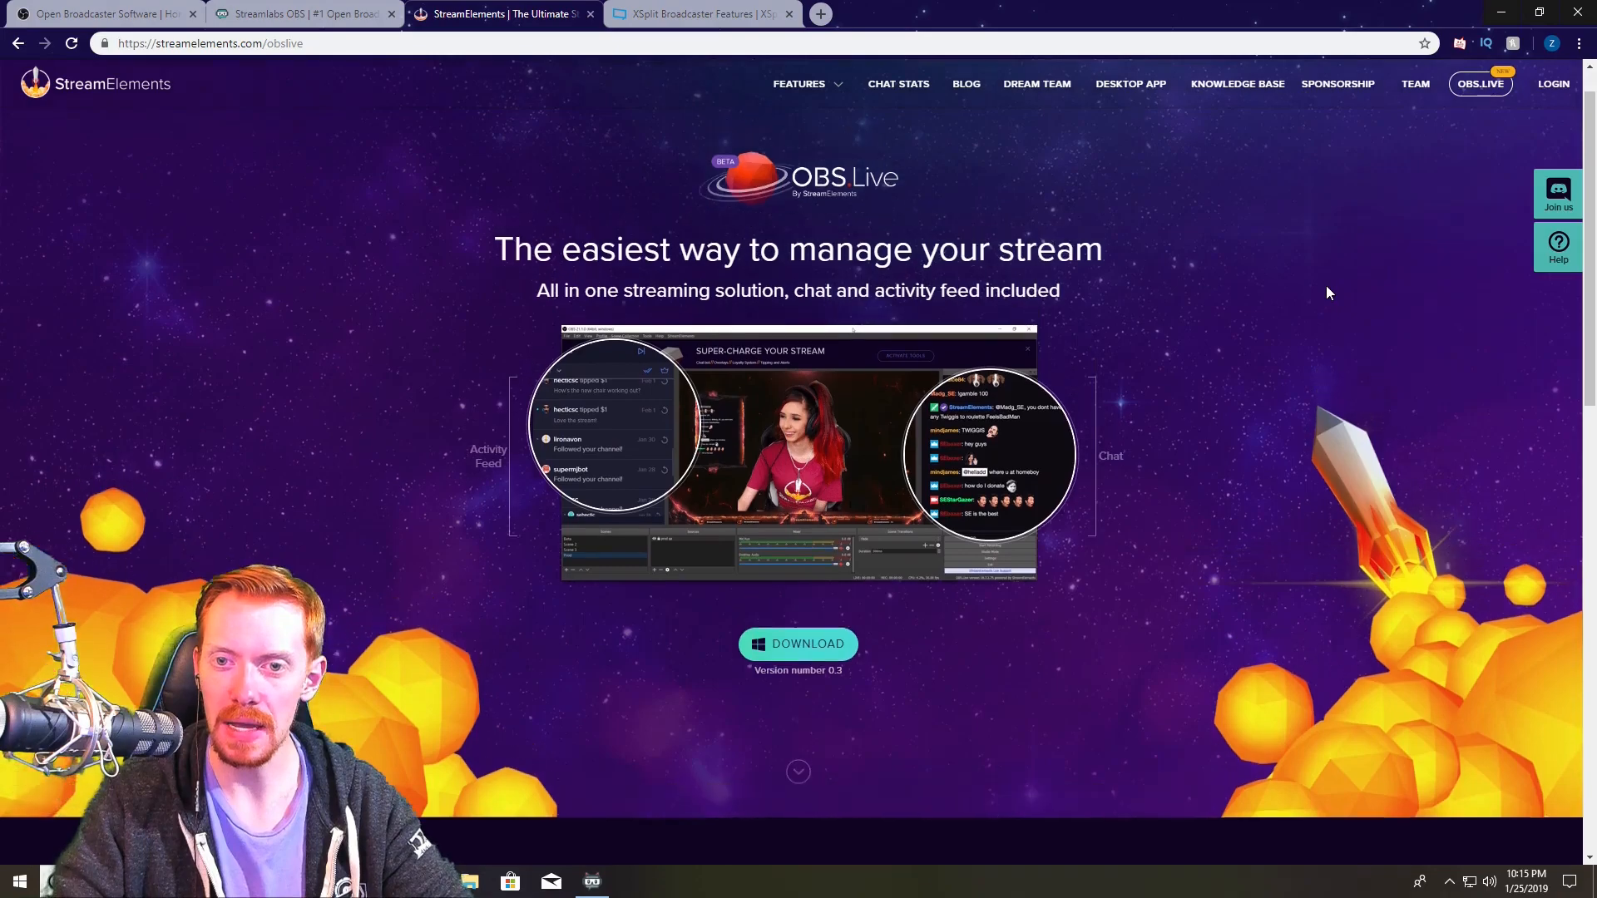
{"action": "scroll", "scroll_direction": "down", "scroll_amount": 3}
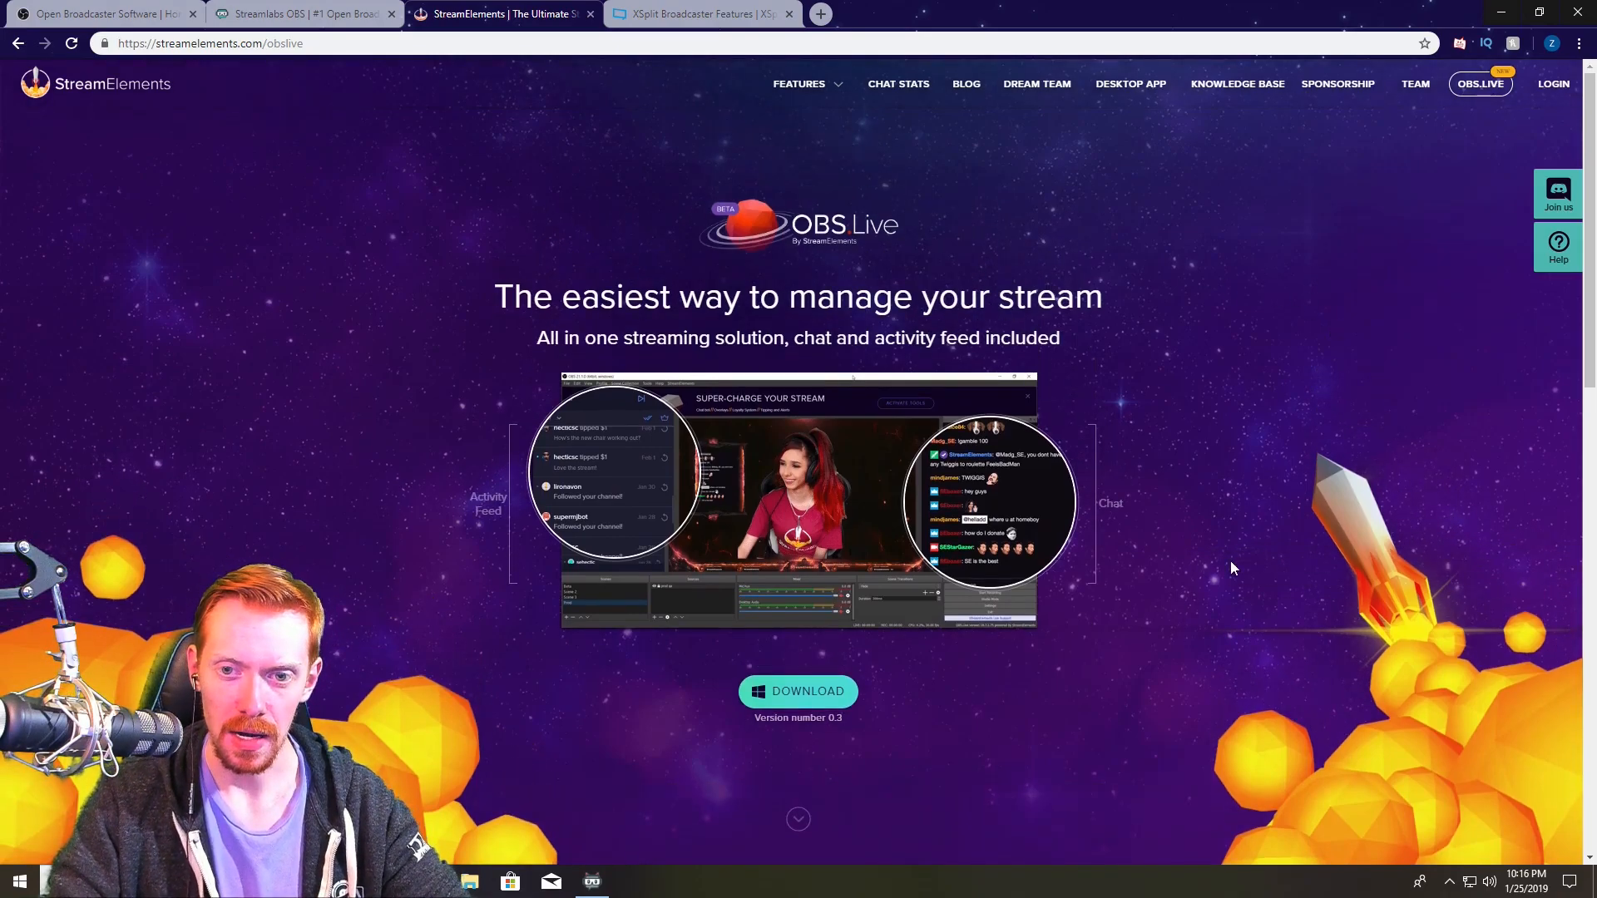
Glance at the OBS Studio tab, then scroll the OBS Live page to its footer and back up.
{"action": "left_click", "coordinate": [102, 13]}
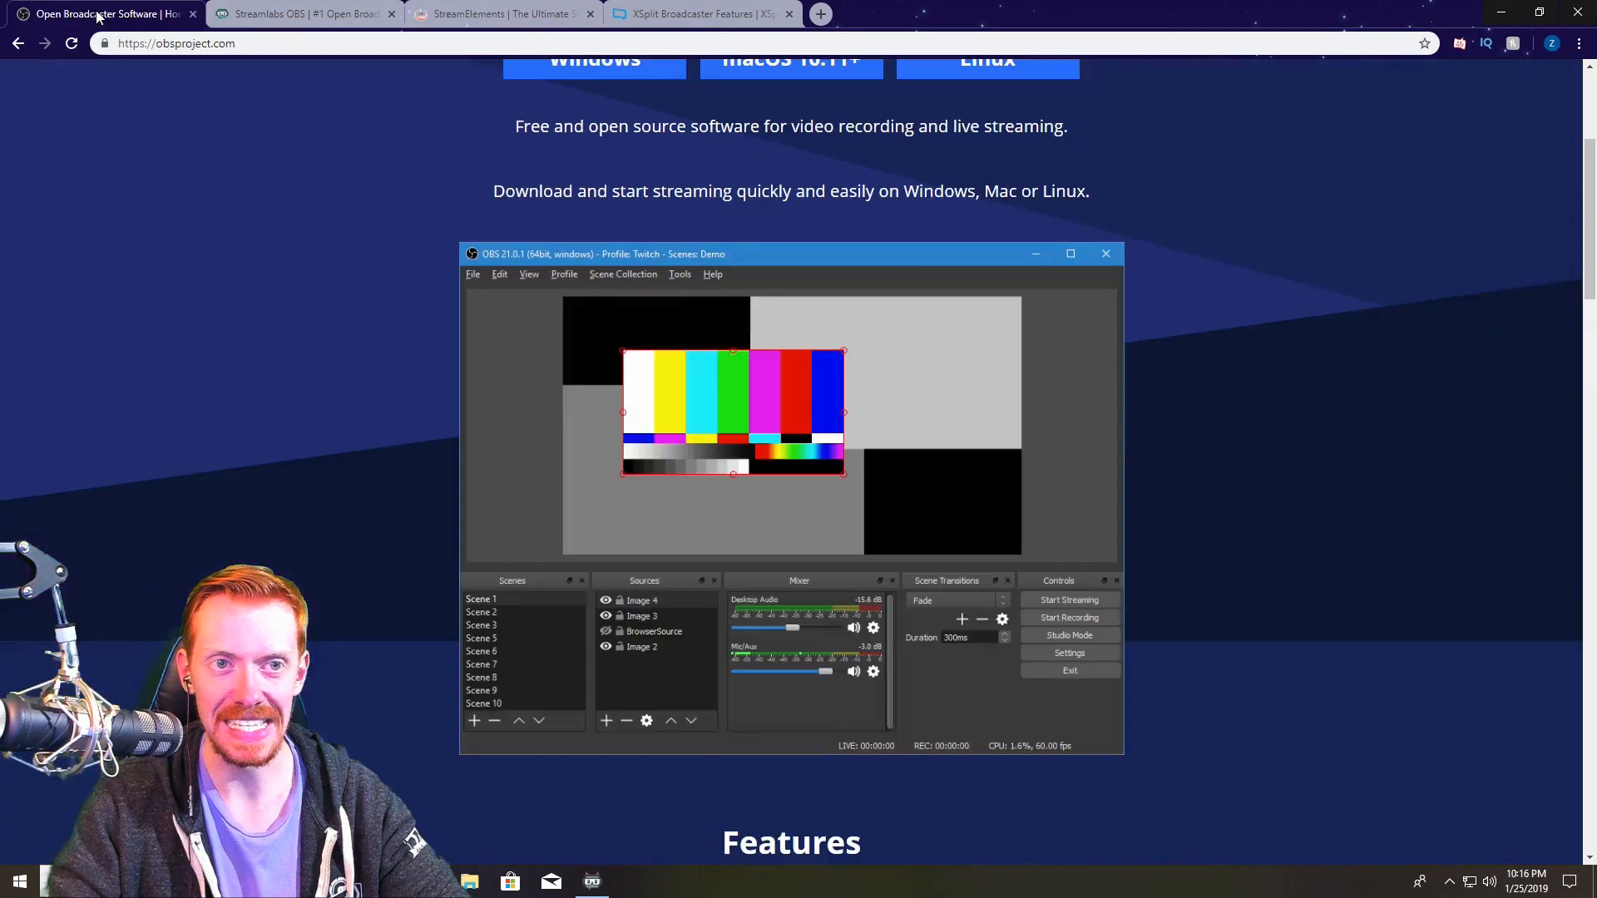
{"action": "mouse_move", "coordinate": [499, 13]}
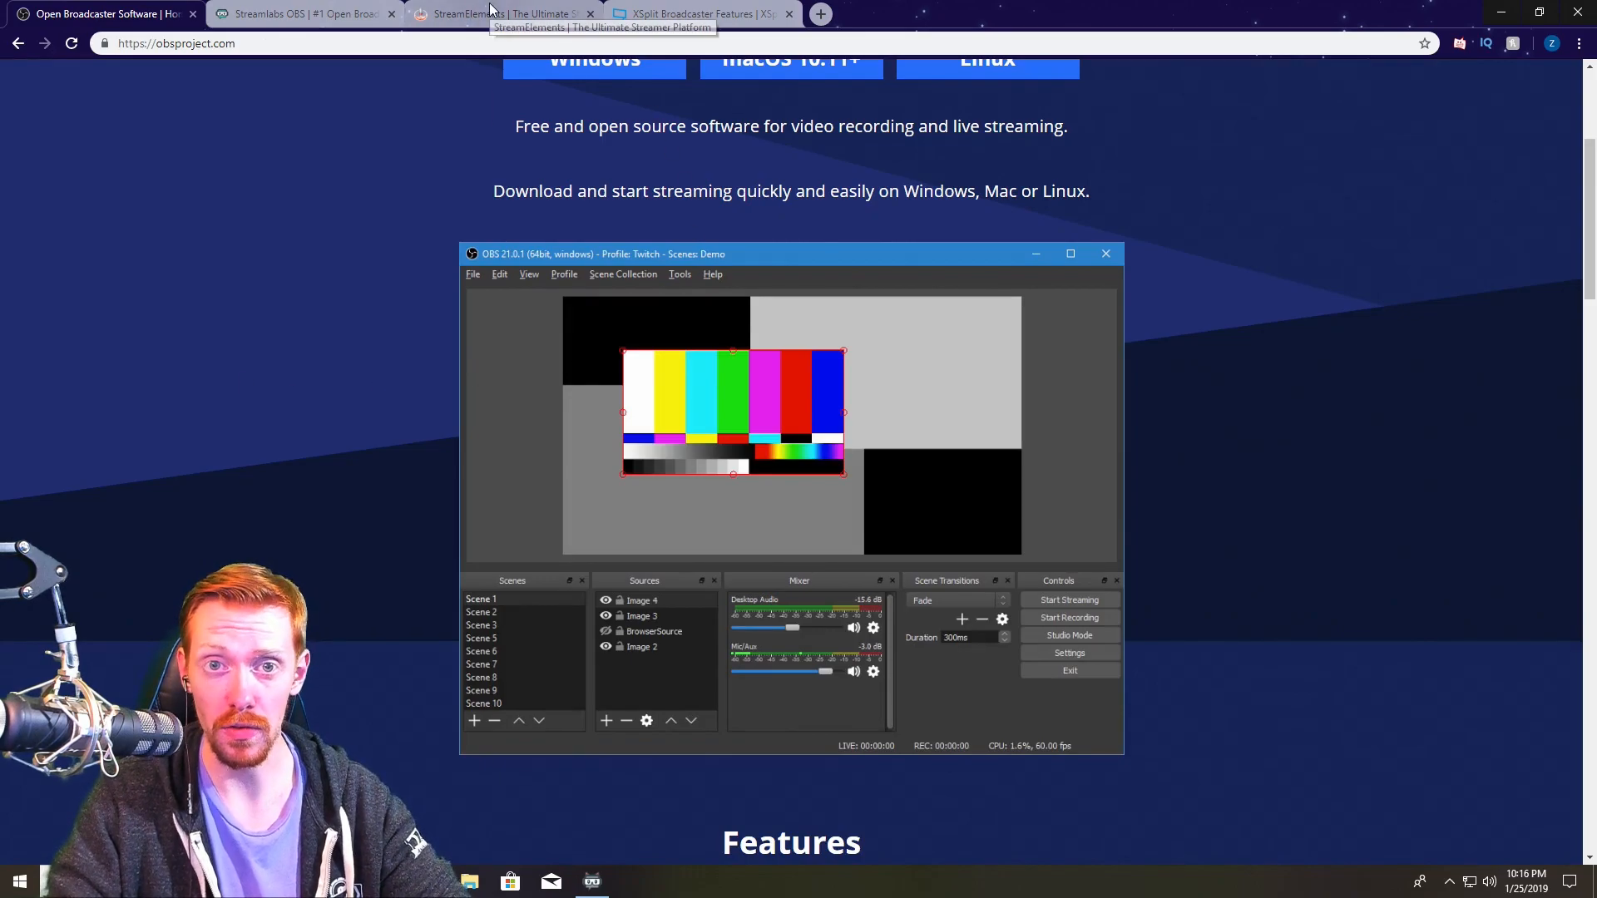
{"action": "left_click", "coordinate": [499, 13]}
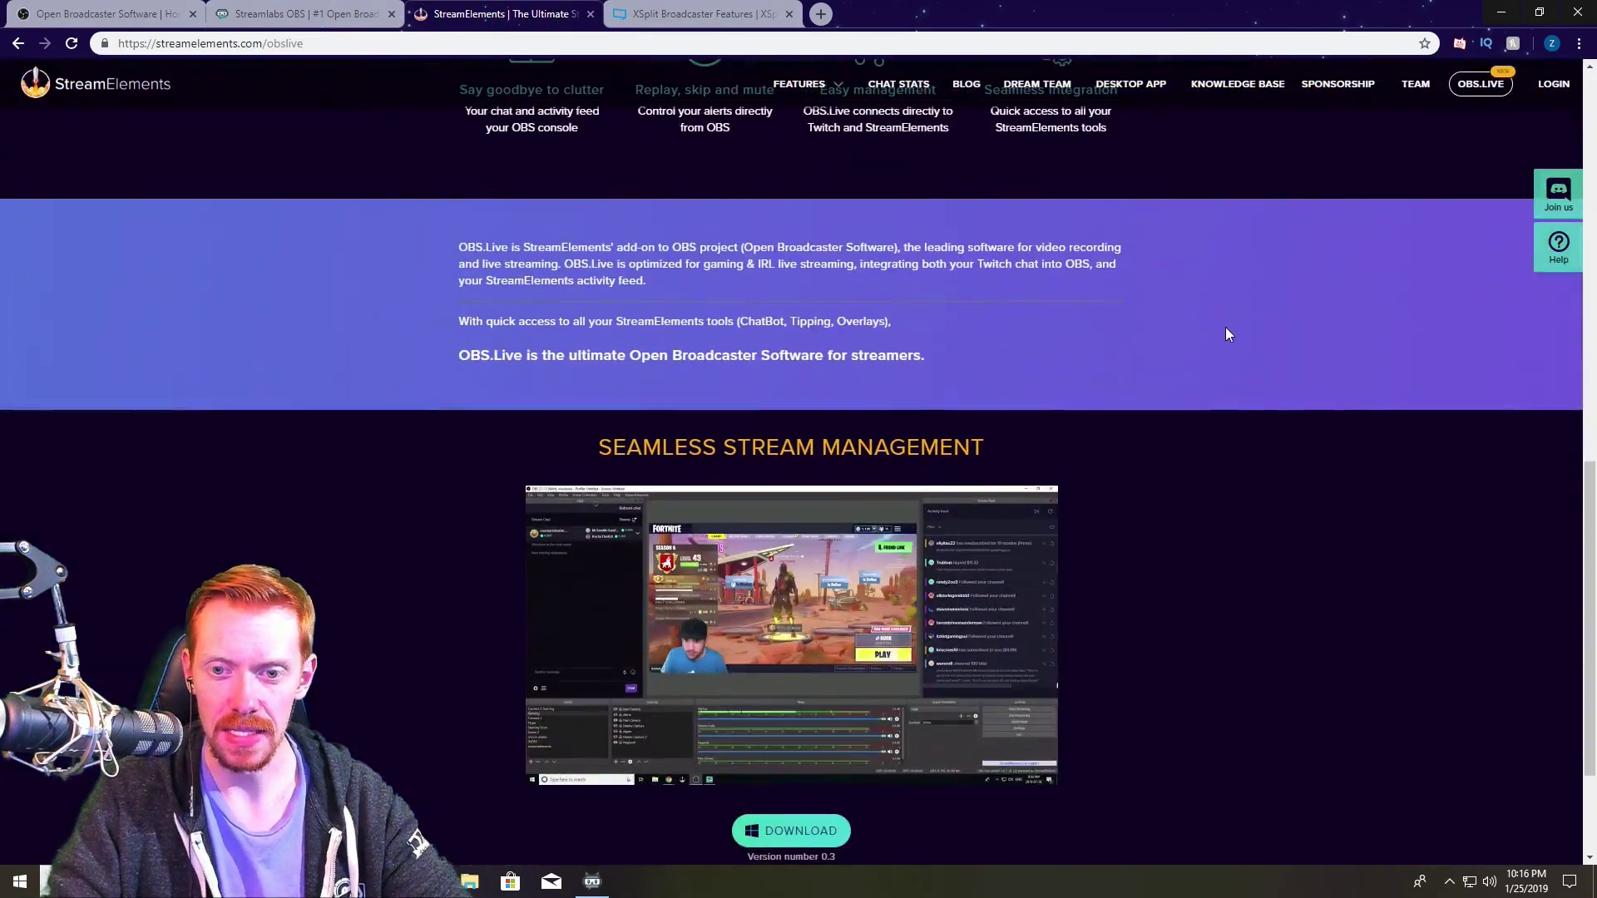
{"action": "scroll", "scroll_direction": "down", "scroll_amount": 3}
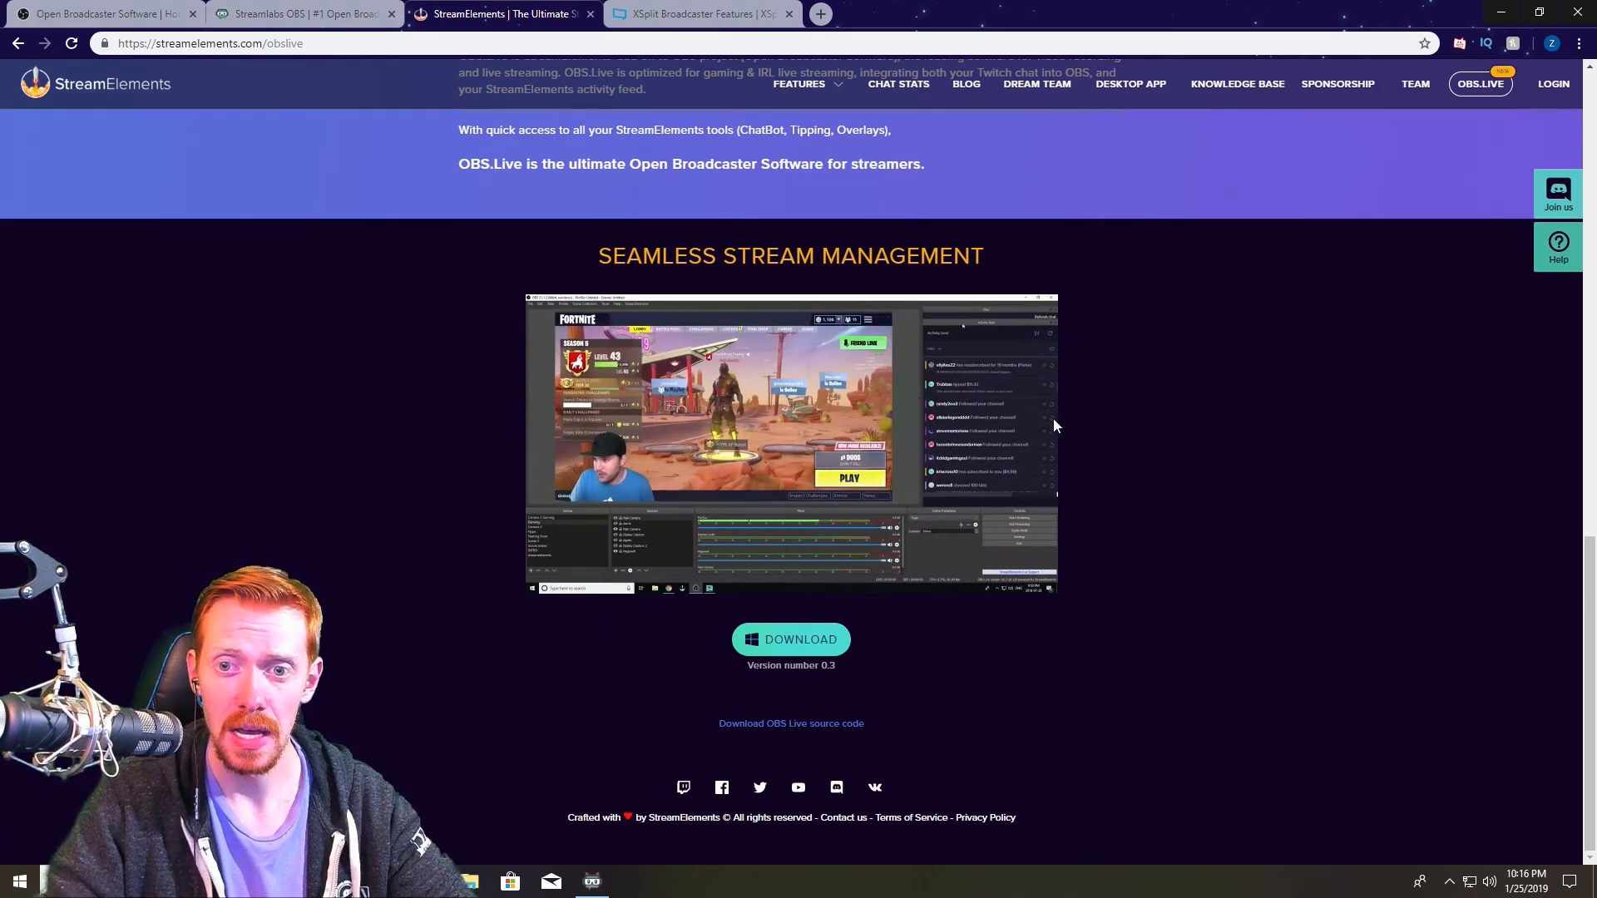
{"action": "scroll", "scroll_direction": "up", "scroll_amount": 3}
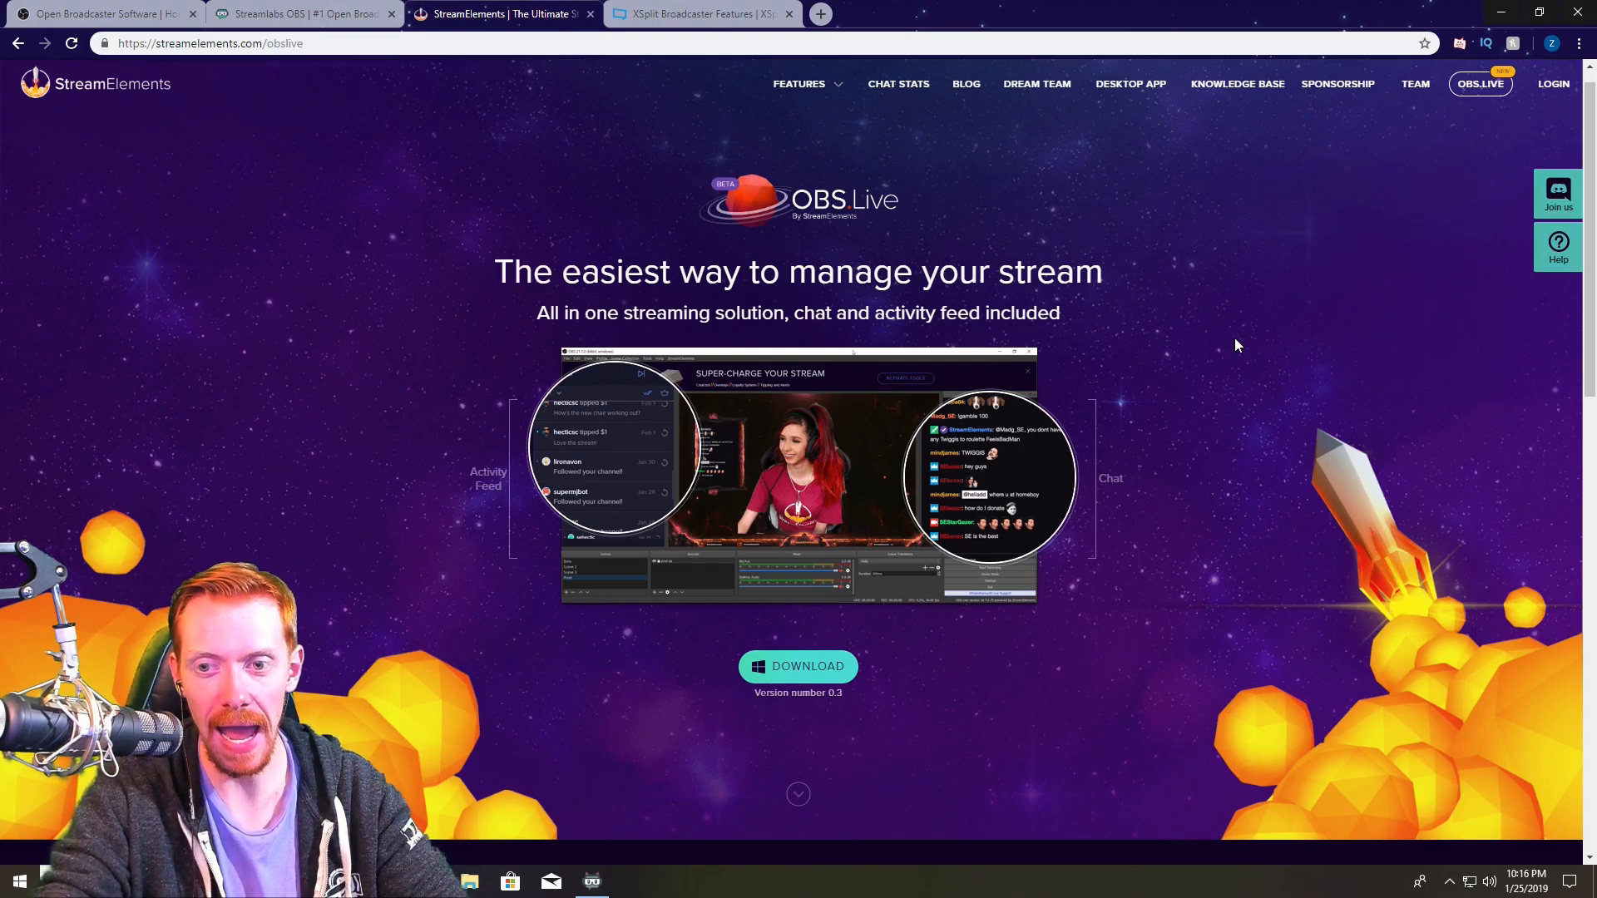
{"action": "mouse_move", "coordinate": [1003, 221]}
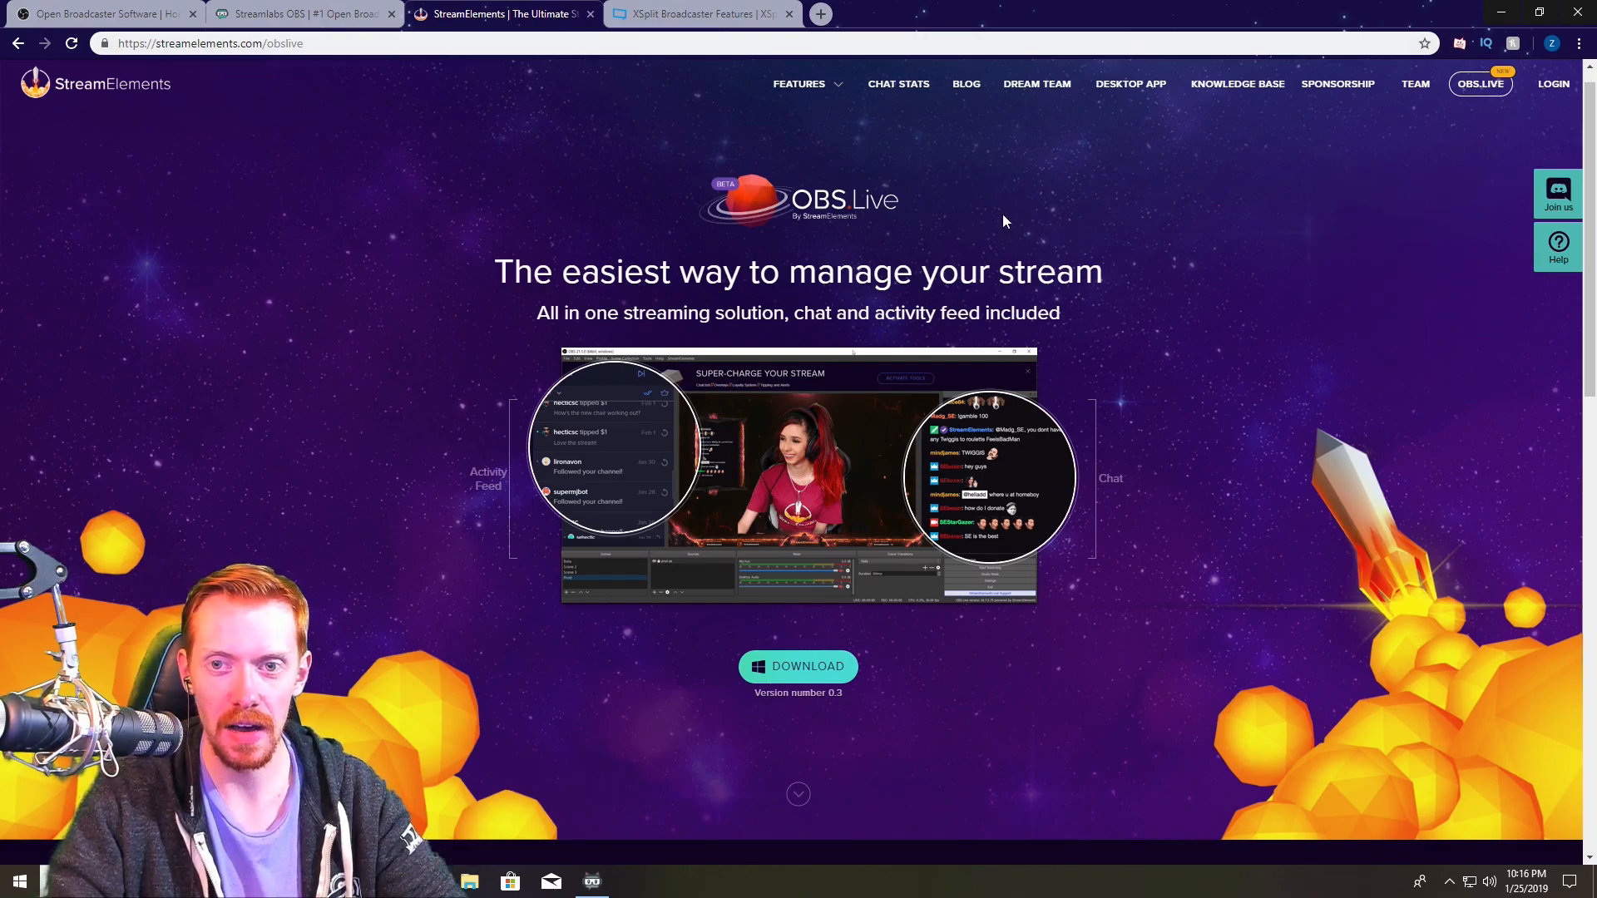
Review the What You Get With OBS.LIVE section, then switch to the XSplit Broadcaster tab.
{"action": "scroll", "scroll_direction": "down", "scroll_amount": 3}
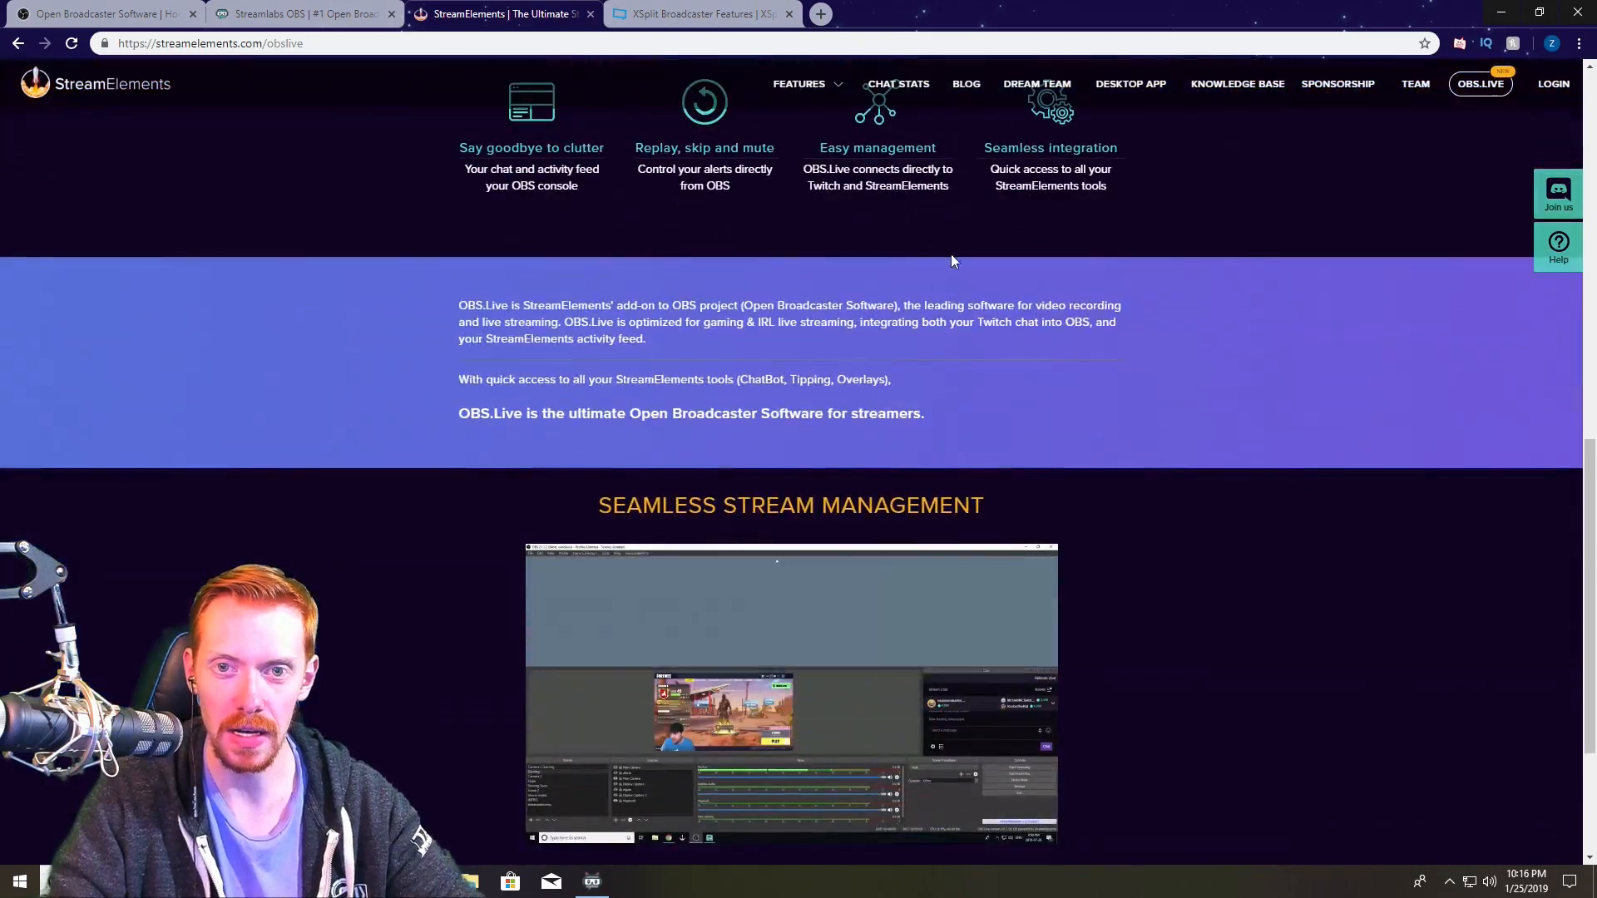
{"action": "scroll", "scroll_direction": "up", "scroll_amount": 3}
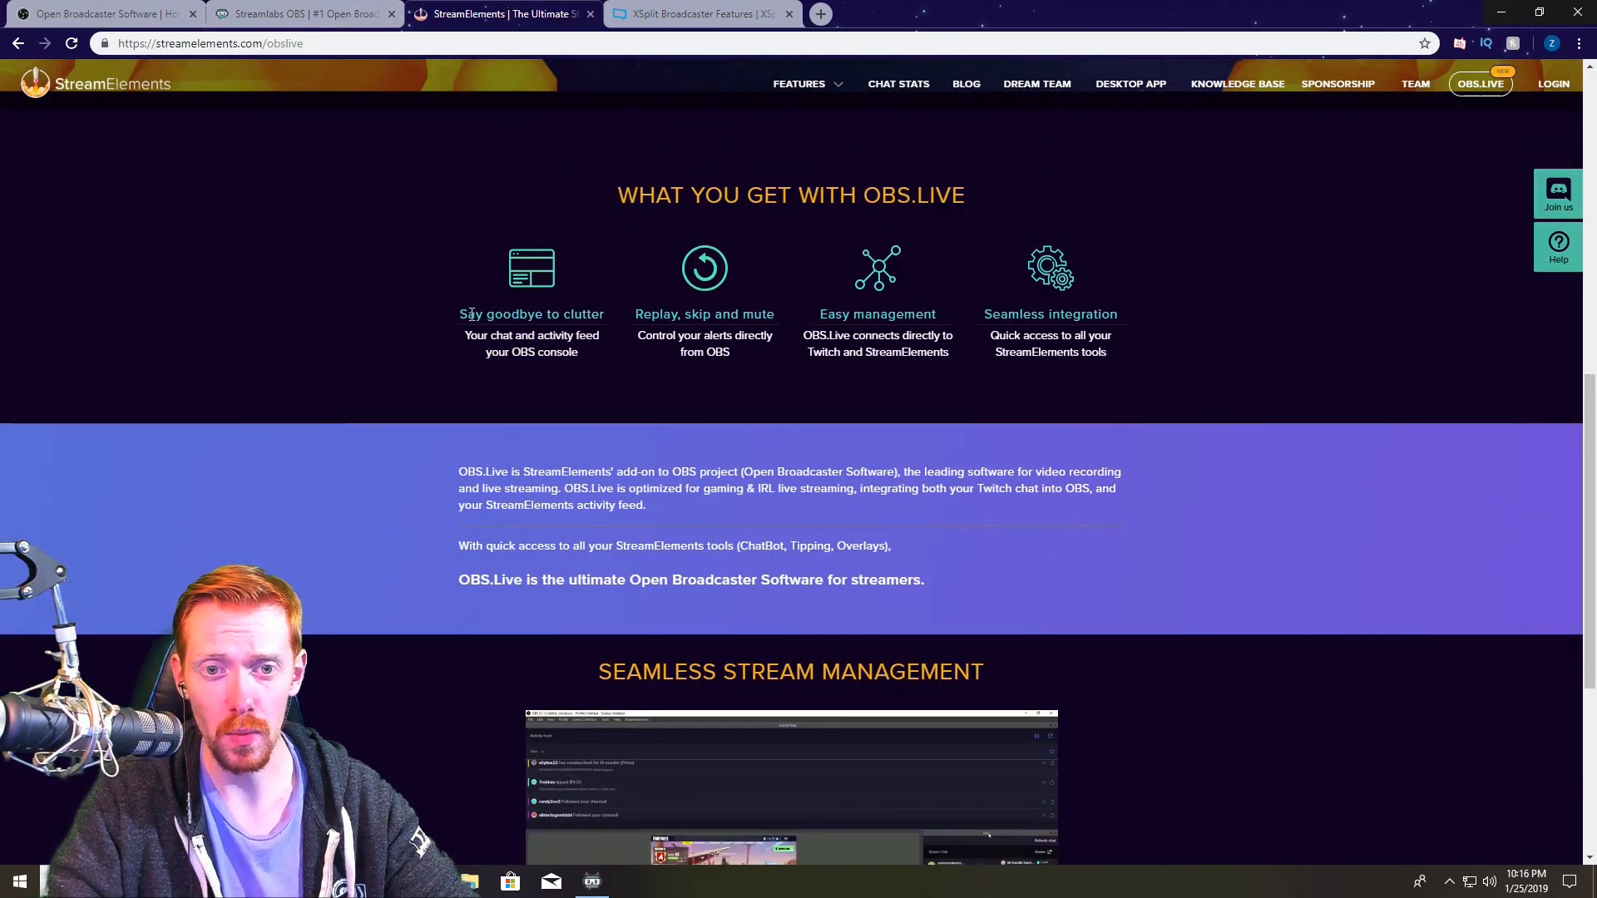
{"action": "mouse_move", "coordinate": [627, 409]}
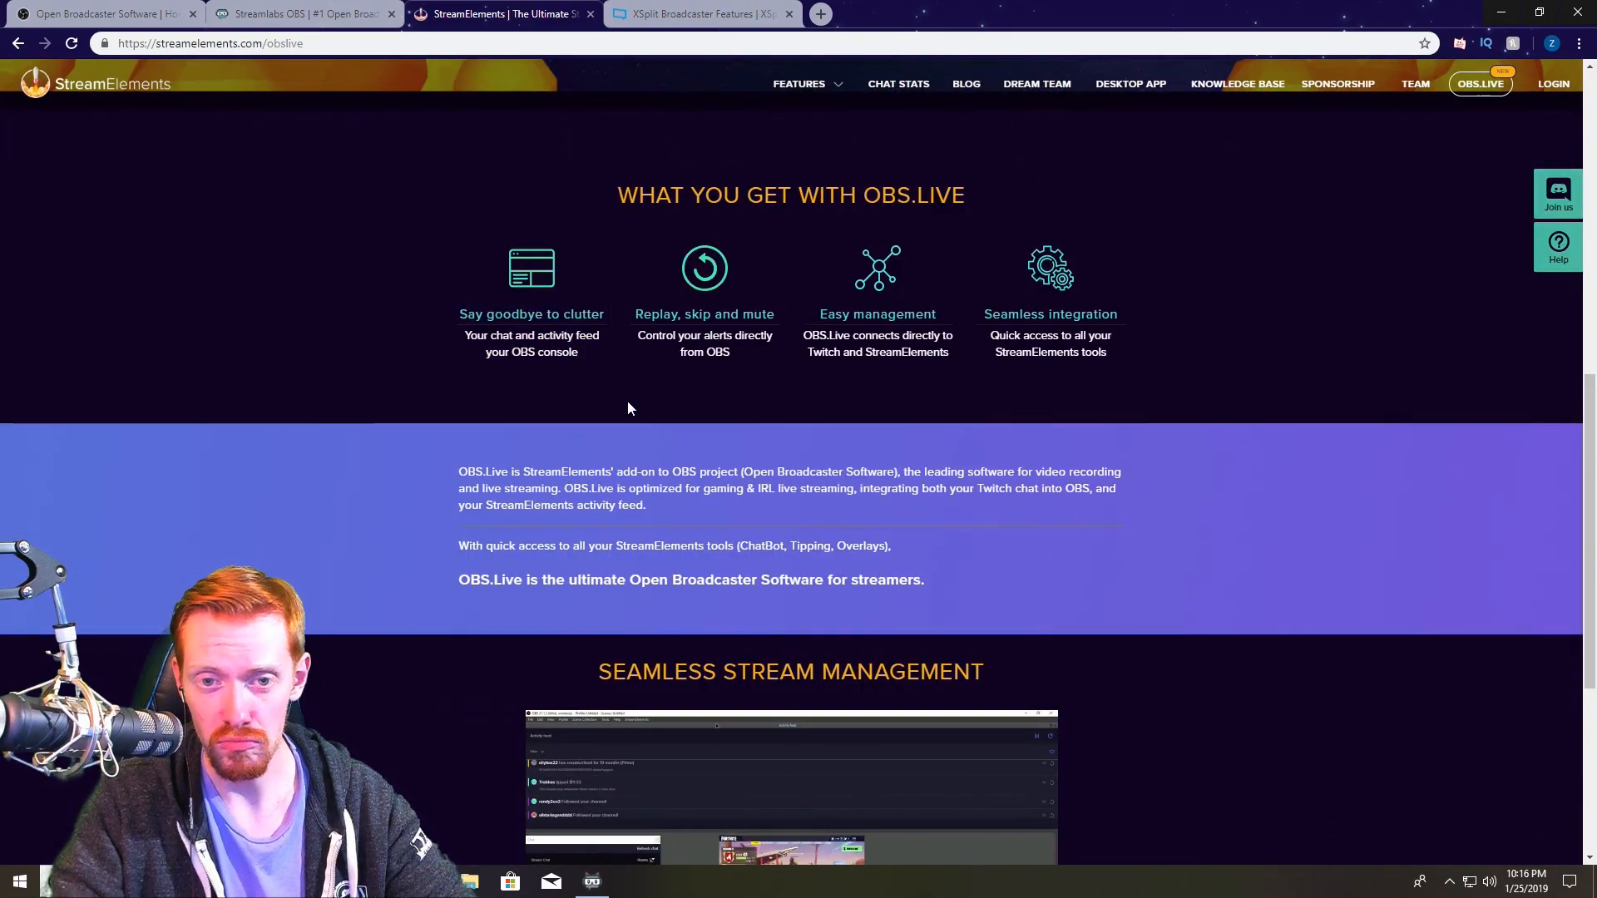
{"action": "mouse_move", "coordinate": [1041, 293]}
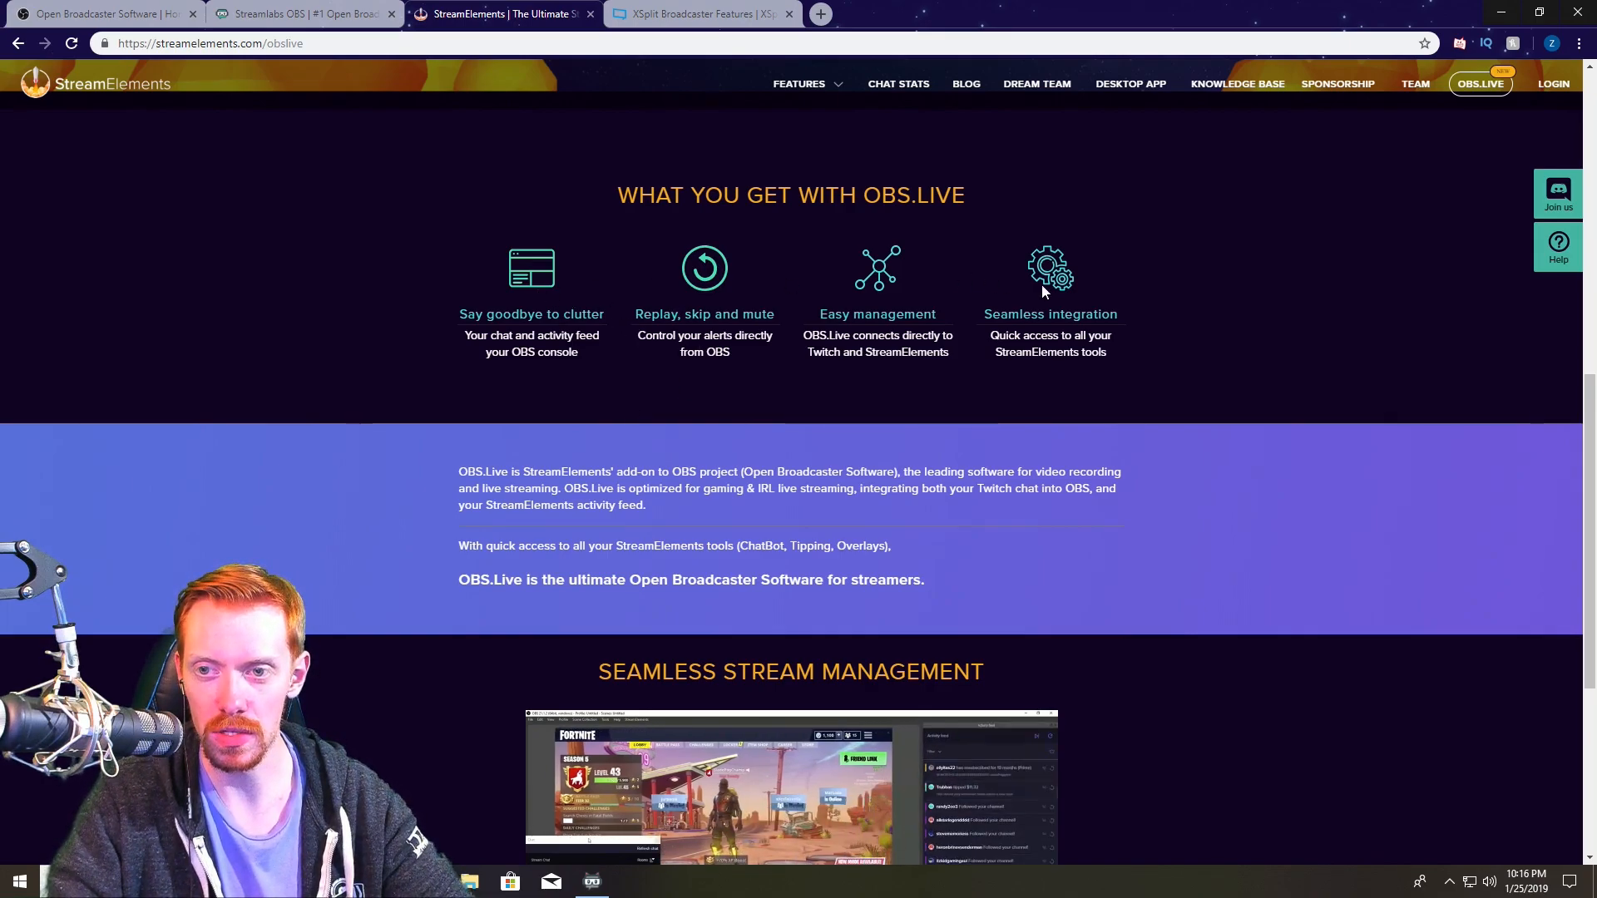
{"action": "mouse_move", "coordinate": [1128, 290]}
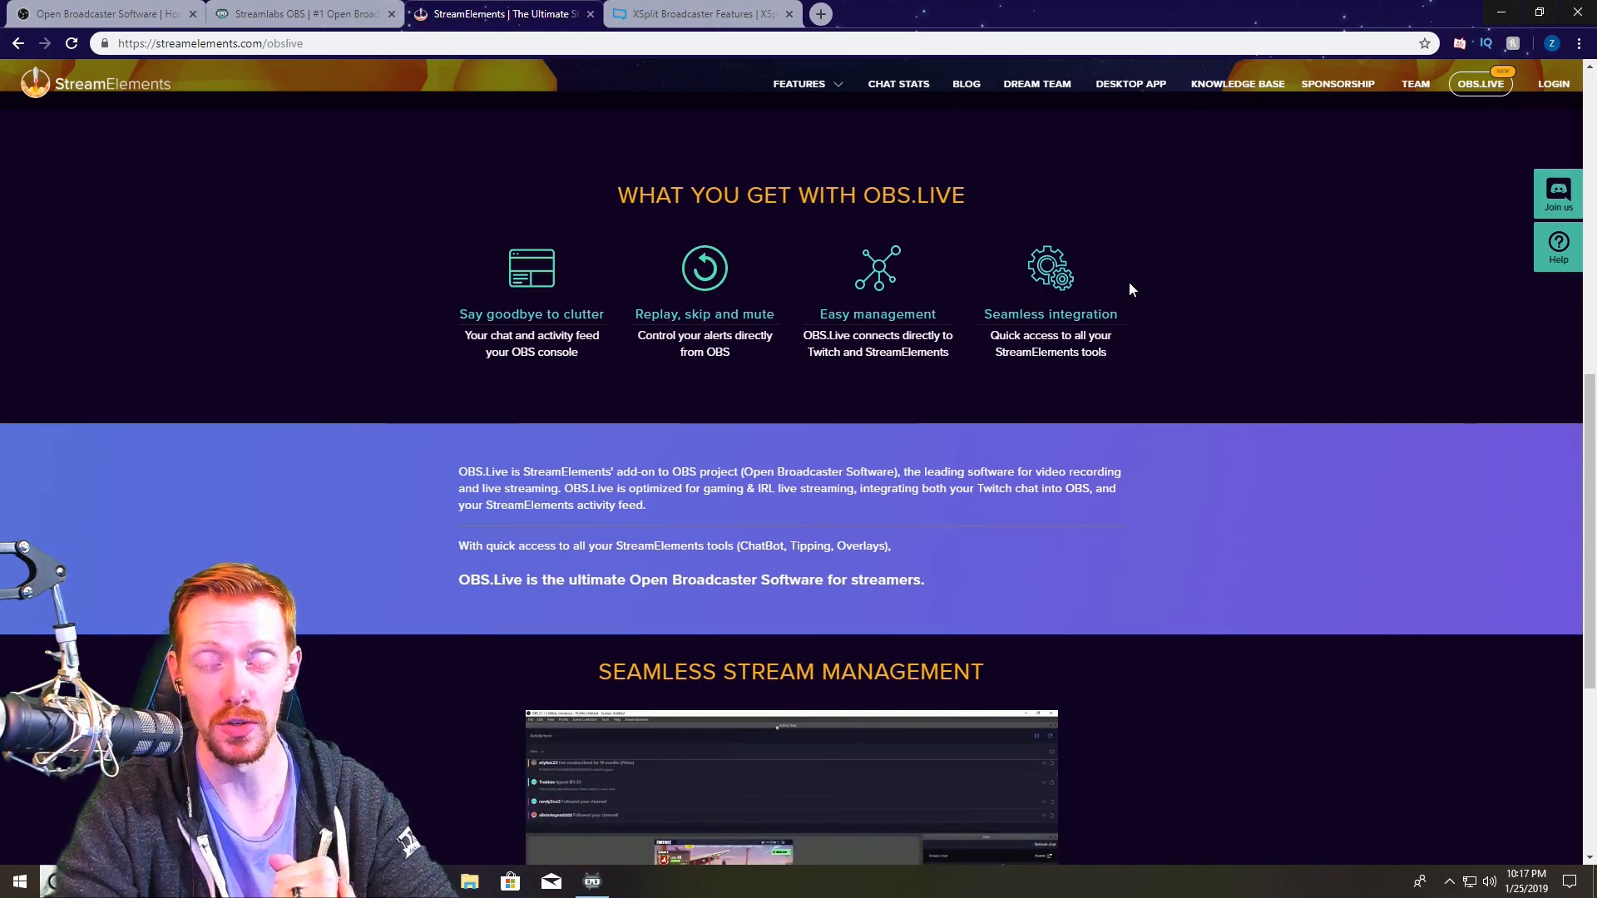
{"action": "left_click", "coordinate": [701, 14]}
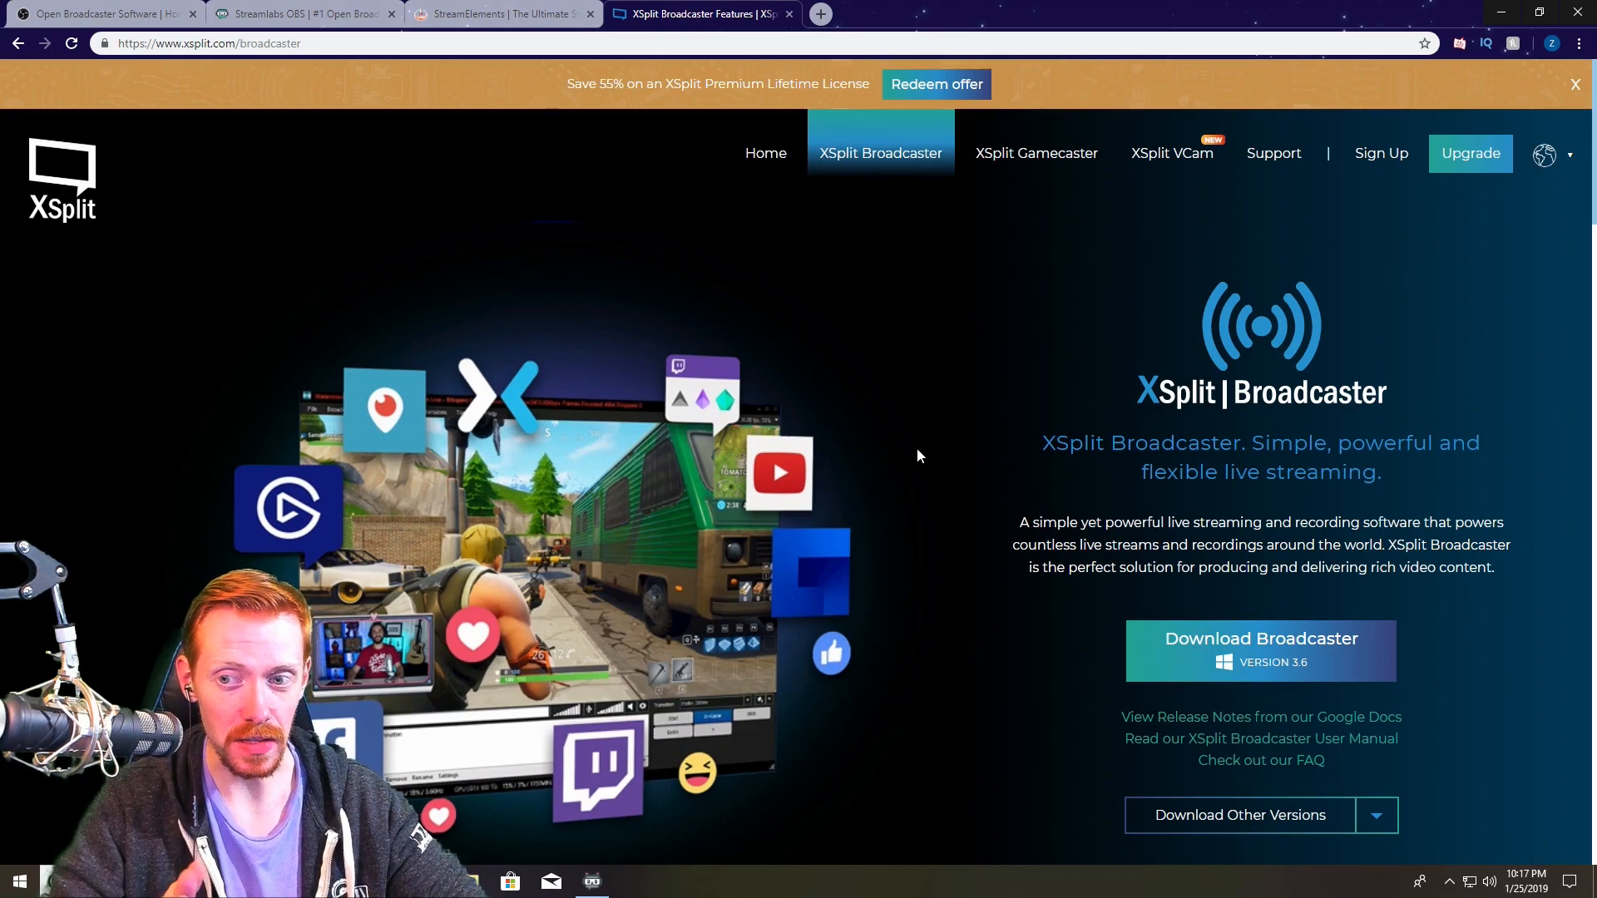
{"action": "mouse_move", "coordinate": [1095, 241]}
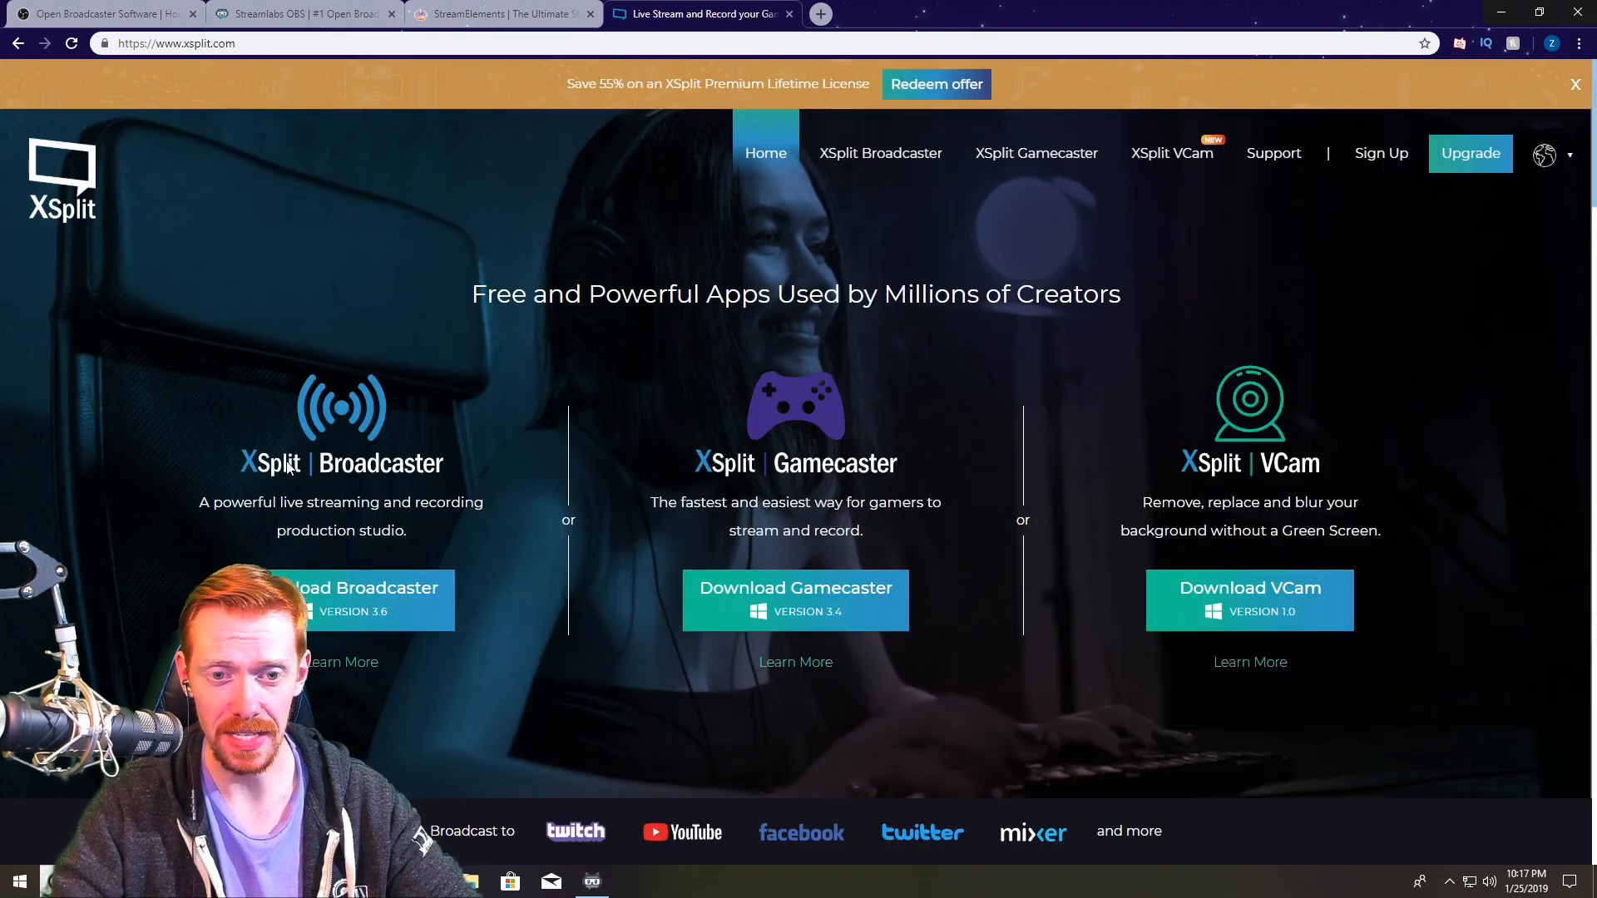
{"action": "mouse_move", "coordinate": [1339, 489]}
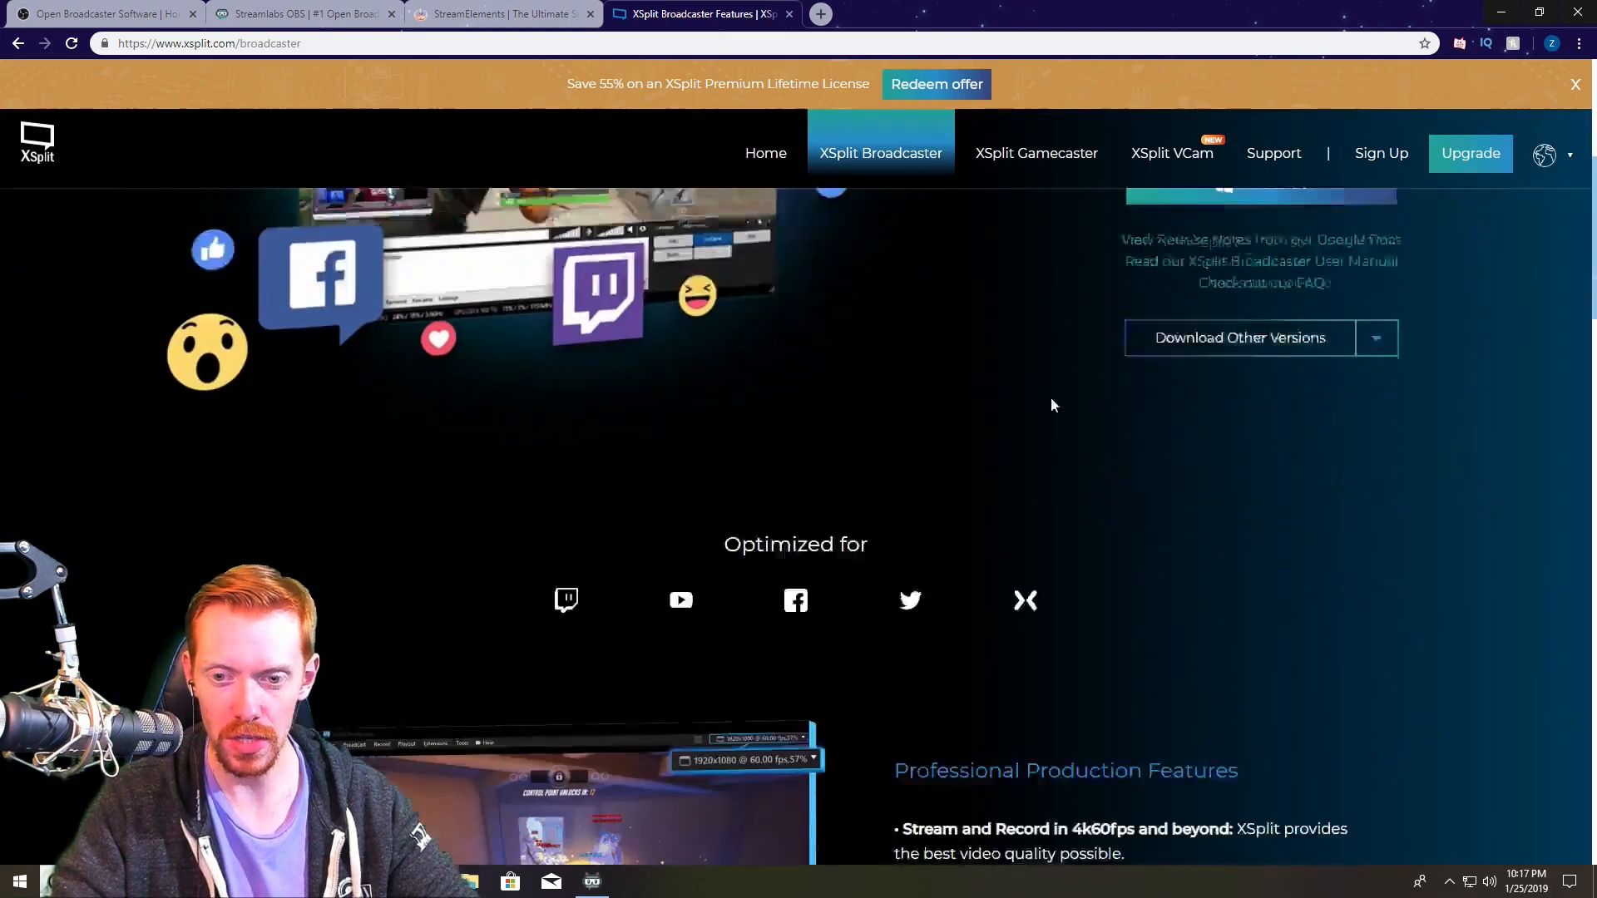
Scroll down the XSplit Broadcaster page through the Professional Production Features bullets.
{"action": "scroll", "scroll_direction": "down", "scroll_amount": 3}
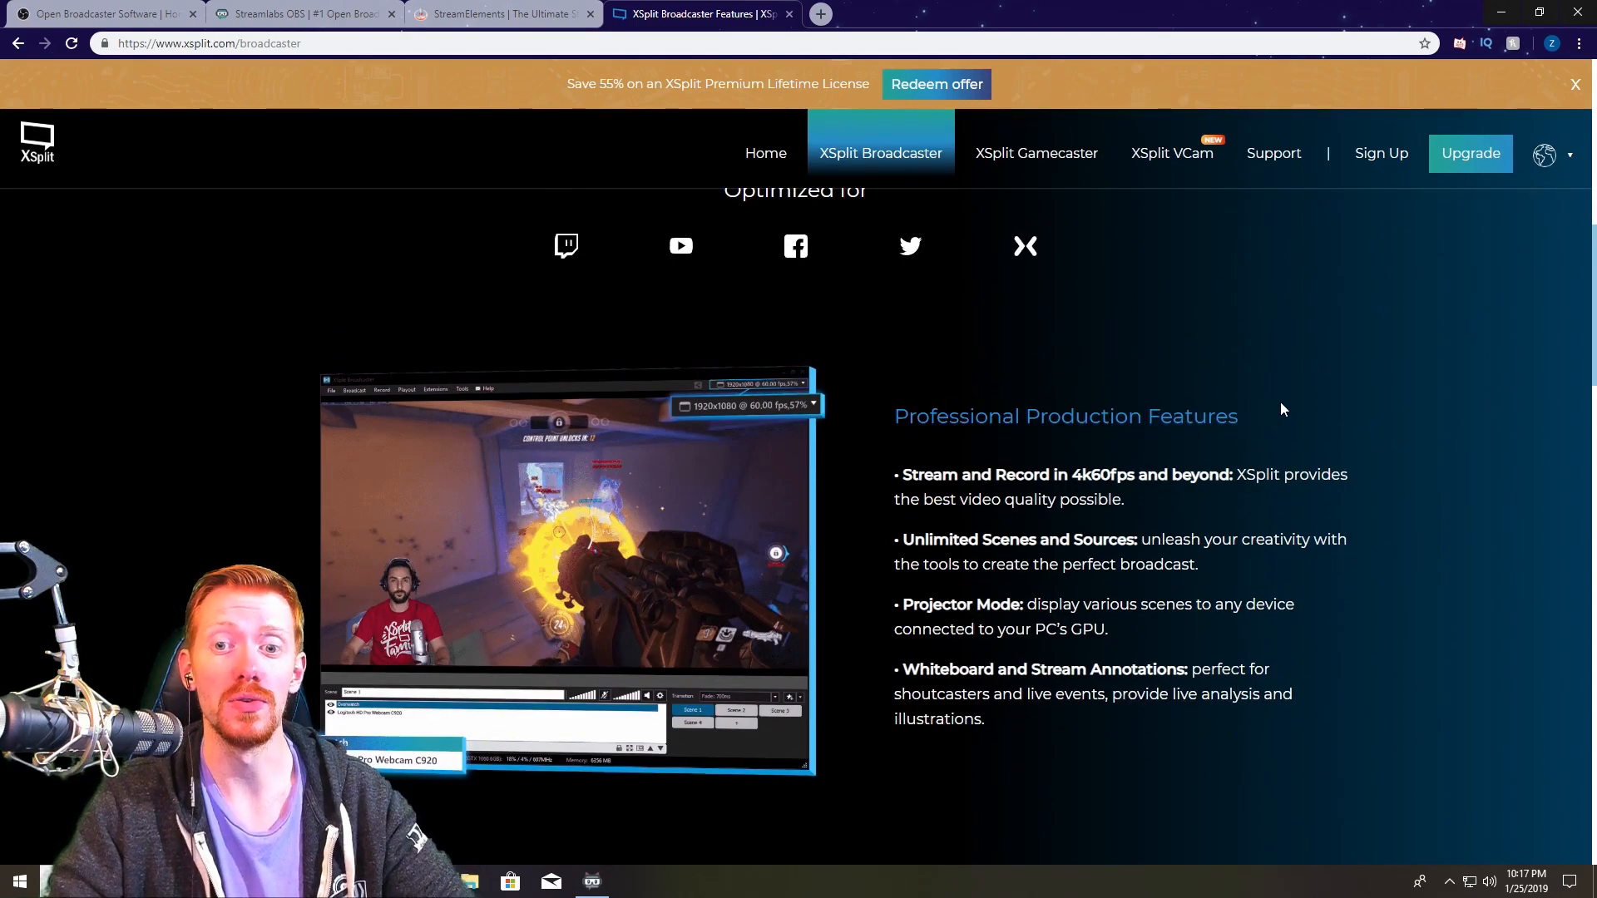
{"action": "scroll", "scroll_direction": "down", "scroll_amount": 3}
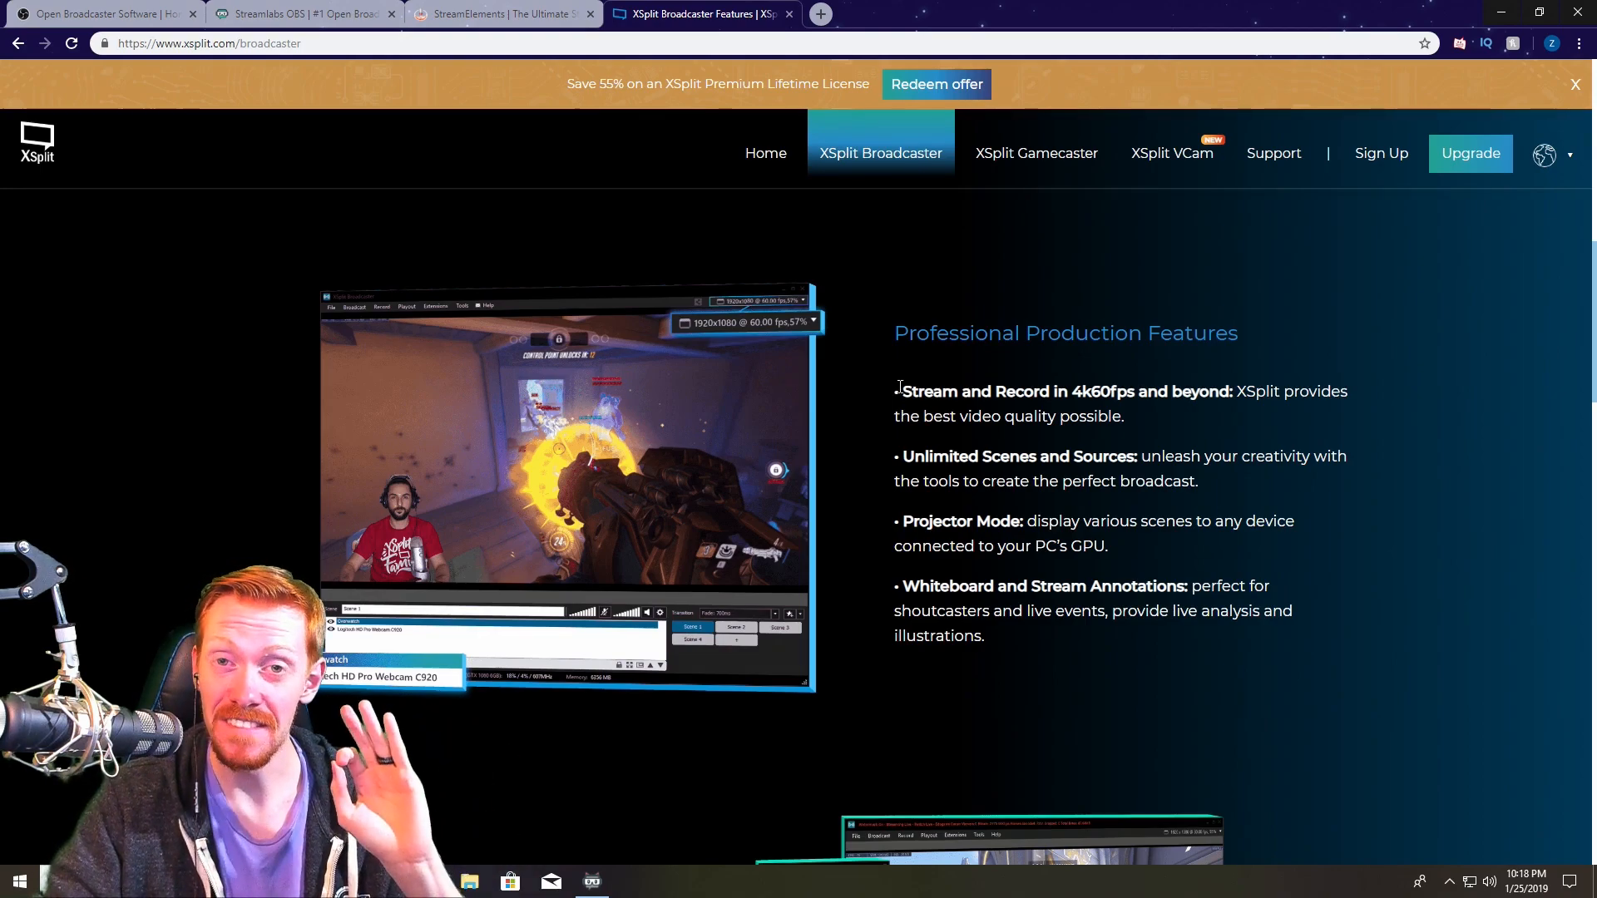
{"action": "mouse_move", "coordinate": [1191, 424]}
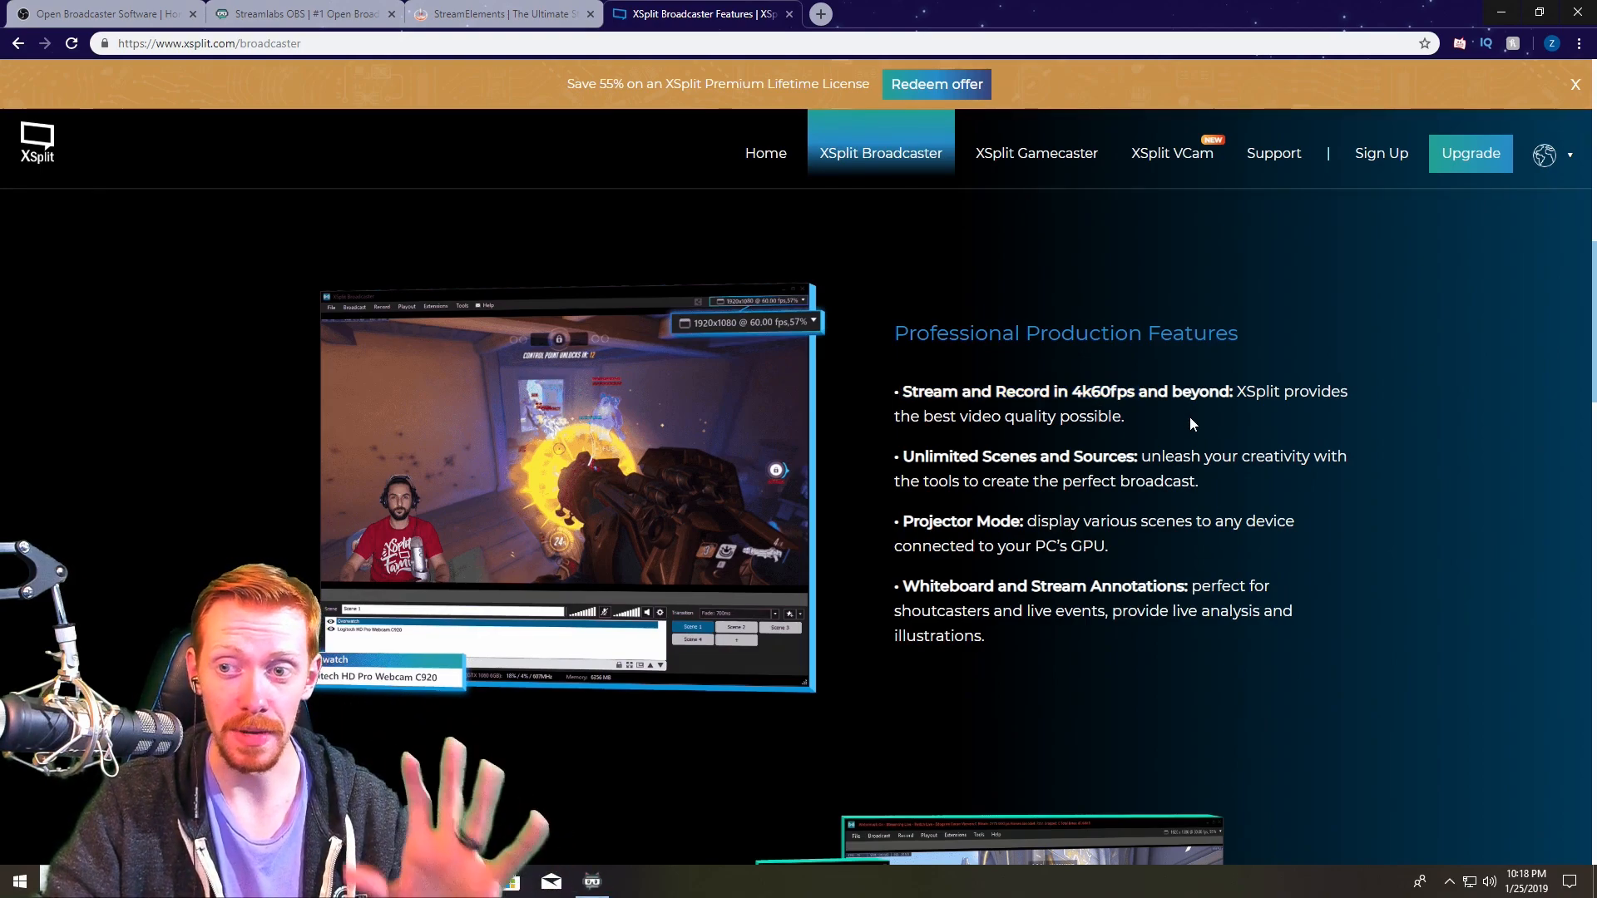
{"action": "scroll", "scroll_direction": "down", "scroll_amount": 3}
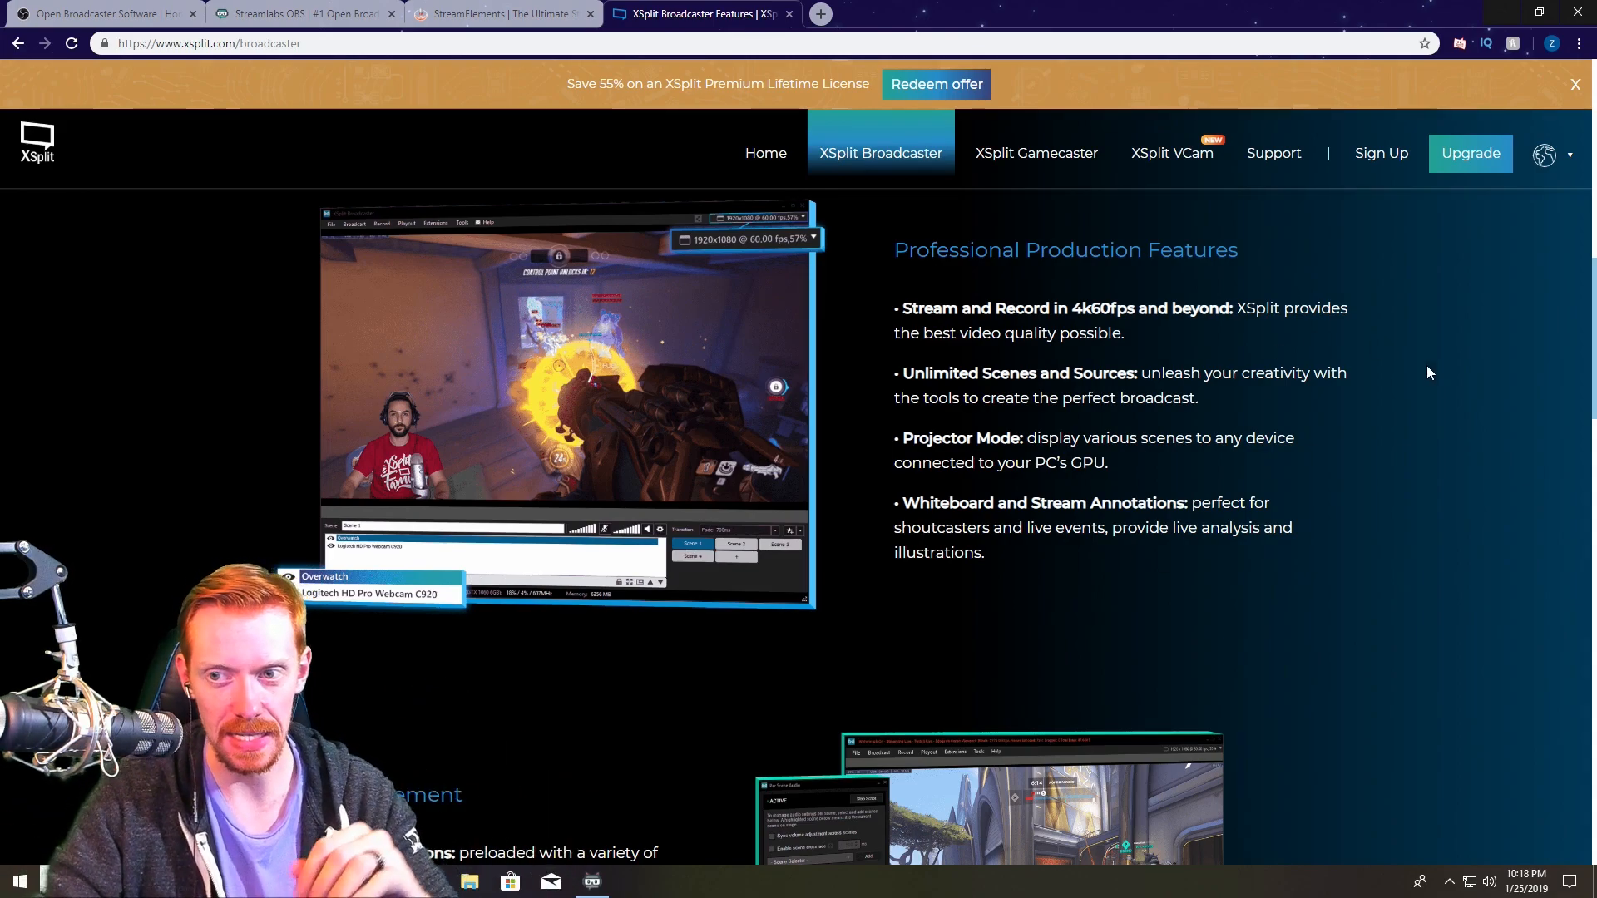
{"action": "scroll", "scroll_direction": "down", "scroll_amount": 3}
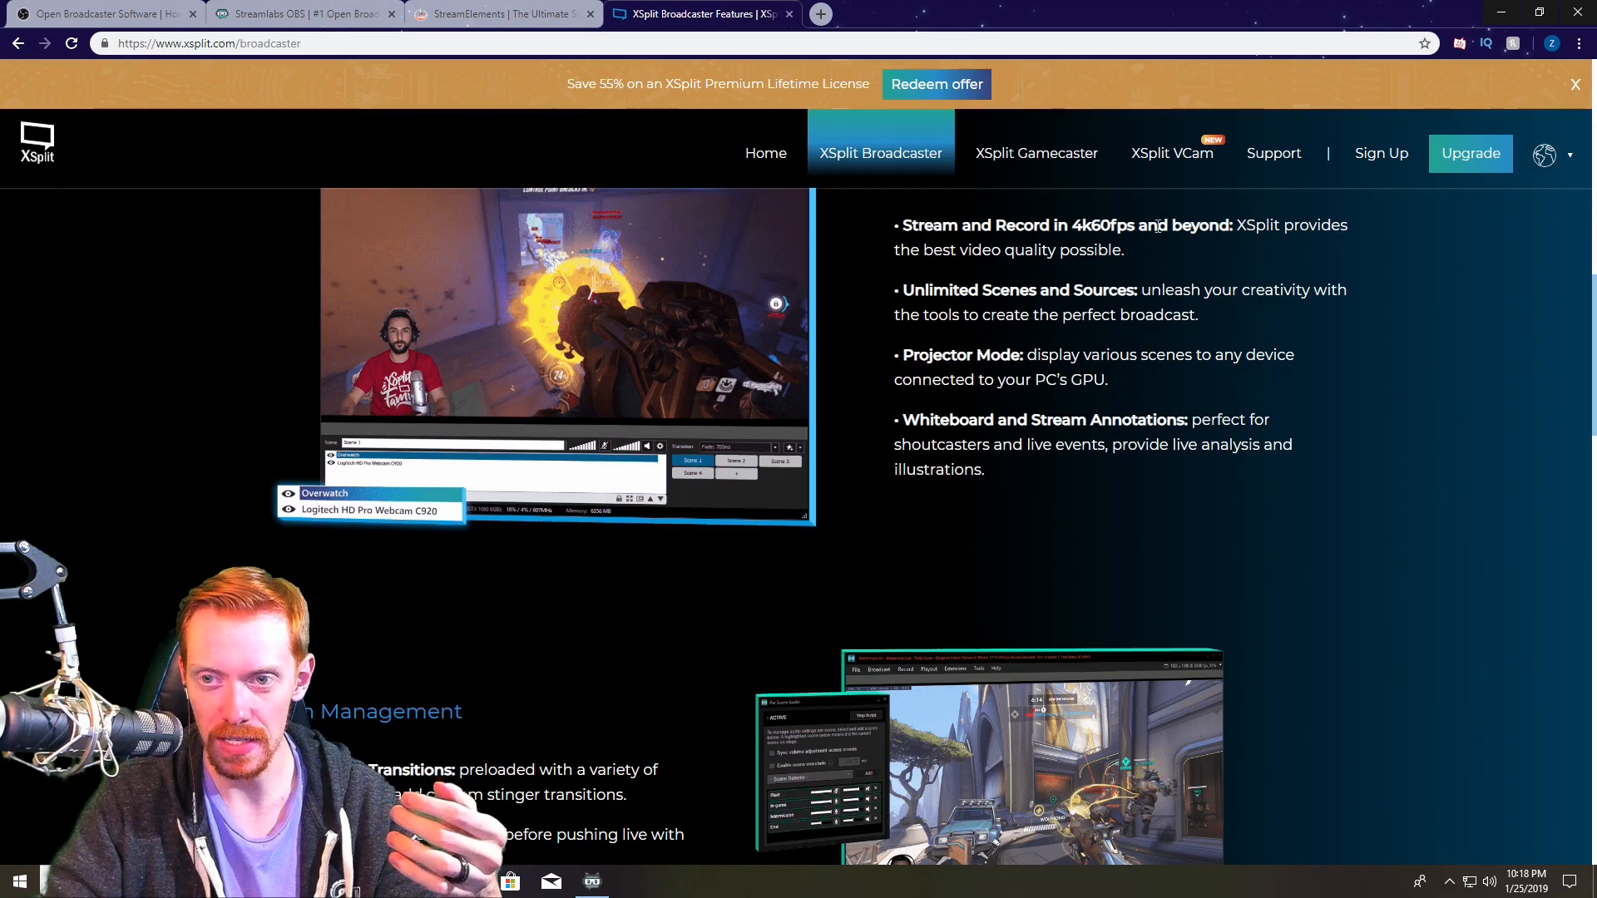
Scroll past Stream Management to the Video Production Features with chroma key and video editor.
{"action": "scroll", "scroll_direction": "down", "scroll_amount": 3}
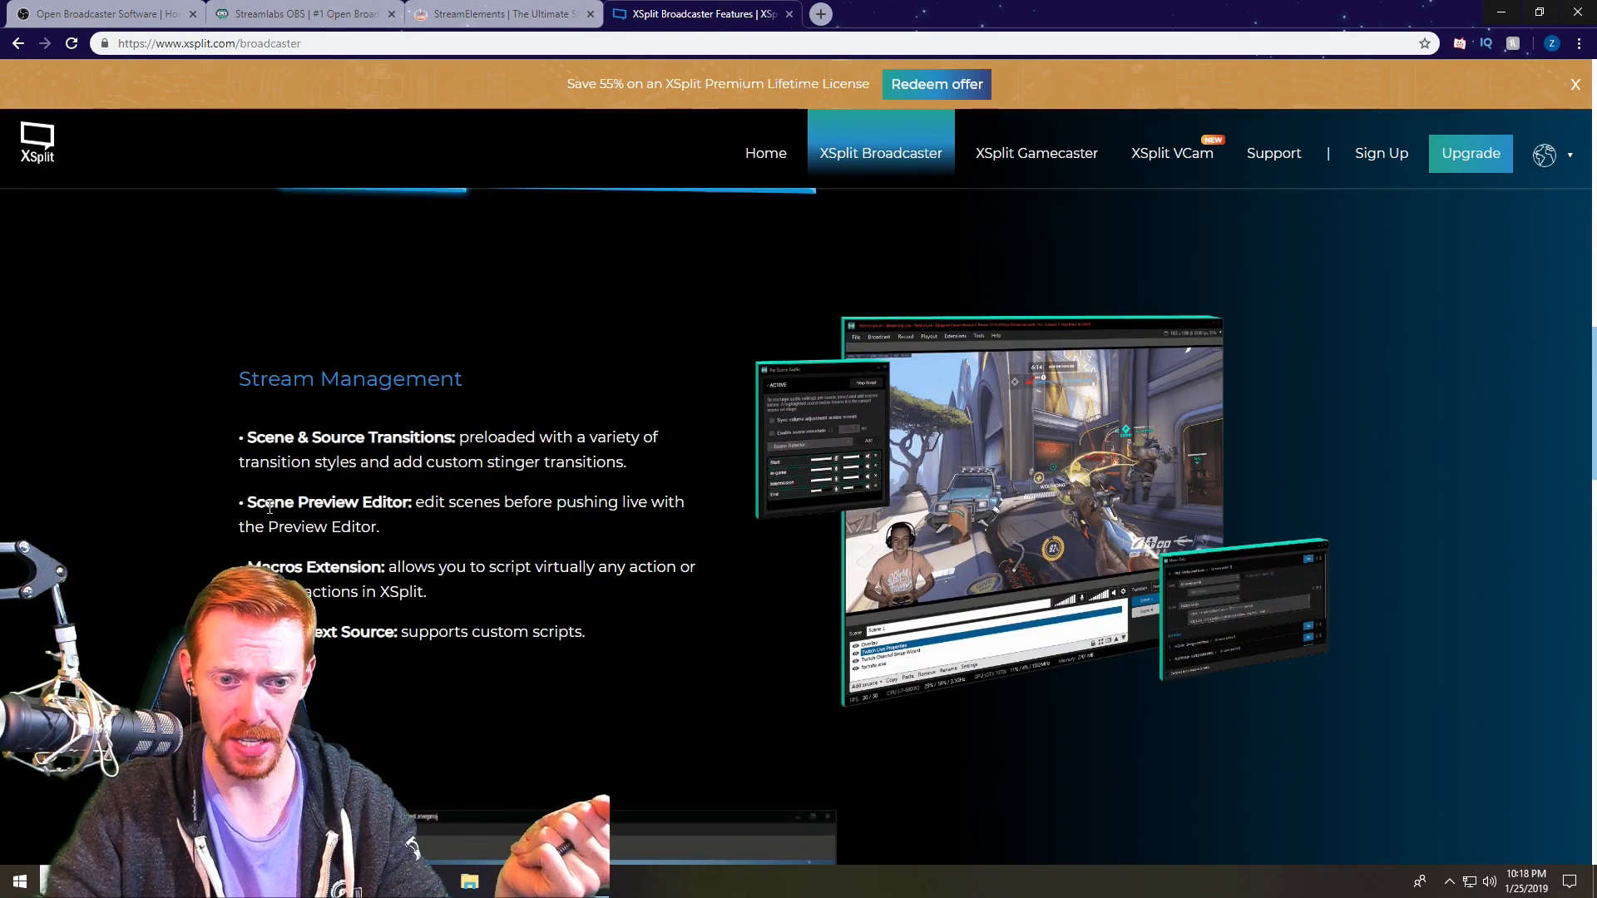
{"action": "mouse_move", "coordinate": [710, 474]}
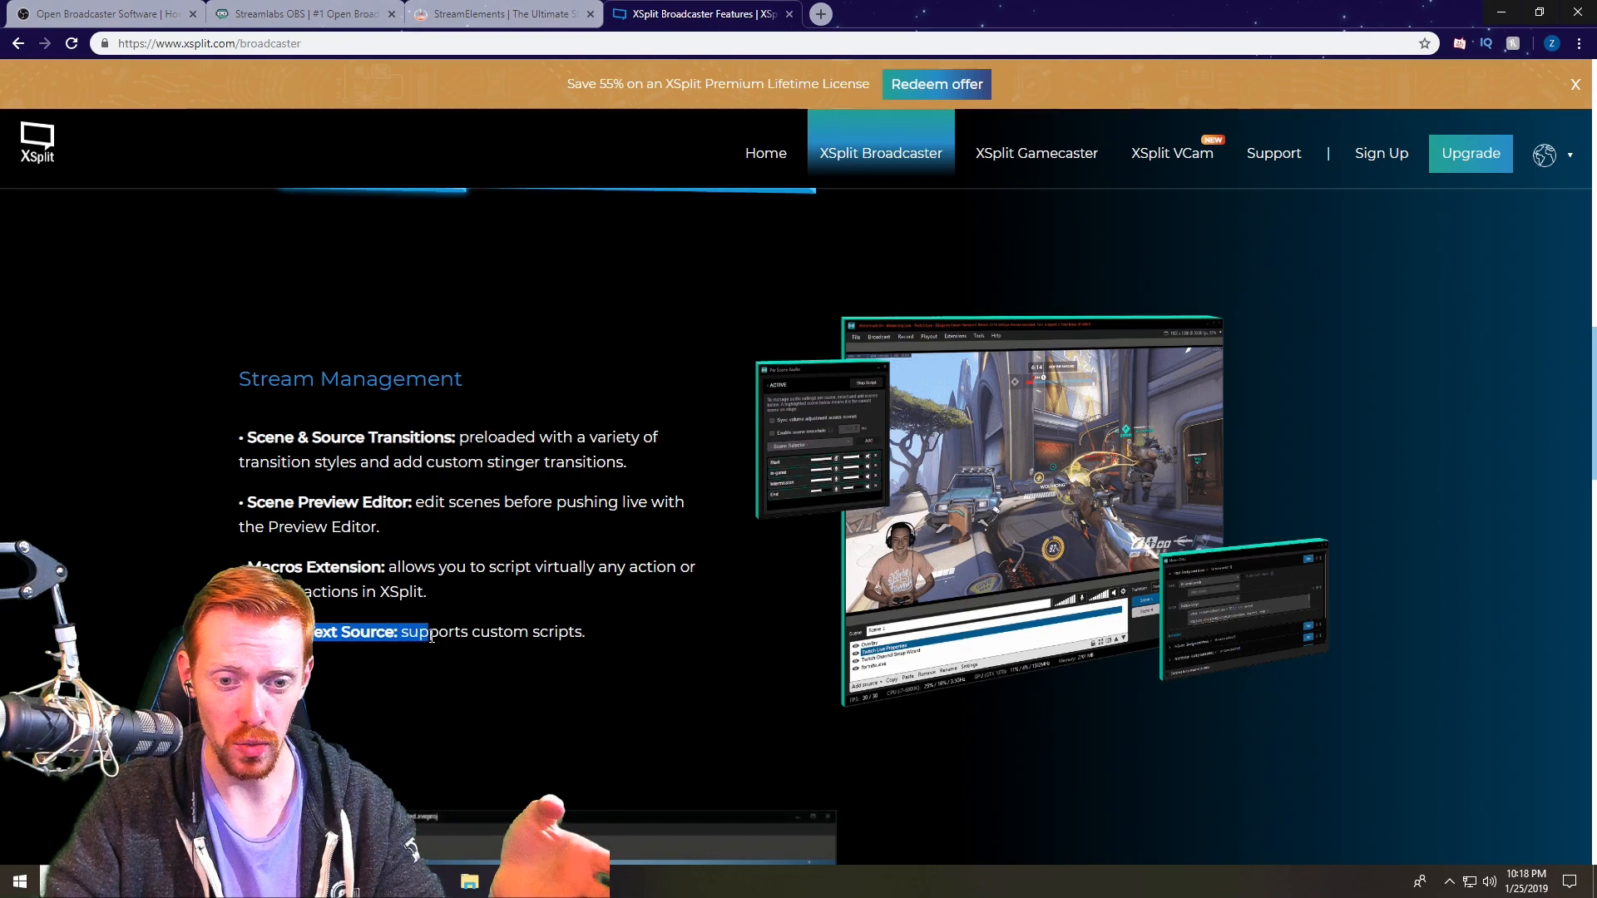
{"action": "scroll", "scroll_direction": "down", "scroll_amount": 3}
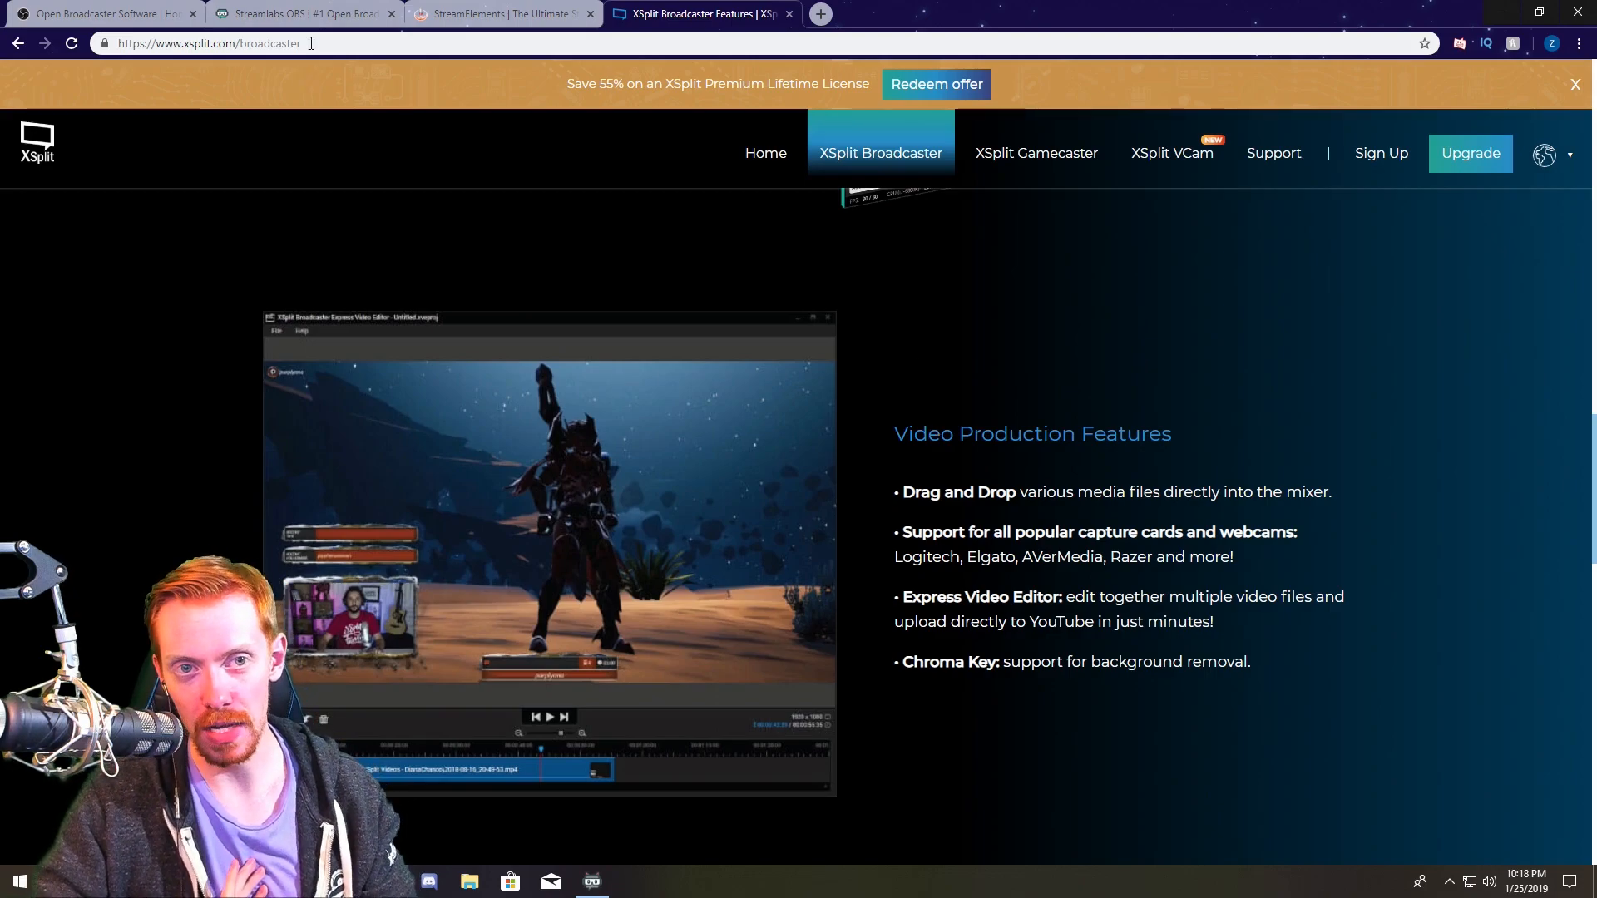
{"action": "mouse_move", "coordinate": [1402, 514]}
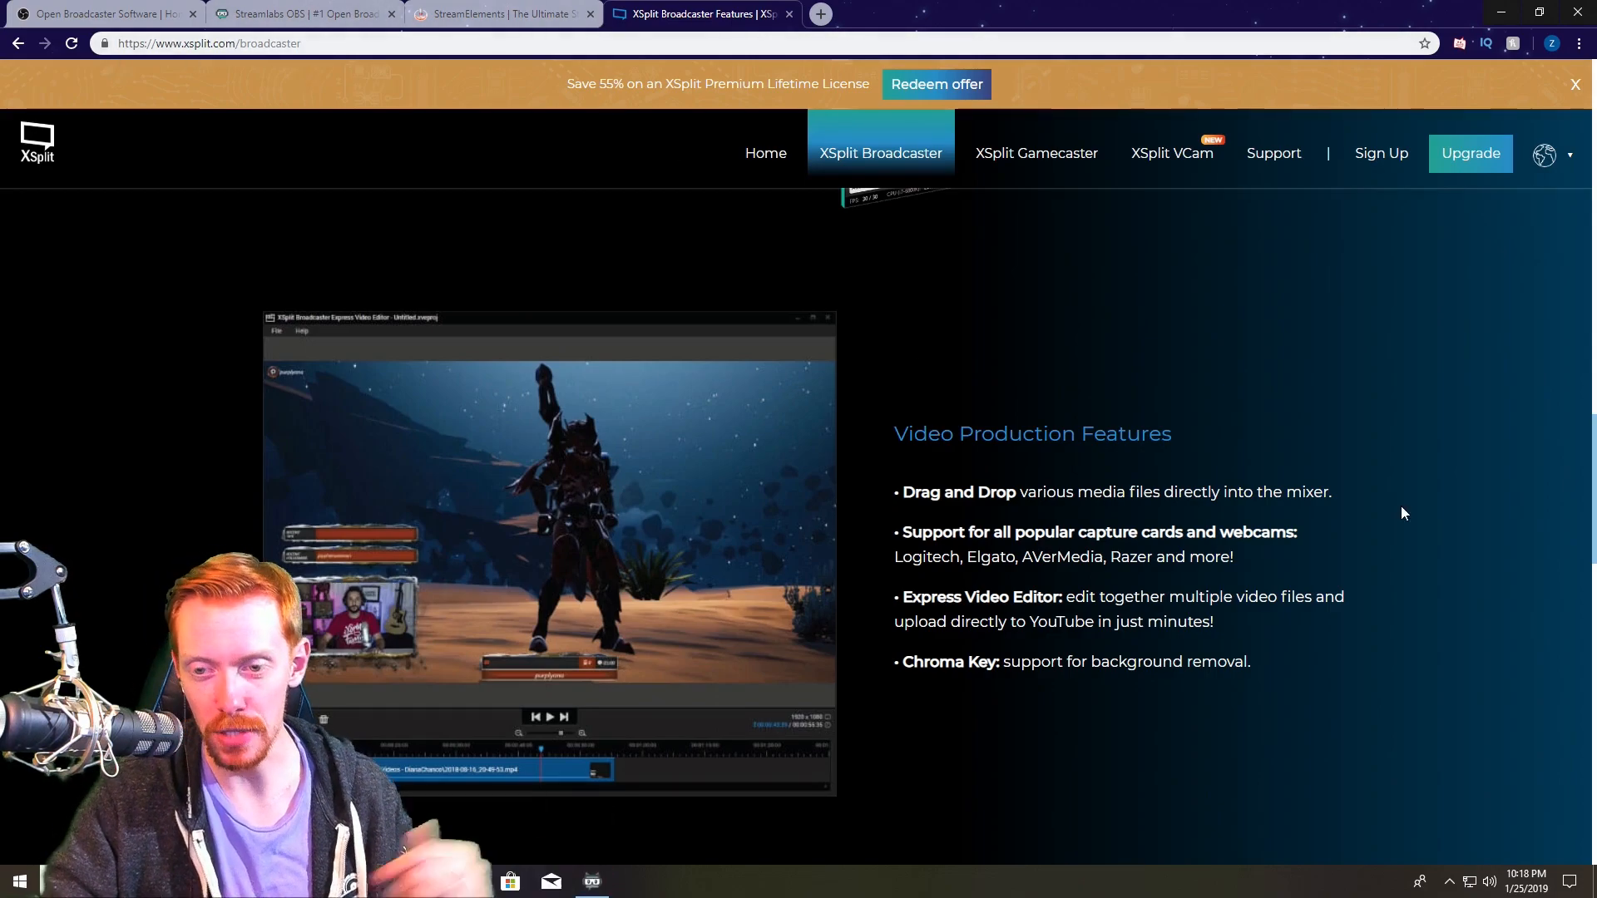
Scroll the Broadcaster page down to the Advanced Audio Features section.
{"action": "scroll", "scroll_direction": "down", "scroll_amount": 3}
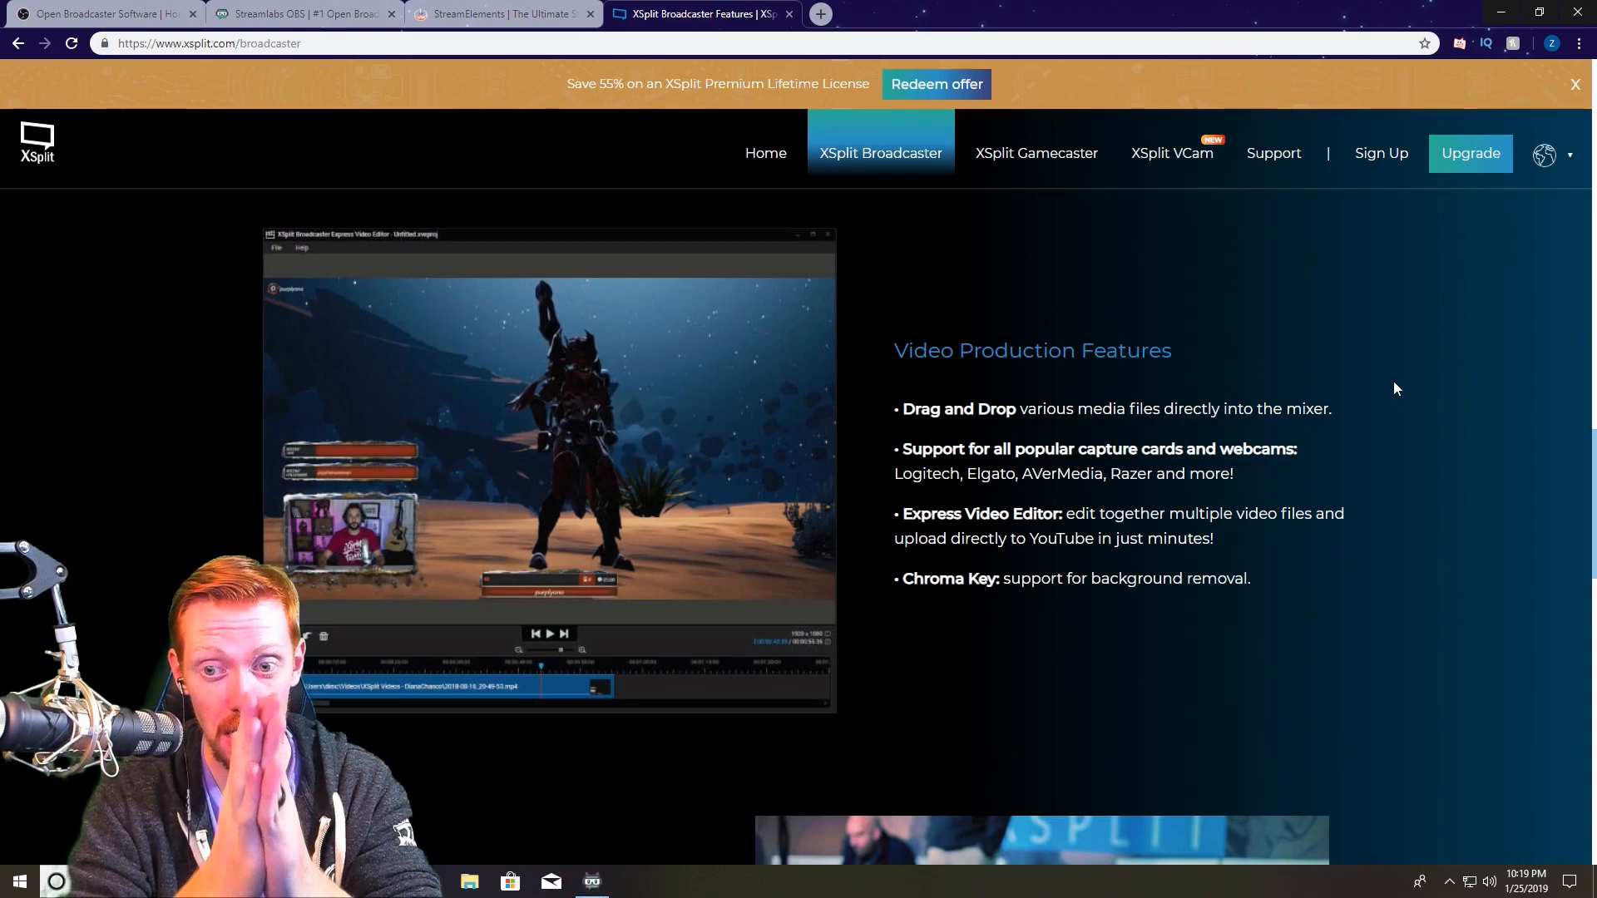
{"action": "scroll", "scroll_direction": "down", "scroll_amount": 3}
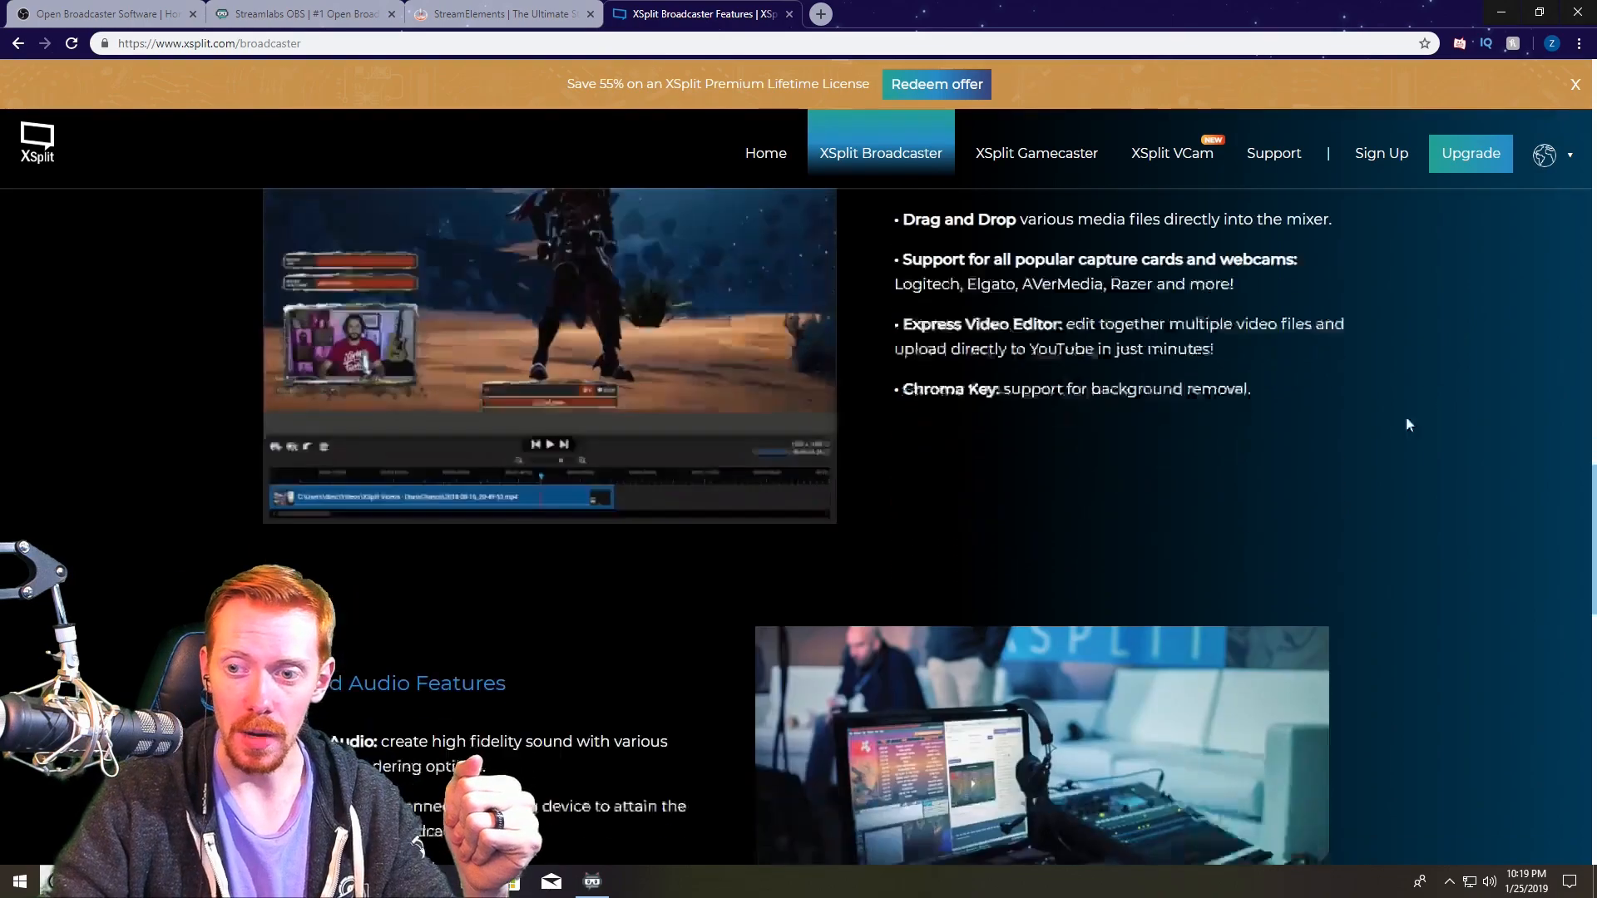
{"action": "scroll", "scroll_direction": "down", "scroll_amount": 3}
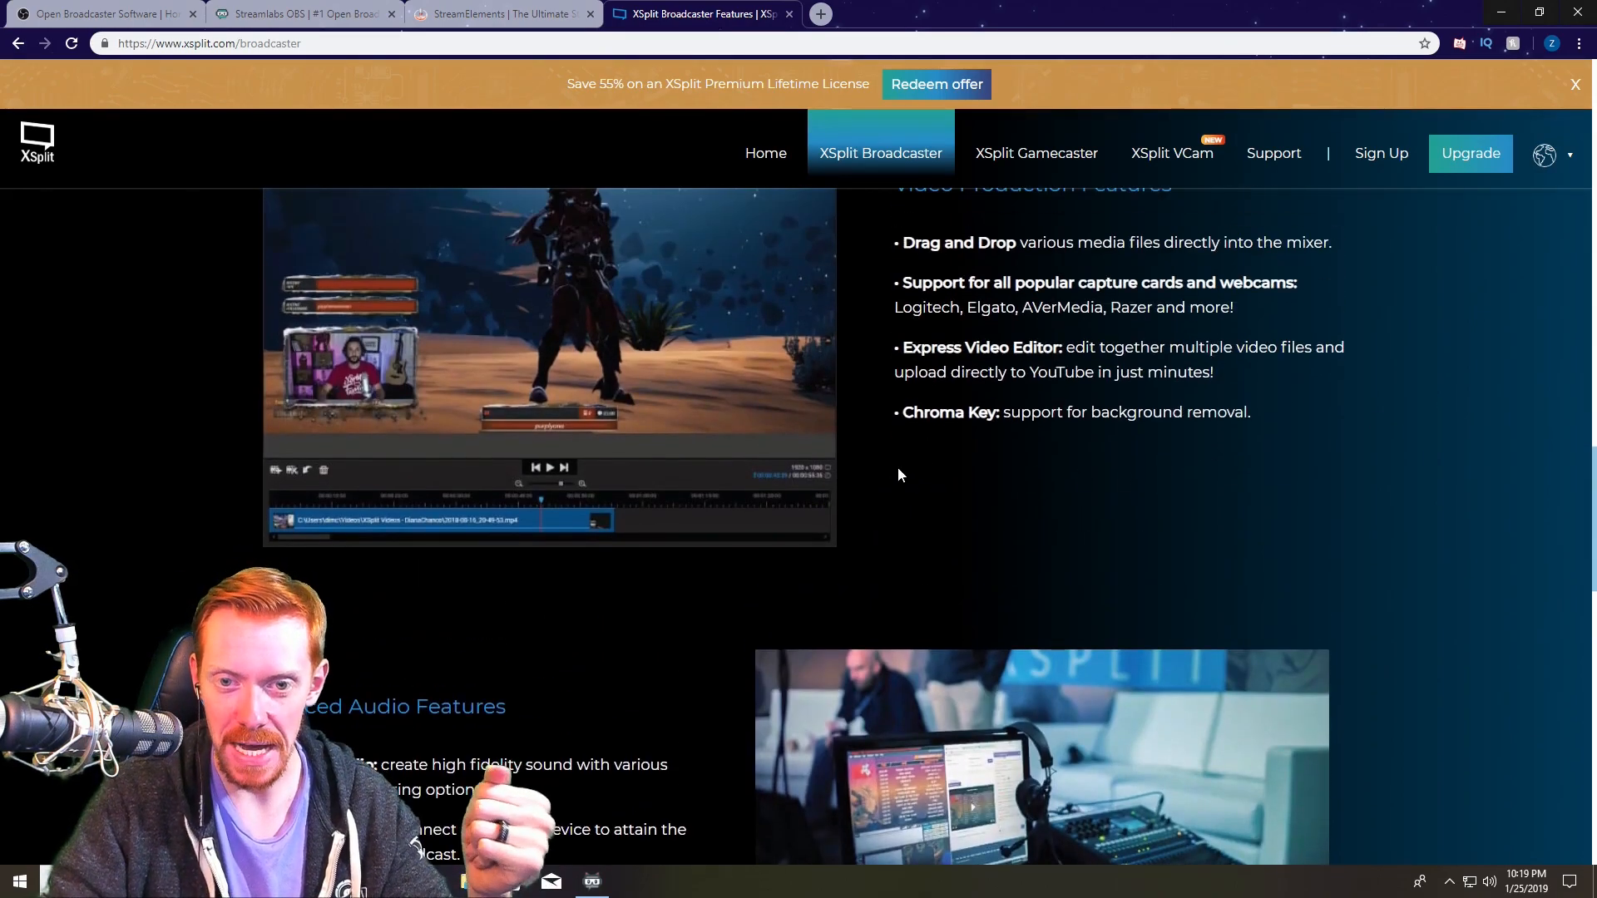
{"action": "scroll", "scroll_direction": "up", "scroll_amount": 3}
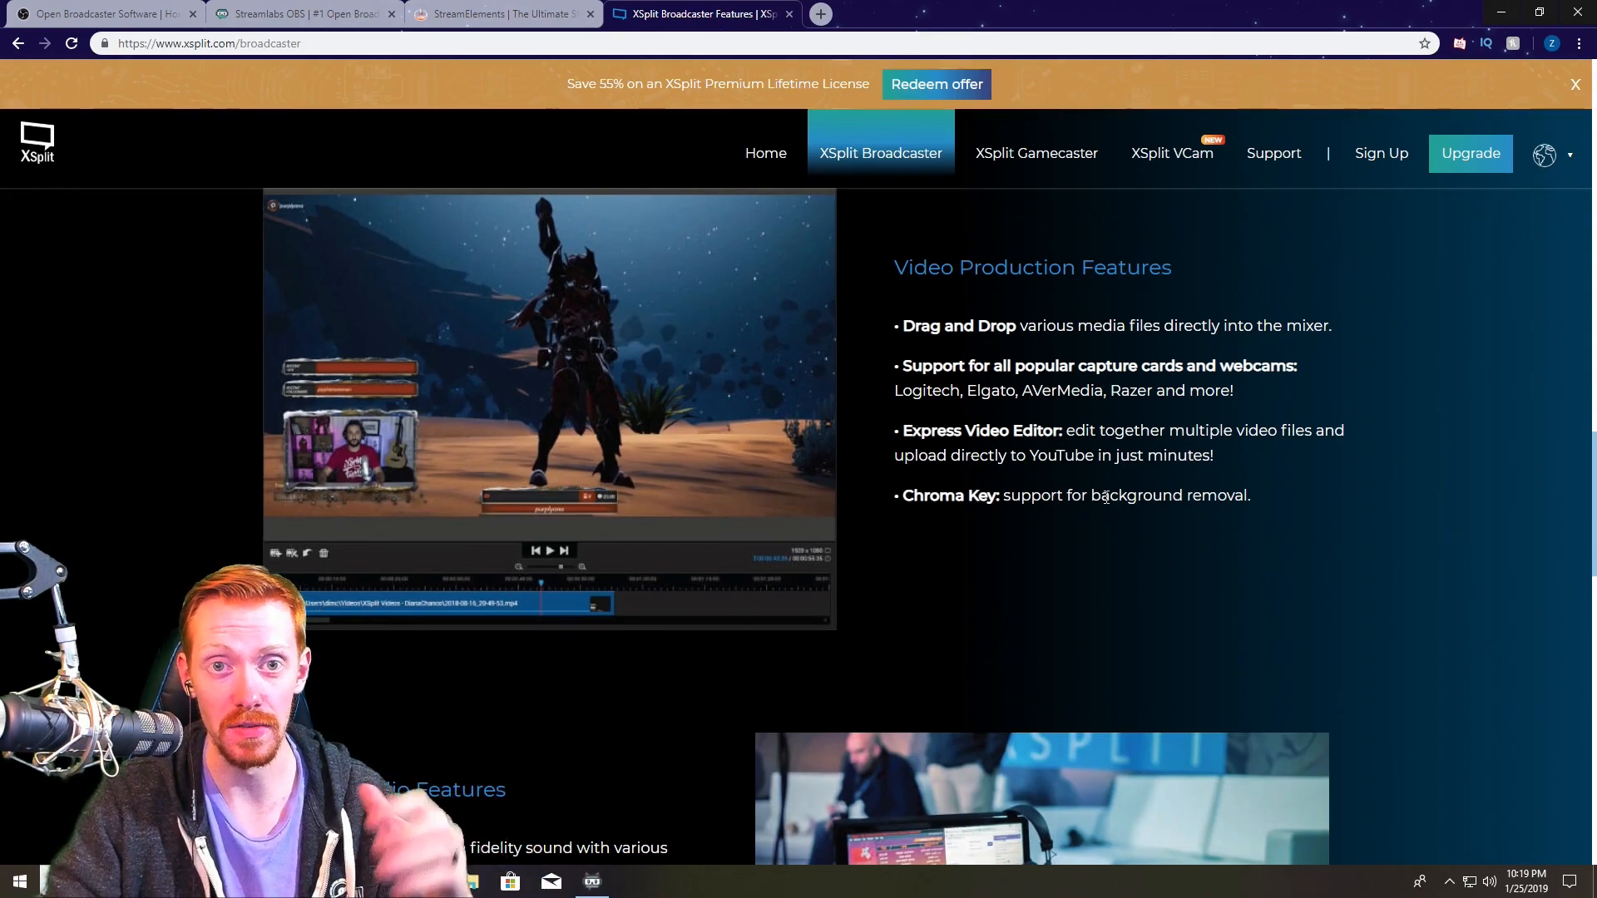
{"action": "scroll", "scroll_direction": "down", "scroll_amount": 3}
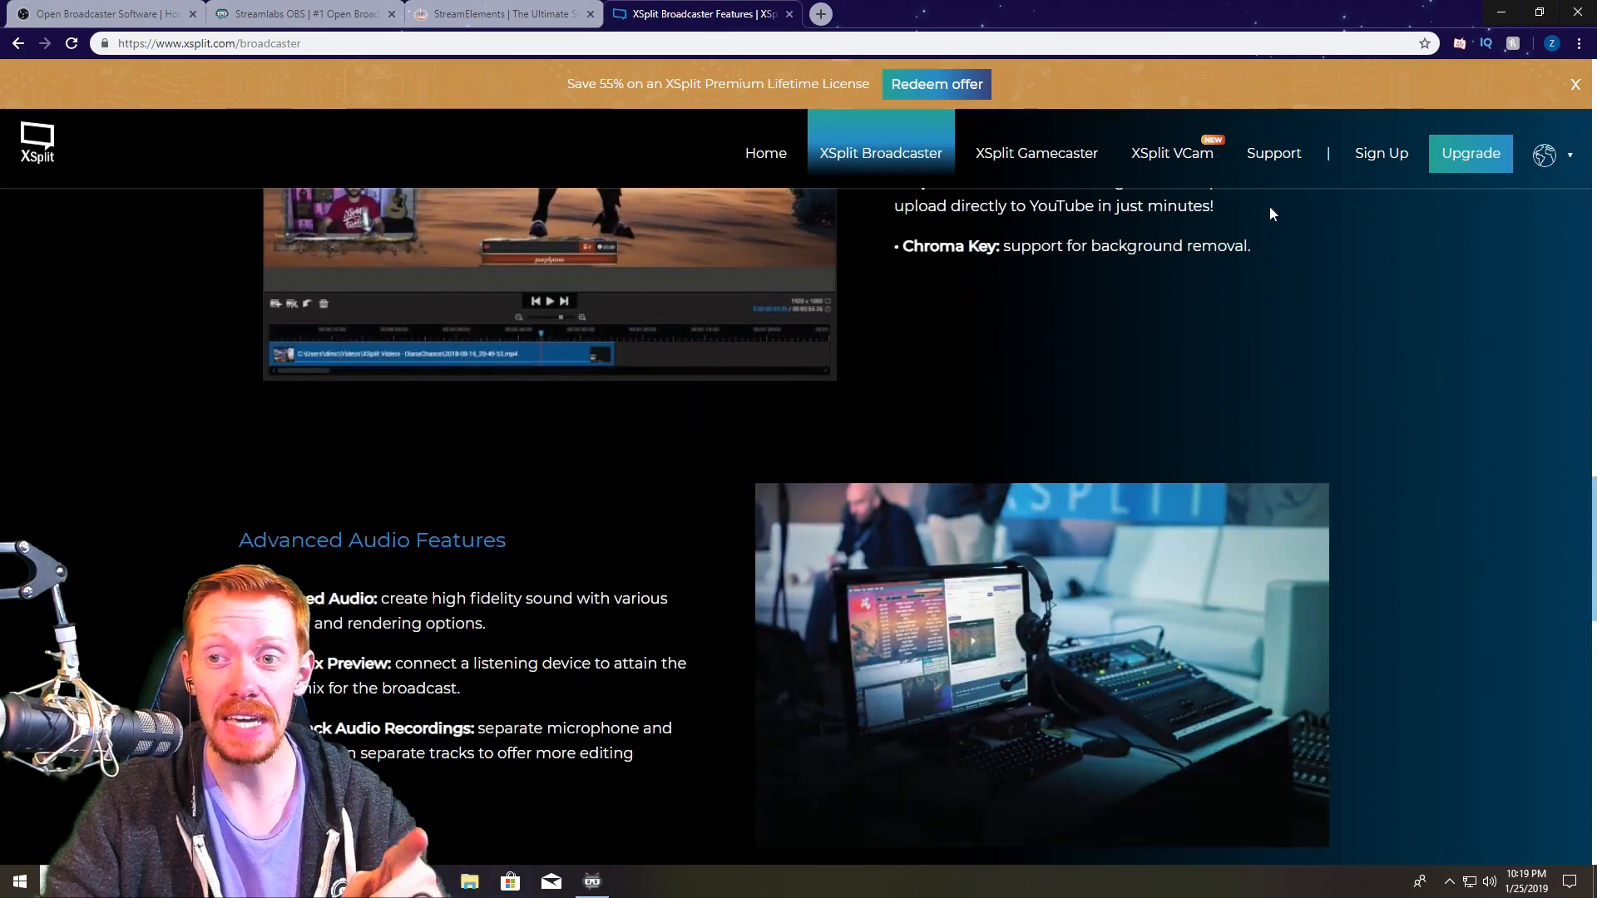
{"action": "mouse_move", "coordinate": [1171, 153]}
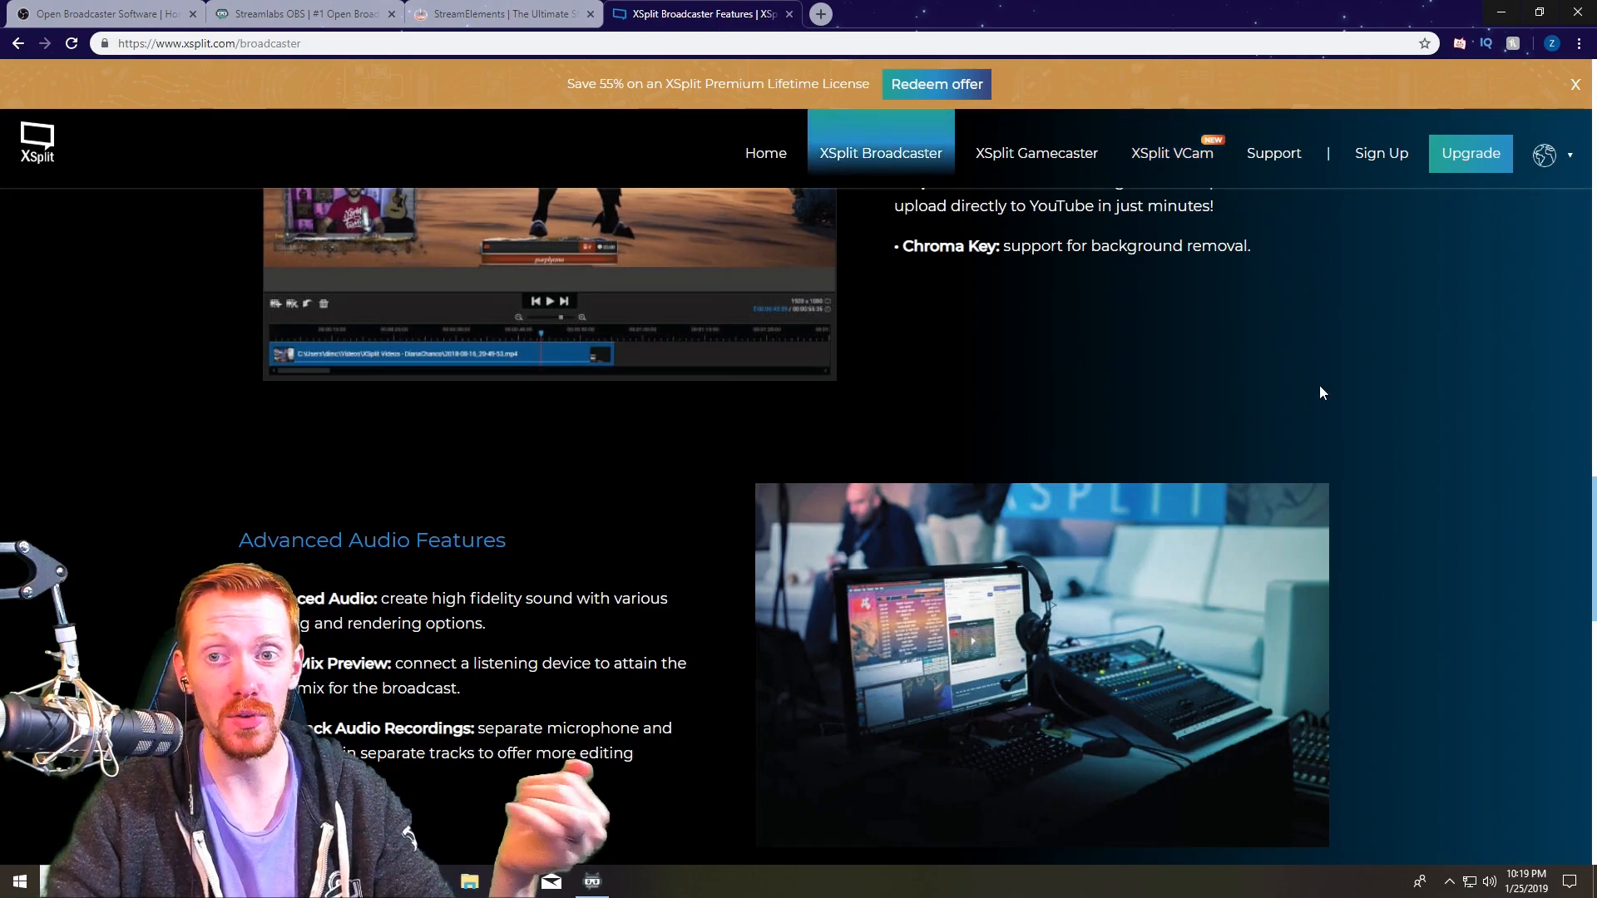
{"action": "mouse_move", "coordinate": [1441, 442]}
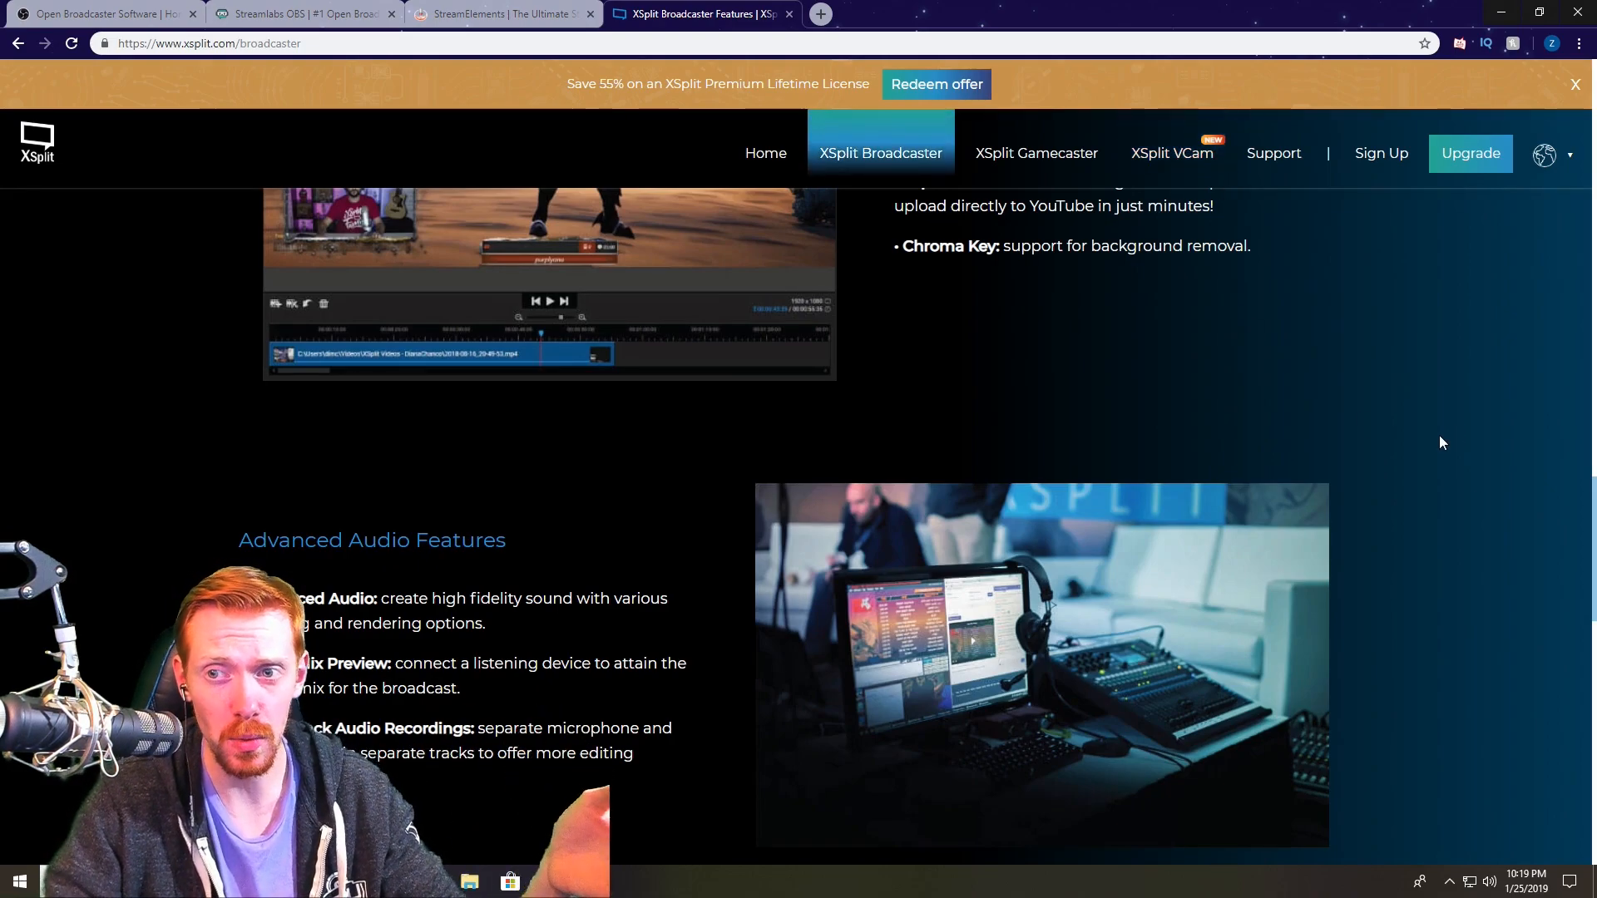
{"action": "mouse_move", "coordinate": [1171, 153]}
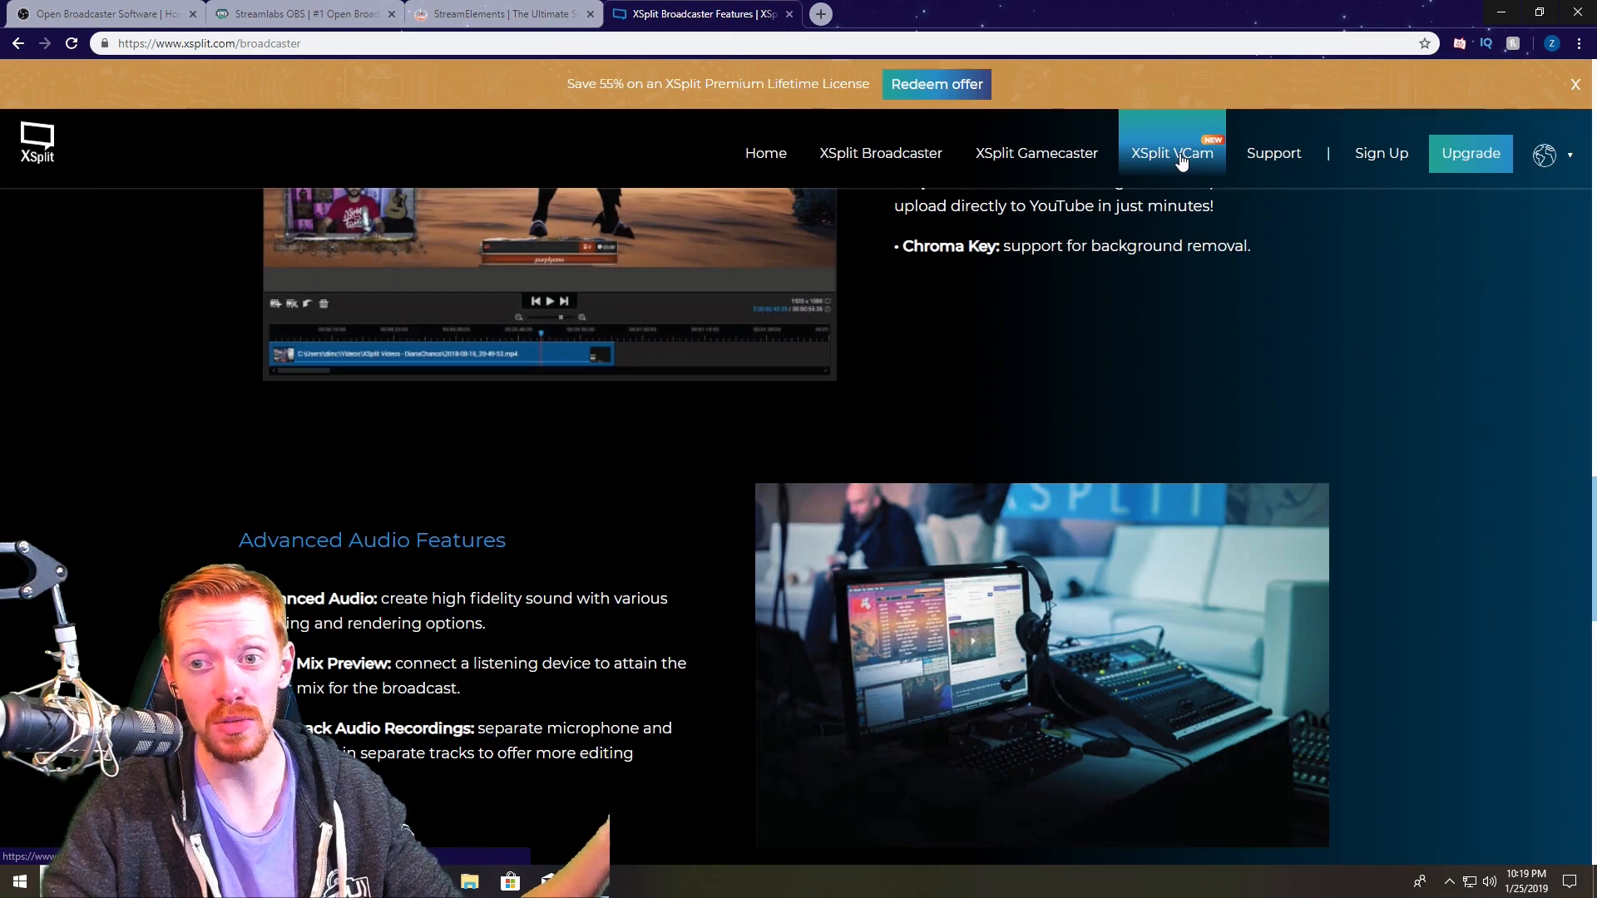
{"action": "mouse_move", "coordinate": [878, 153]}
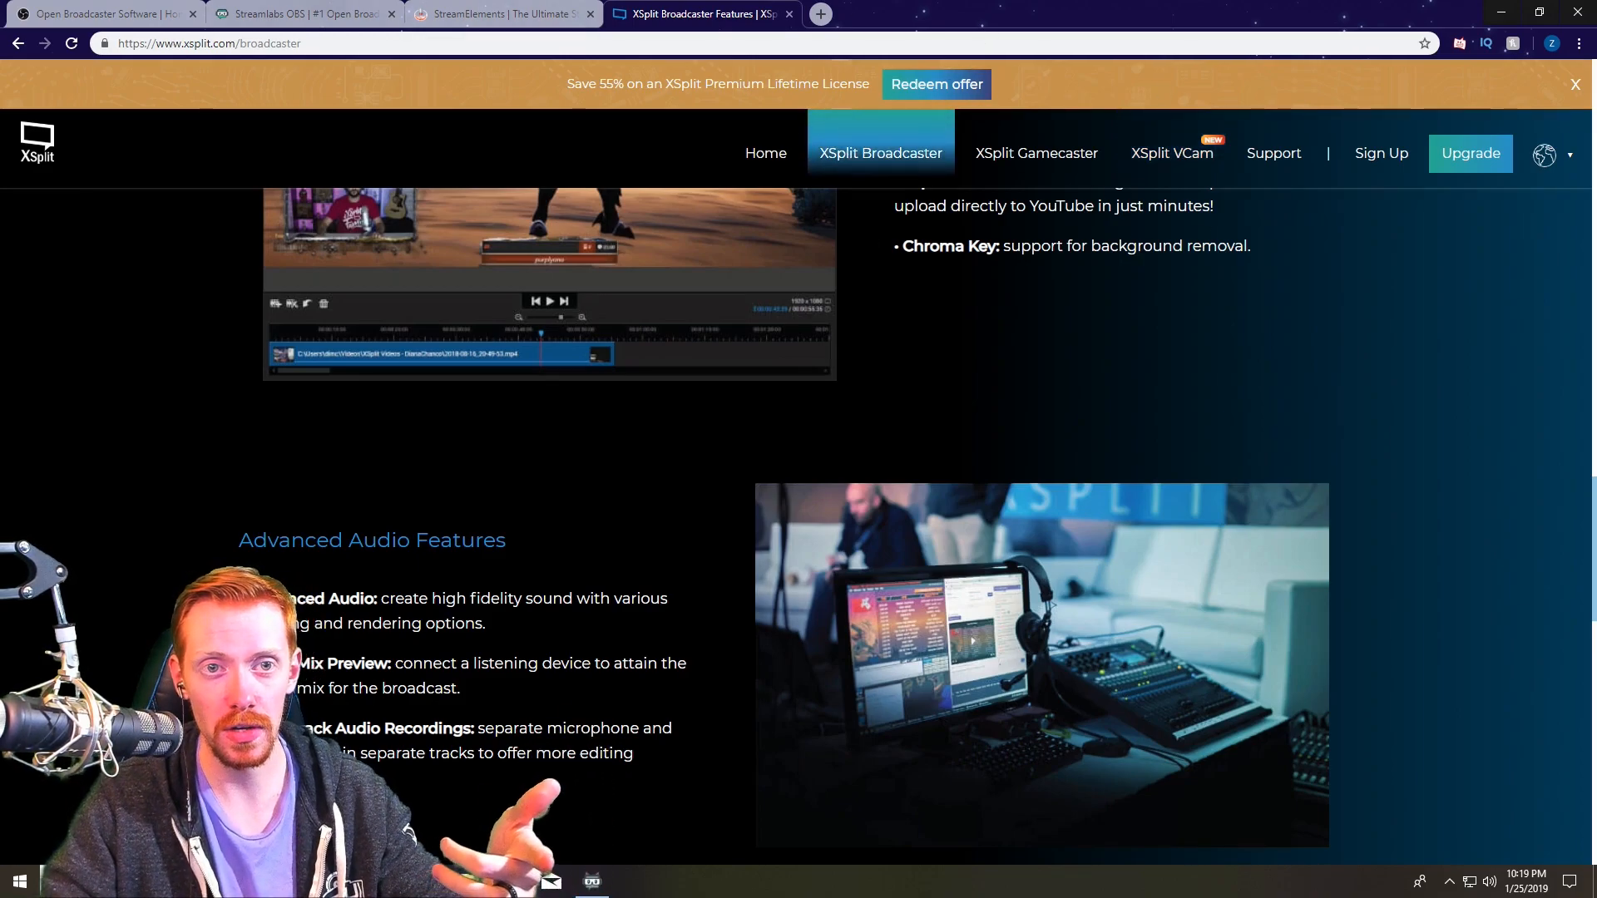
Briefly compare against the OBS Studio tab and return to XSplit Broadcaster.
{"action": "left_click", "coordinate": [96, 13]}
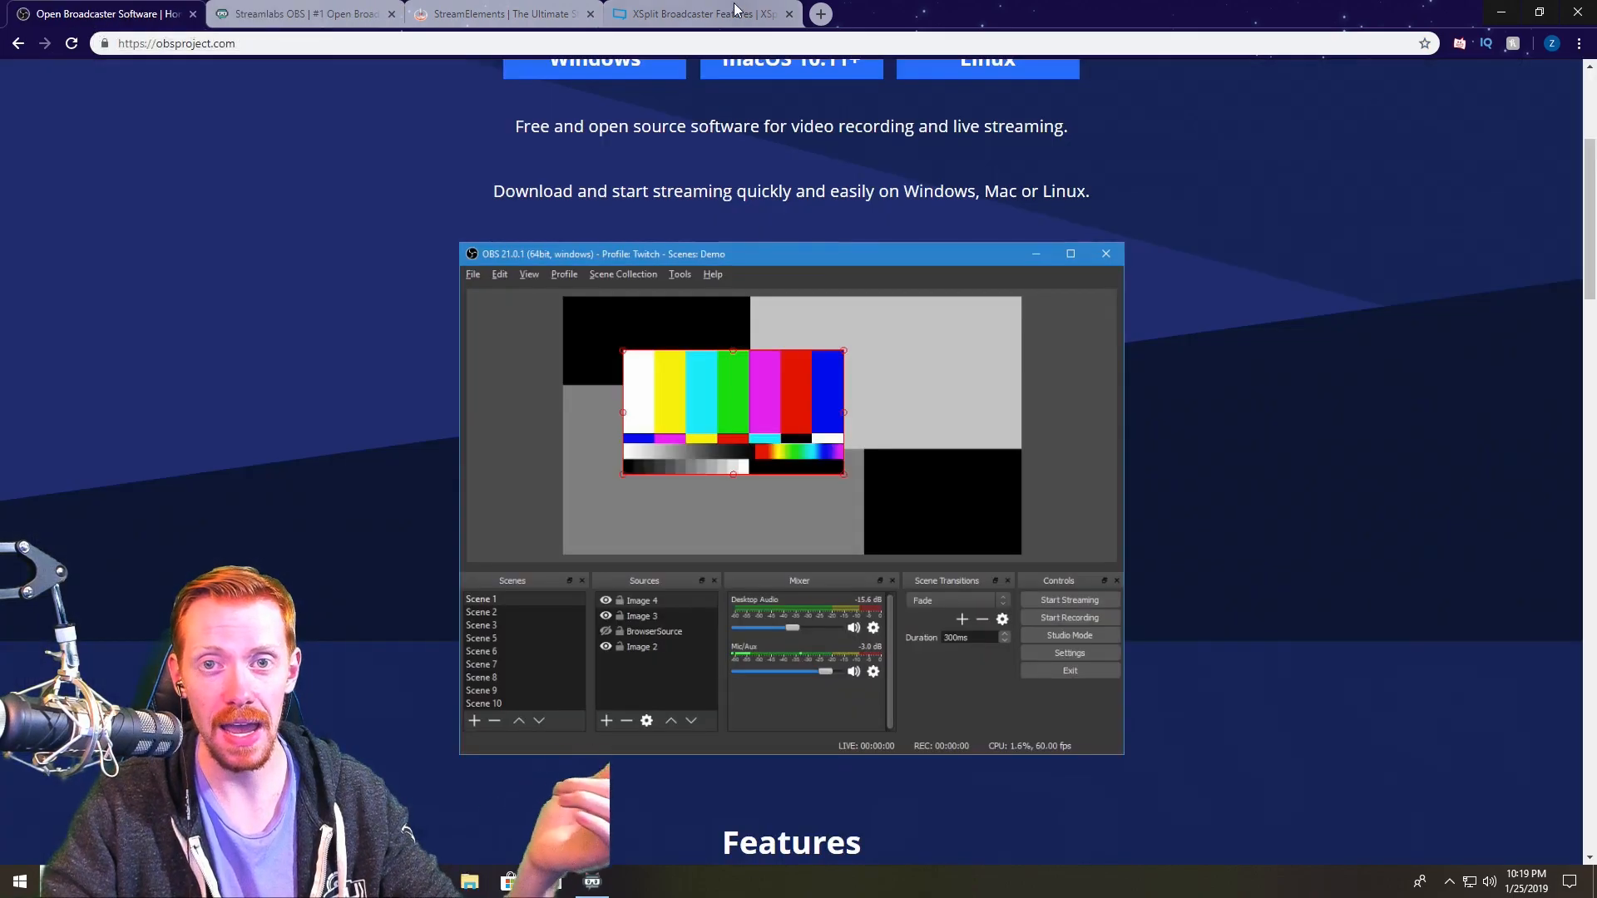
{"action": "left_click", "coordinate": [701, 13]}
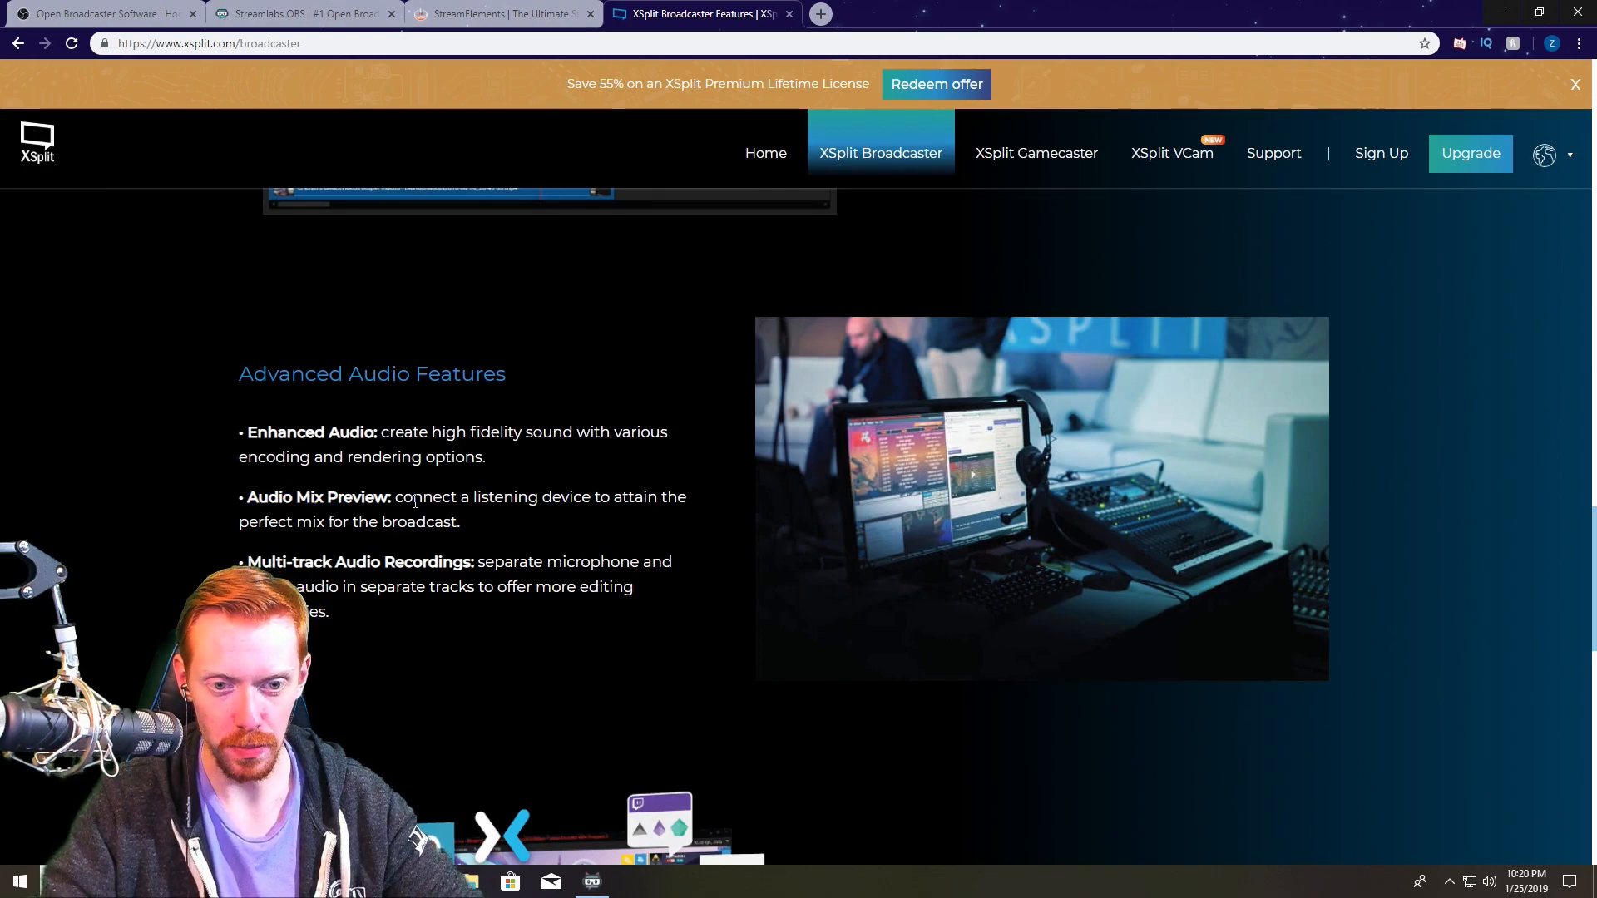
Scroll so the full Advanced Audio Features list and Powerful Engagement Tools come into view.
{"action": "scroll", "scroll_direction": "down", "scroll_amount": 3}
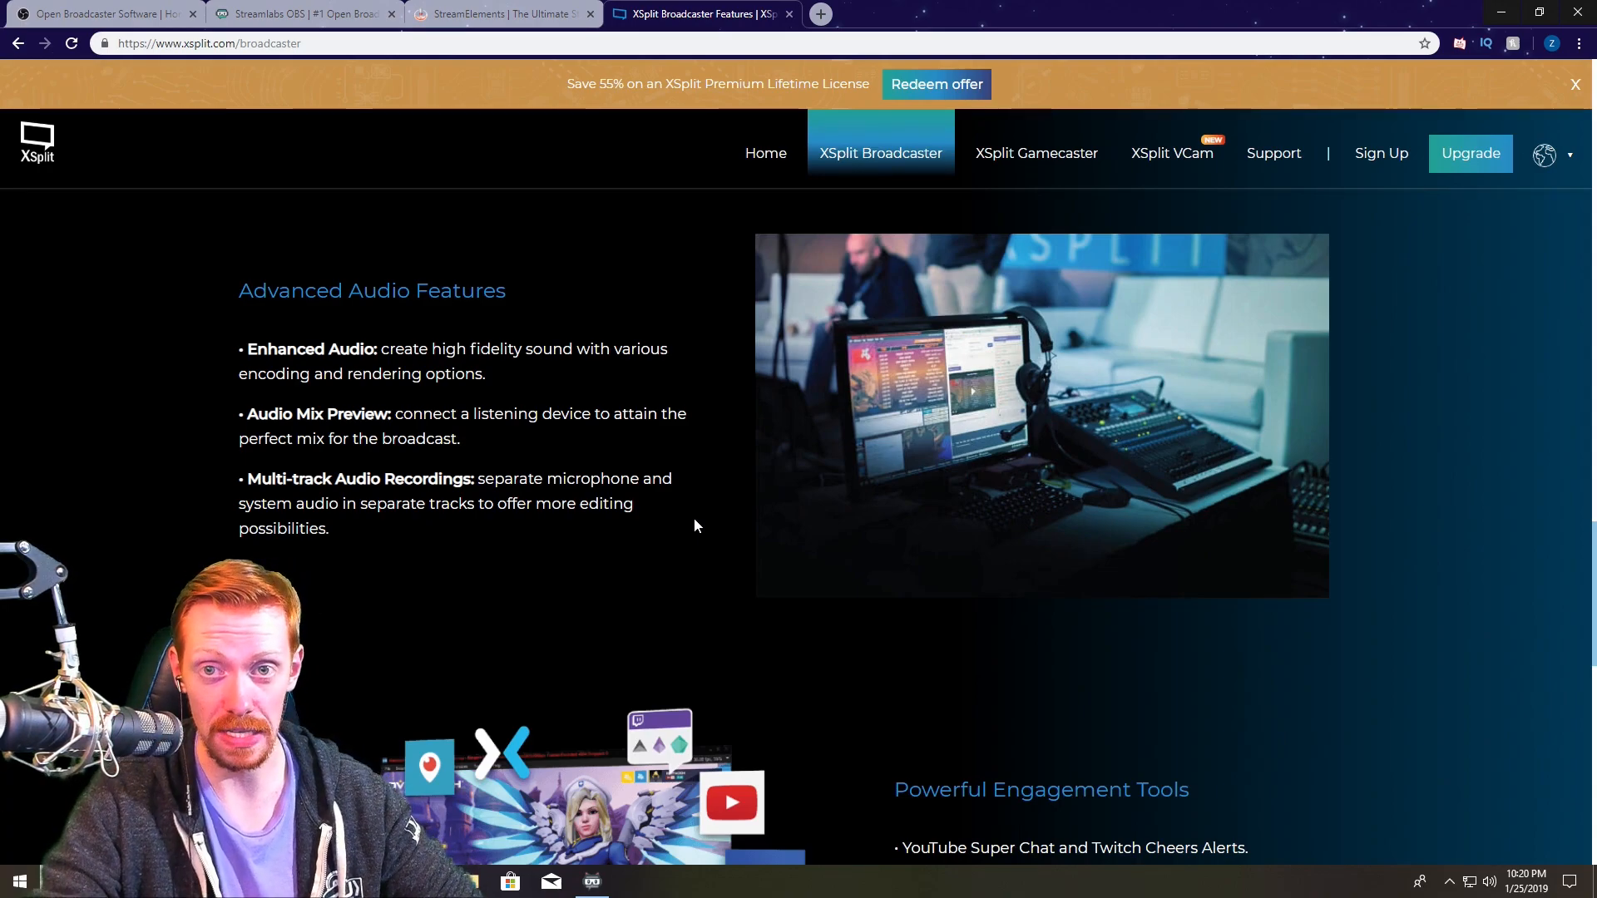
Scroll to the Powerful Engagement Tools list, glancing at the Streamlabs OBS tab for comparison.
{"action": "scroll", "scroll_direction": "down", "scroll_amount": 3}
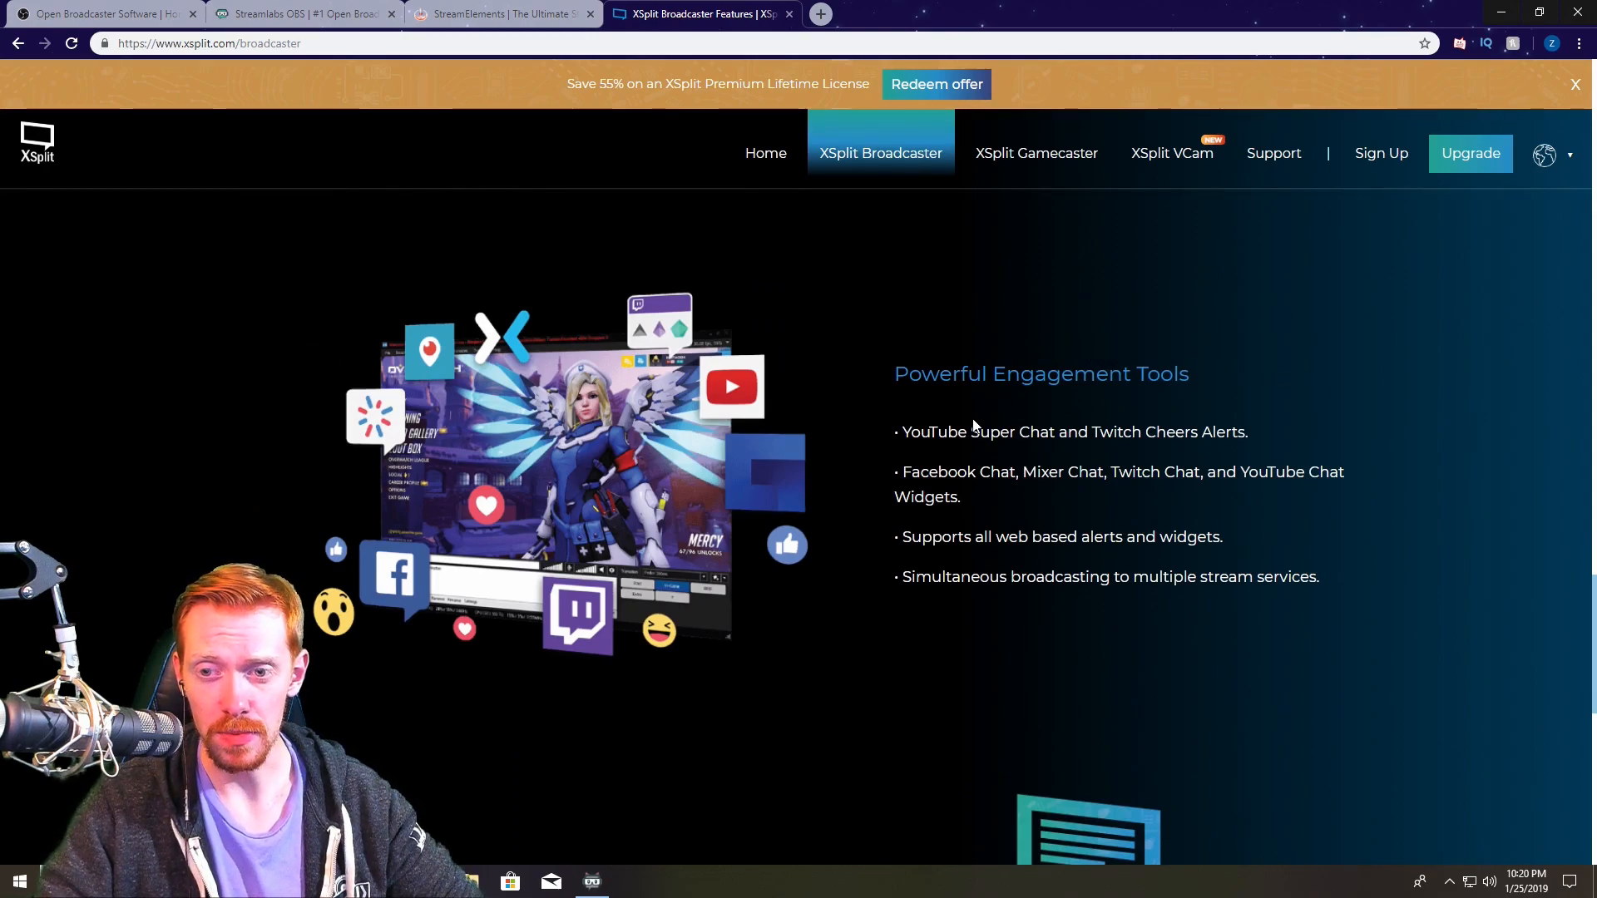
{"action": "mouse_move", "coordinate": [1248, 461]}
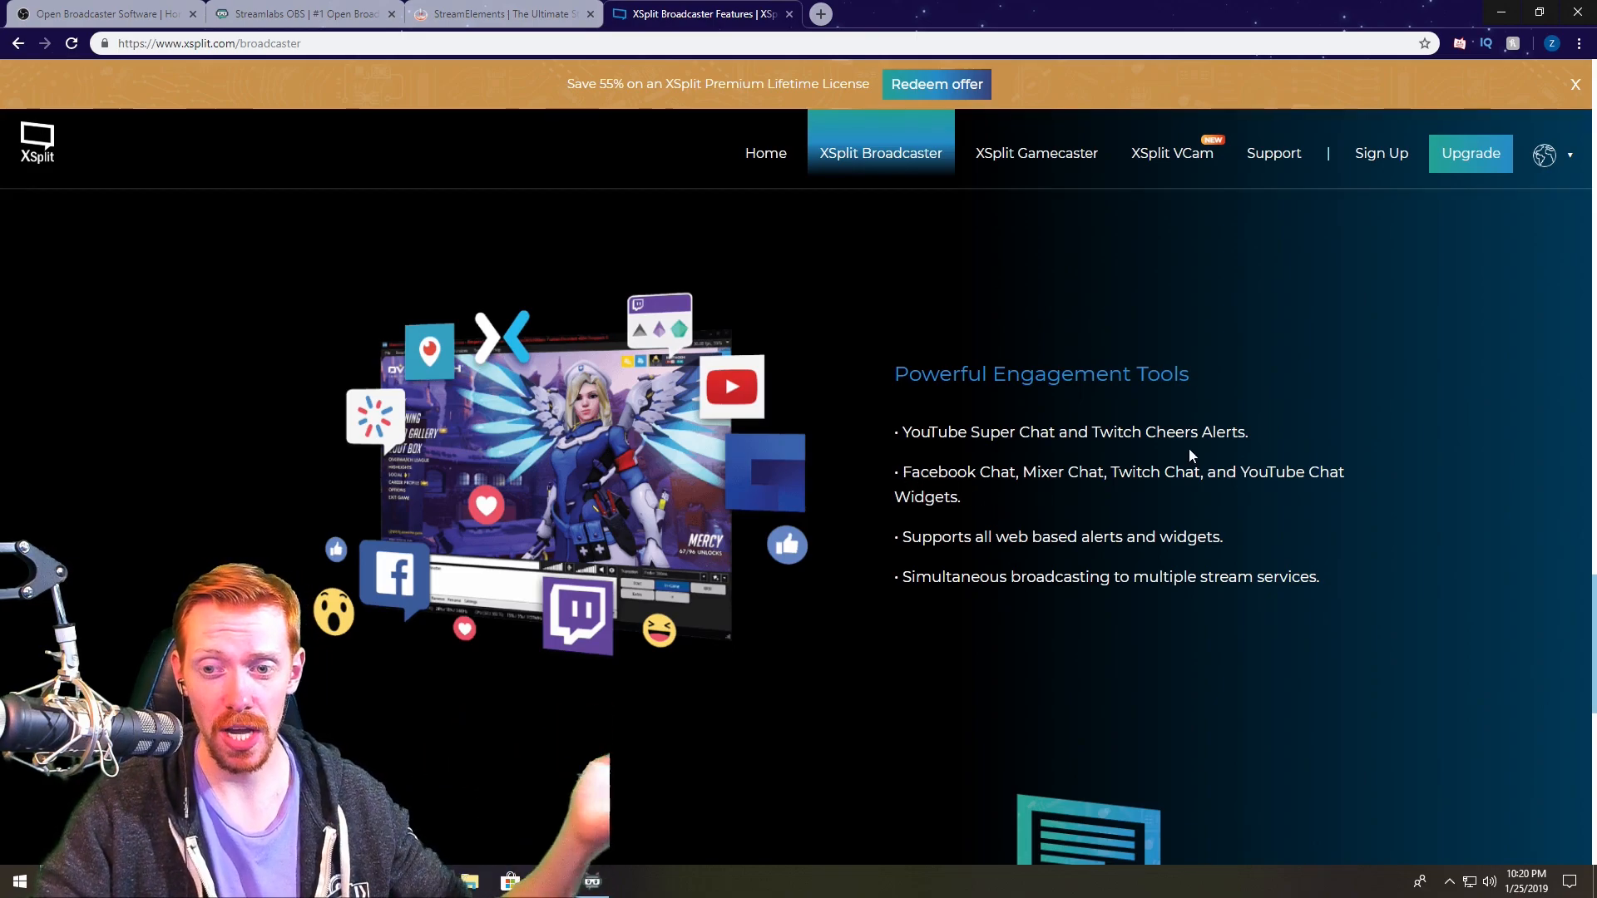
{"action": "scroll", "scroll_direction": "down", "scroll_amount": 3}
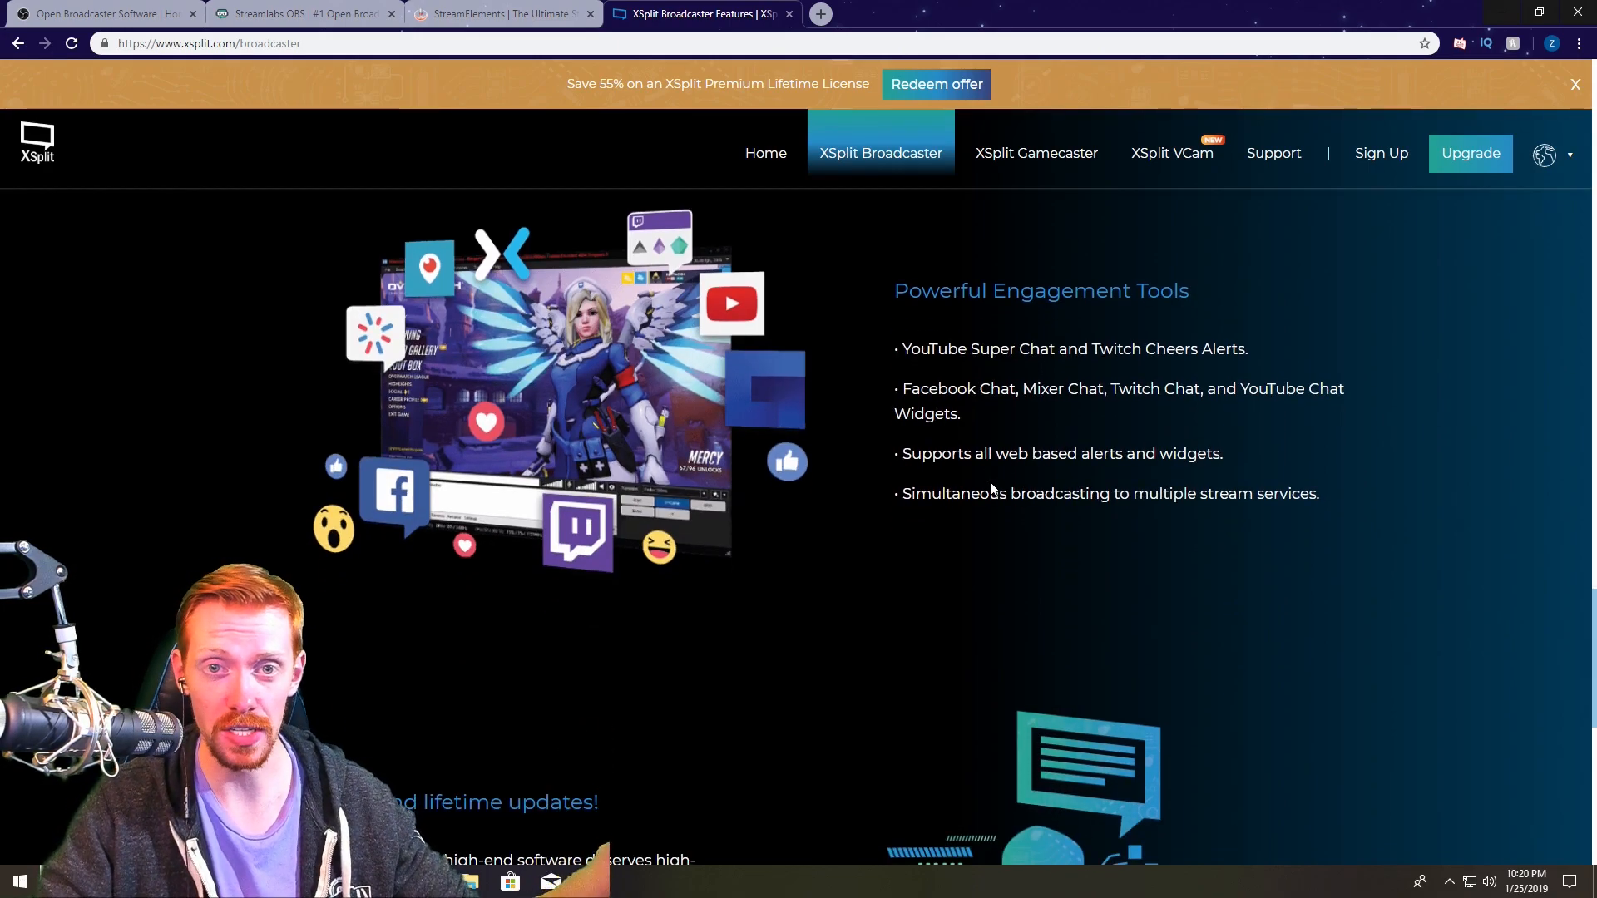
{"action": "left_click", "coordinate": [303, 13]}
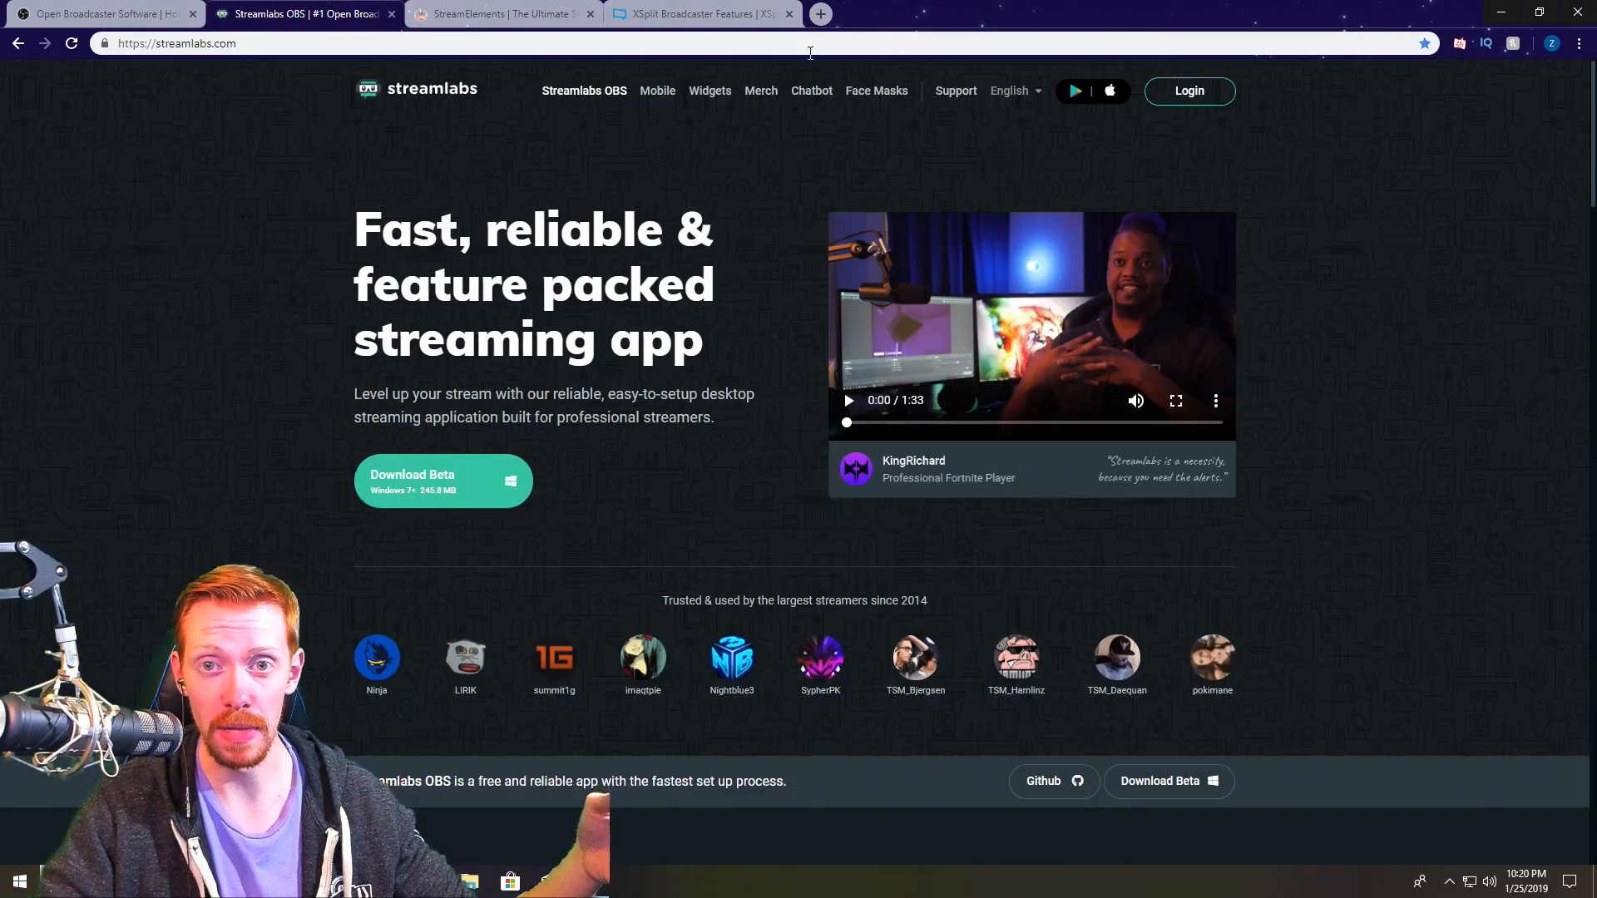
{"action": "left_click", "coordinate": [700, 13]}
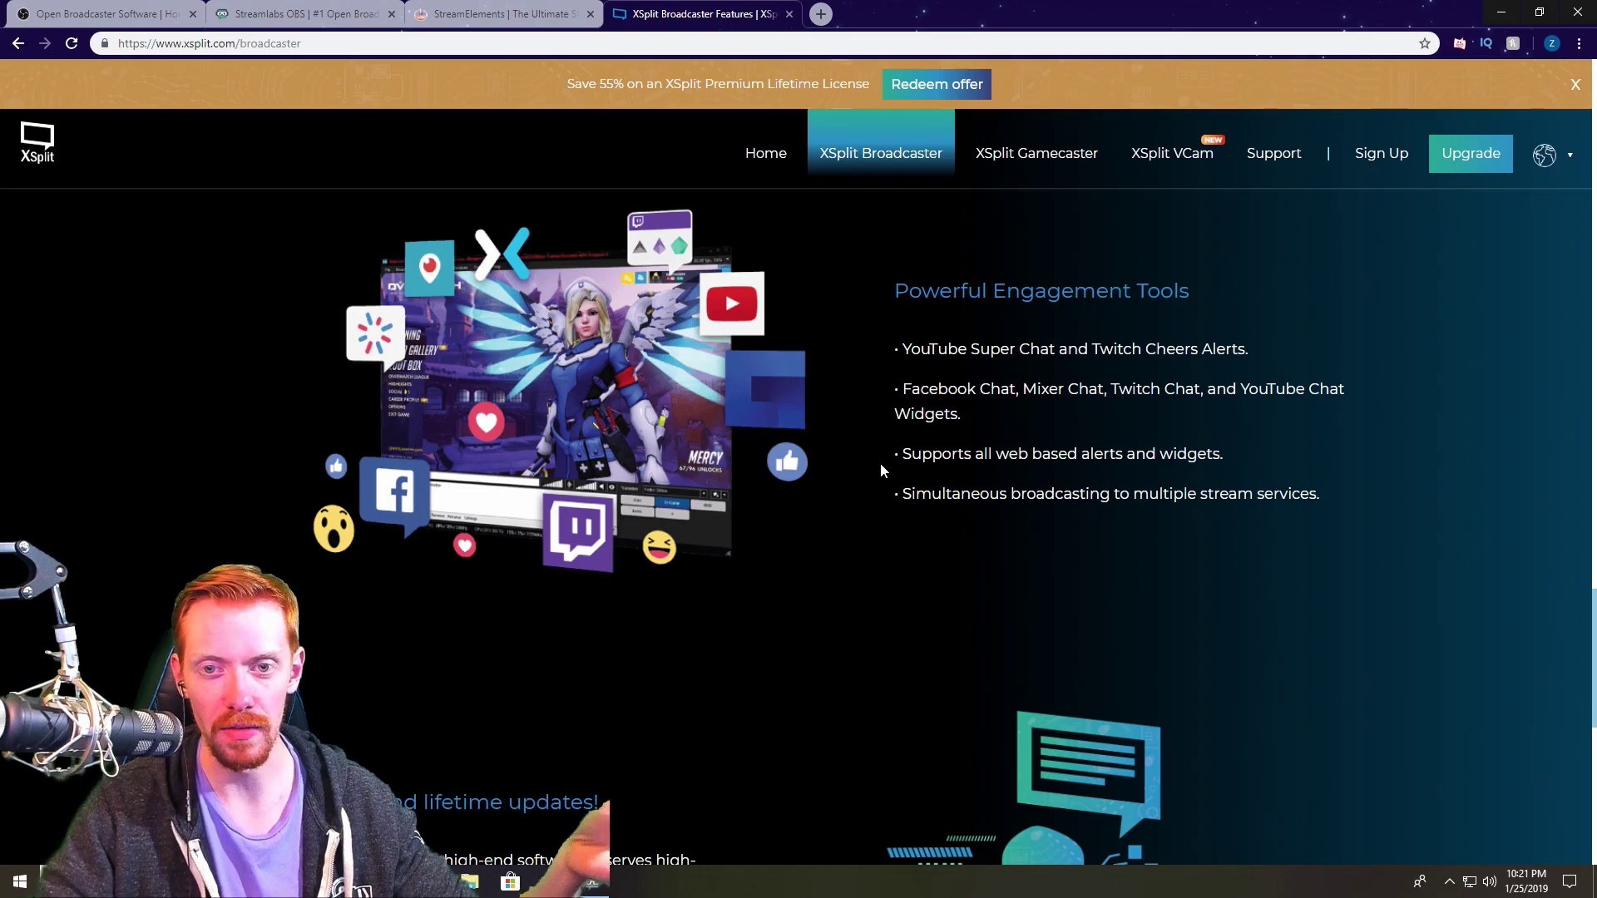
{"action": "mouse_move", "coordinate": [1060, 446]}
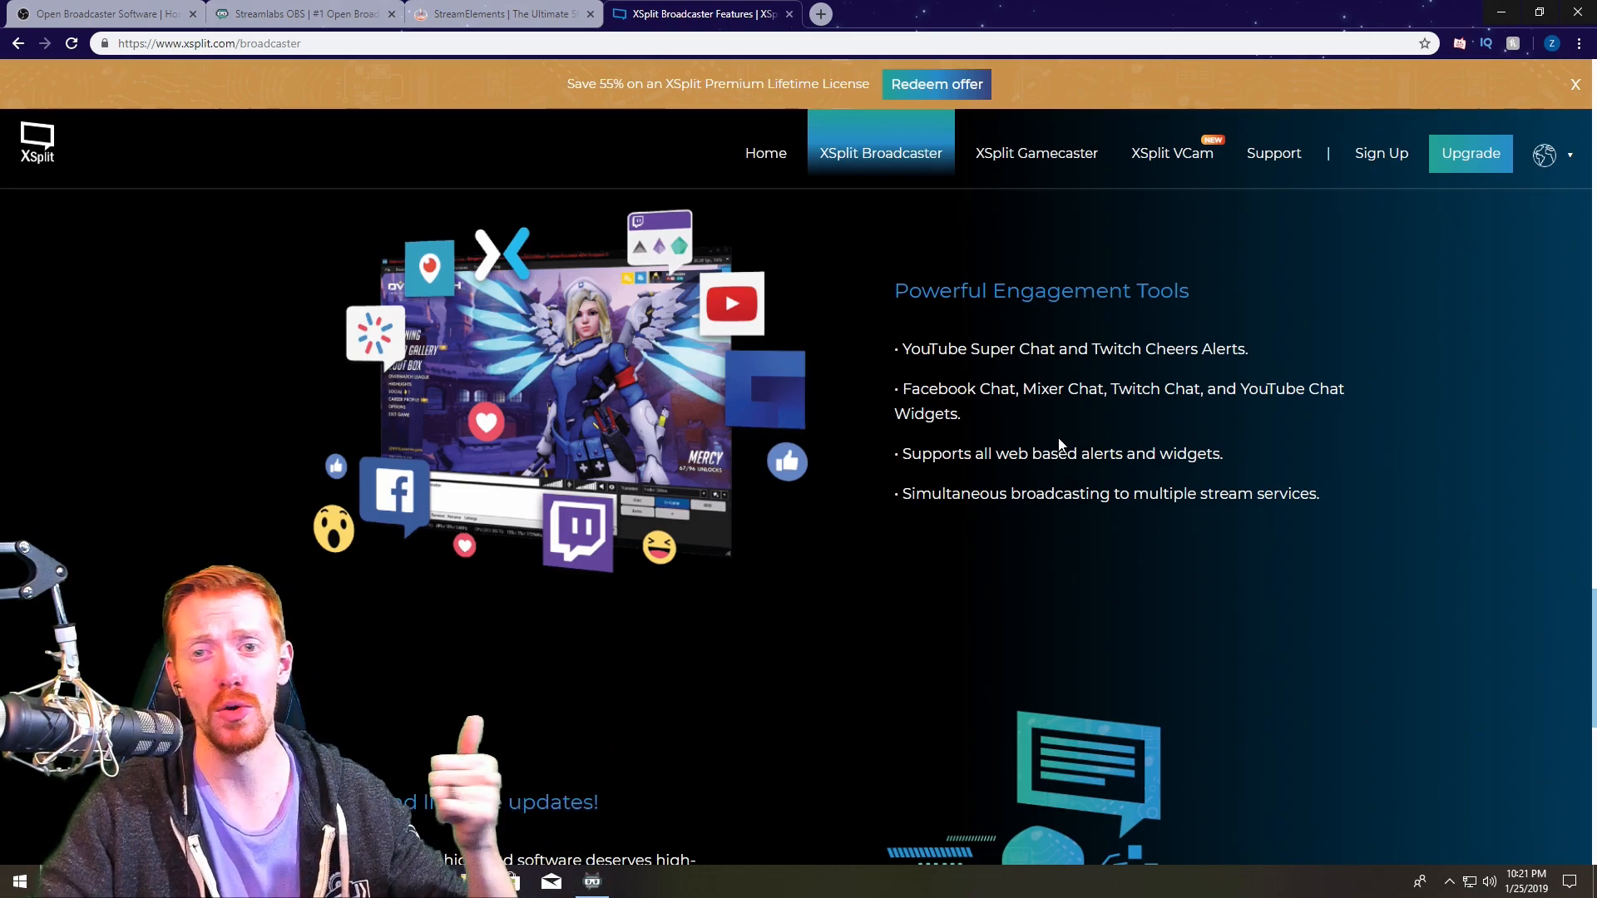